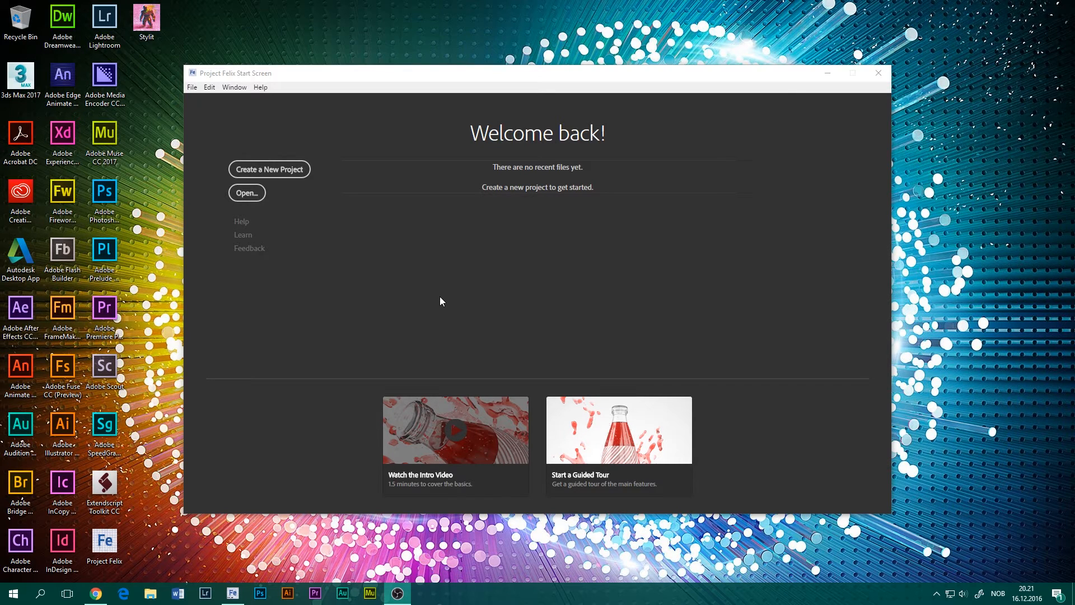
{"action": "mouse_move", "coordinate": [423, 320]}
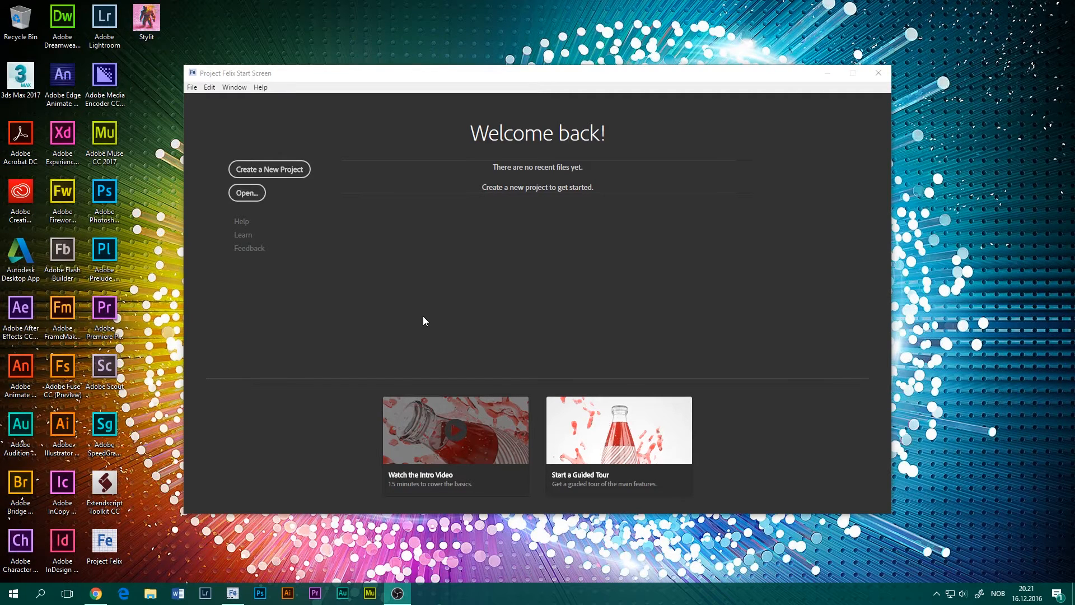
{"action": "mouse_move", "coordinate": [489, 332]}
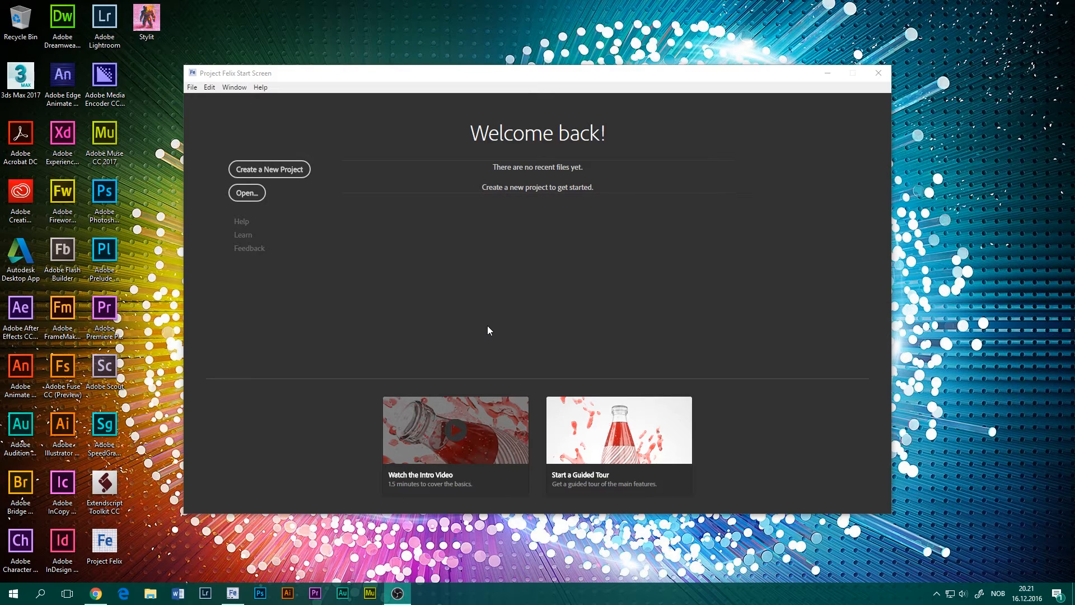
{"action": "mouse_move", "coordinate": [504, 303]}
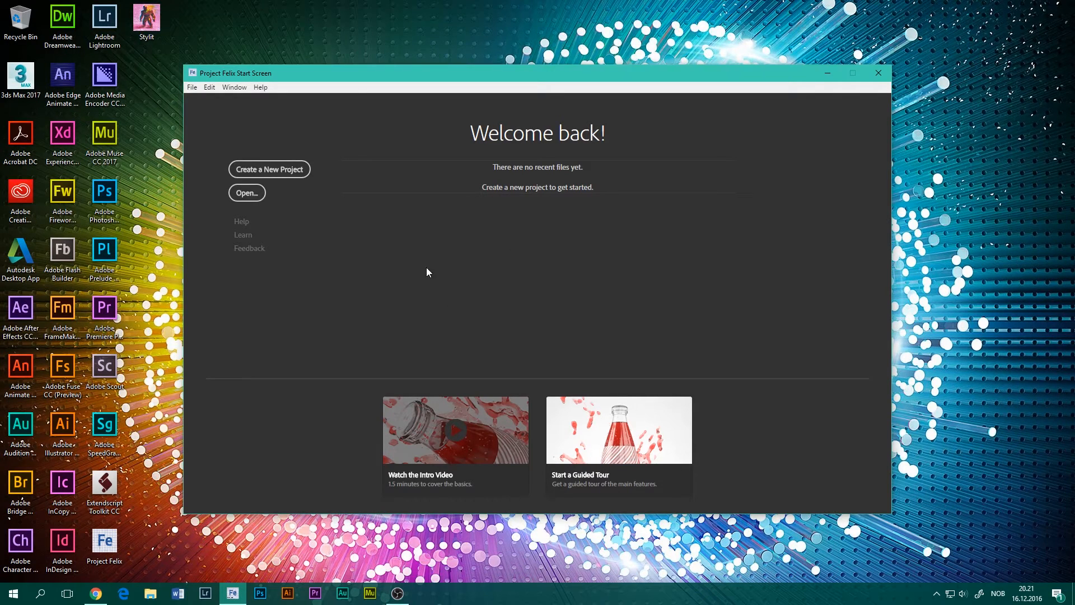
{"action": "mouse_move", "coordinate": [547, 280]}
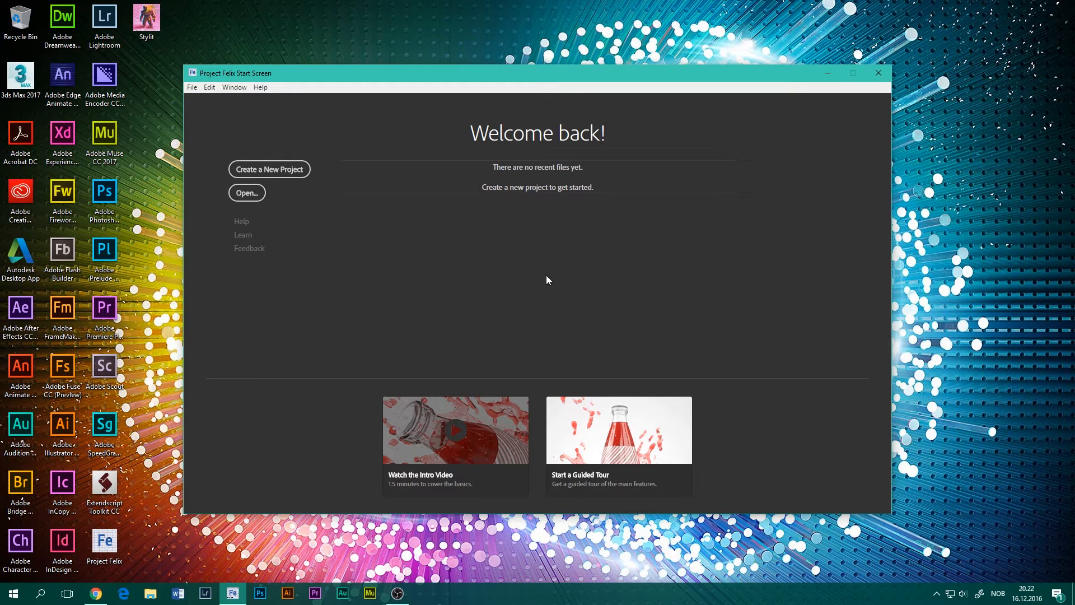
{"action": "mouse_move", "coordinate": [394, 270]}
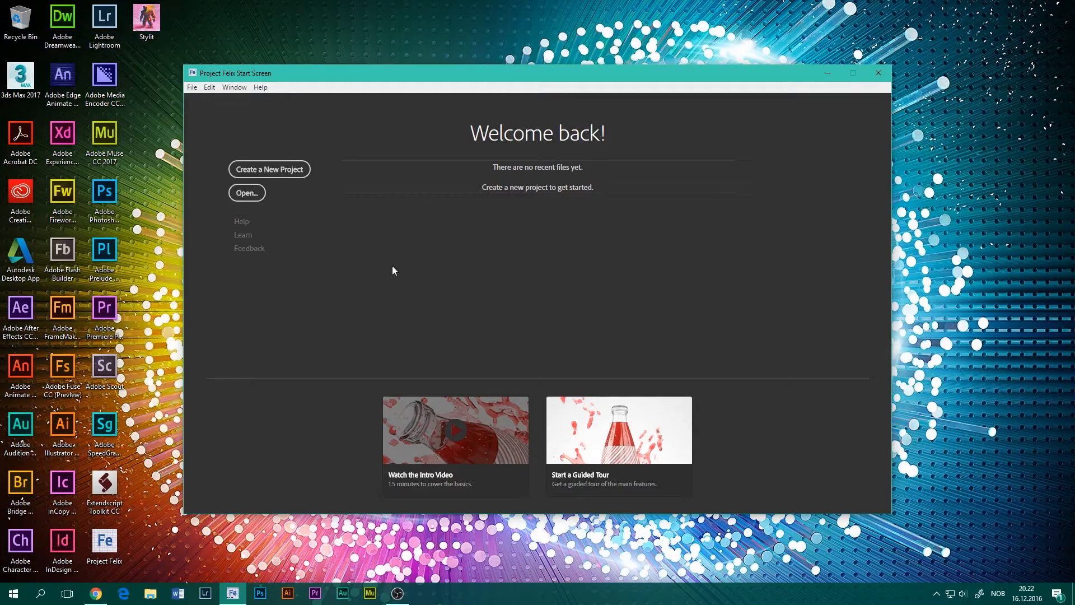
{"action": "mouse_move", "coordinate": [403, 294]}
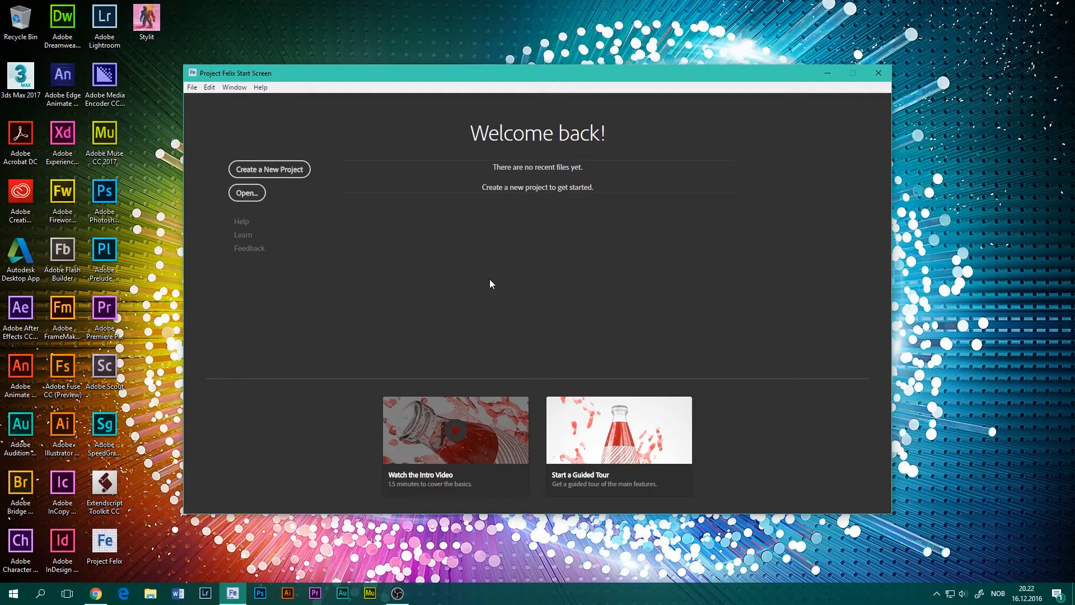
{"action": "mouse_move", "coordinate": [492, 293]}
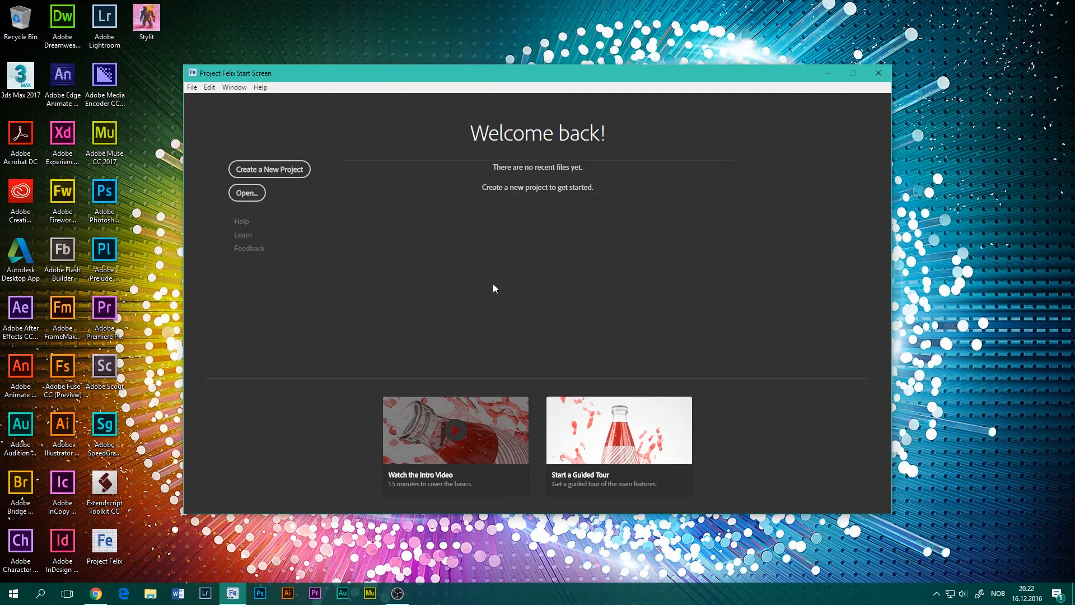
{"action": "mouse_move", "coordinate": [386, 236]}
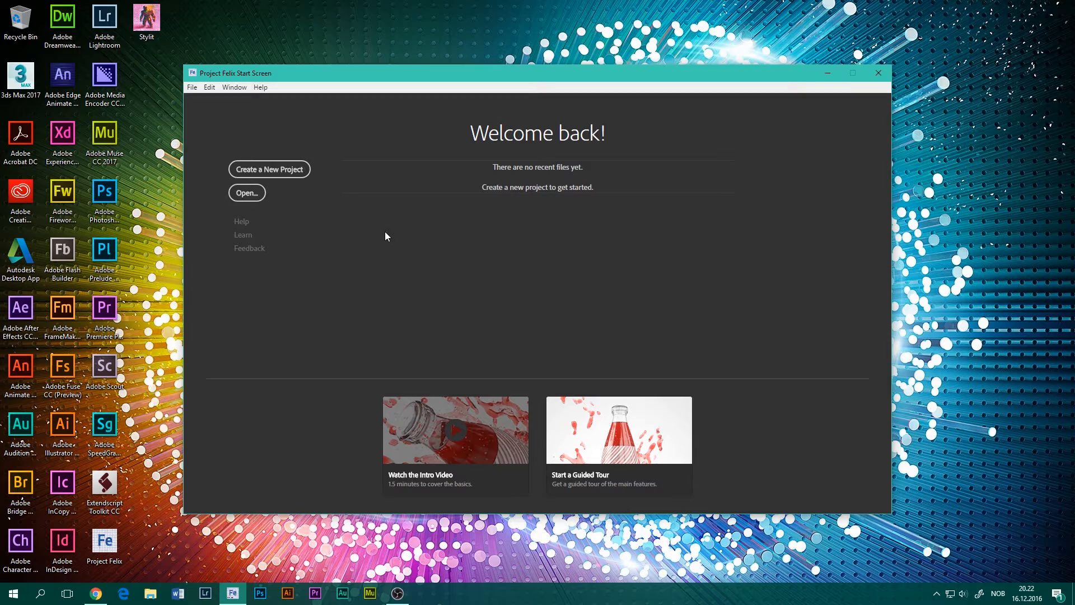
{"action": "mouse_move", "coordinate": [491, 313]}
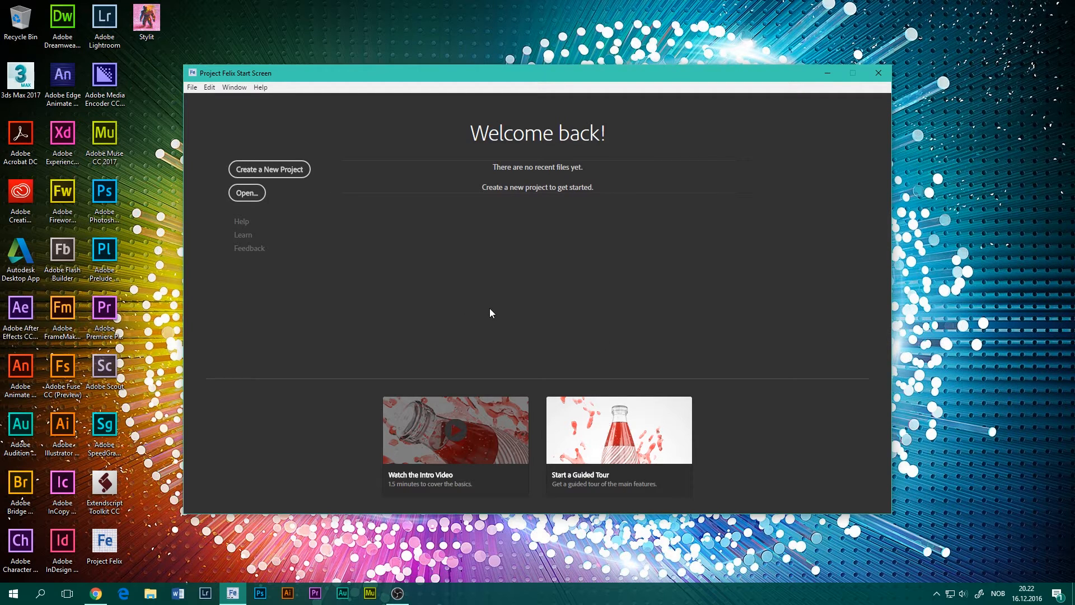
{"action": "mouse_move", "coordinate": [514, 282]}
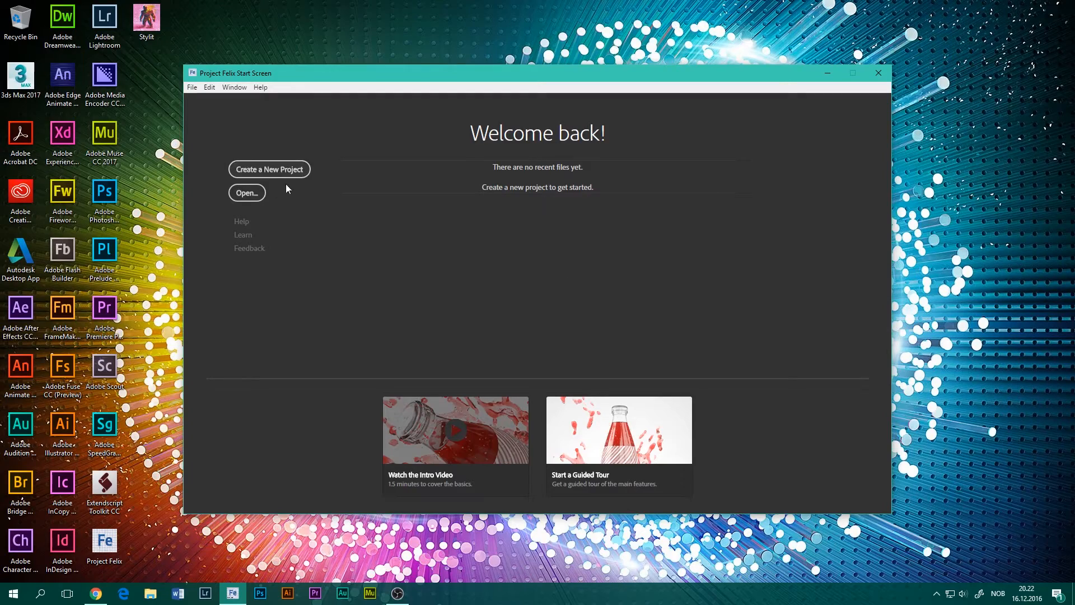
Step: Start an empty 3D project and Save As 'Realistic DVD Cover Render' in Pictures
{"action": "left_click", "coordinate": [269, 169]}
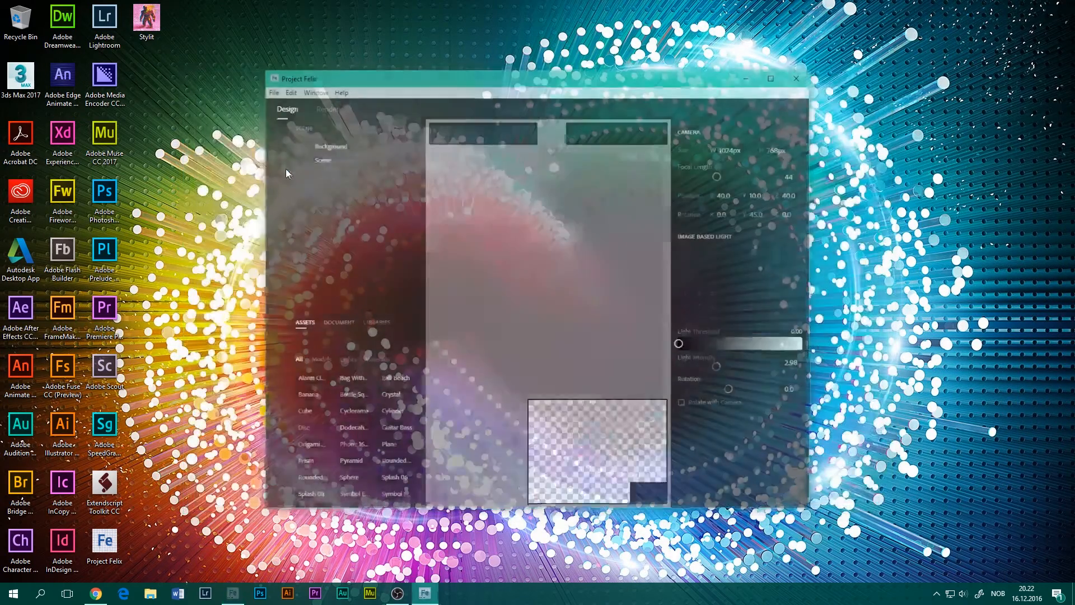
{"action": "left_click", "coordinate": [771, 78]}
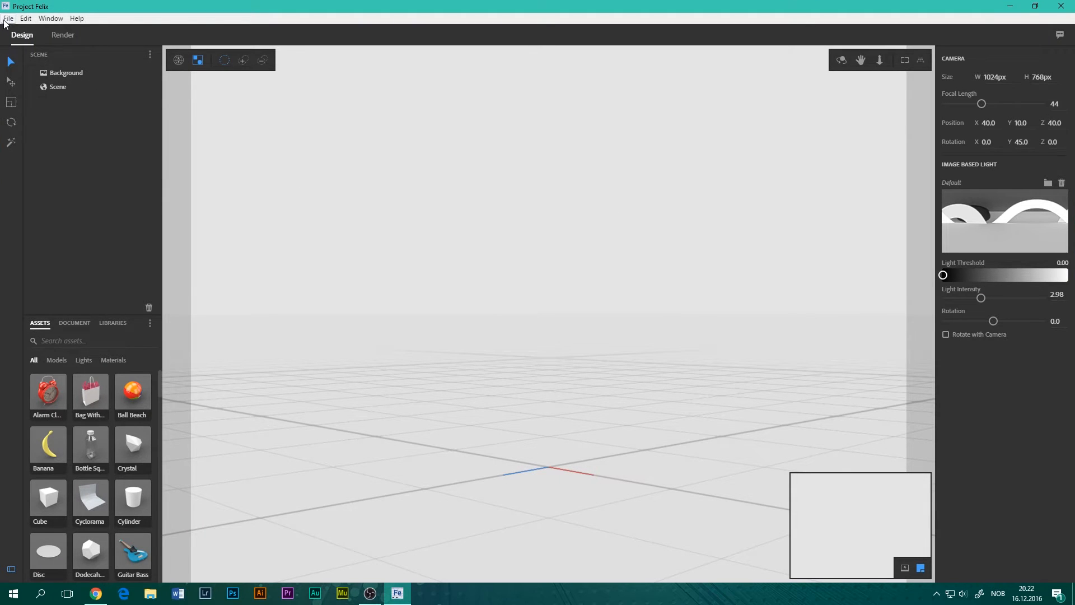
{"action": "left_click", "coordinate": [8, 18]}
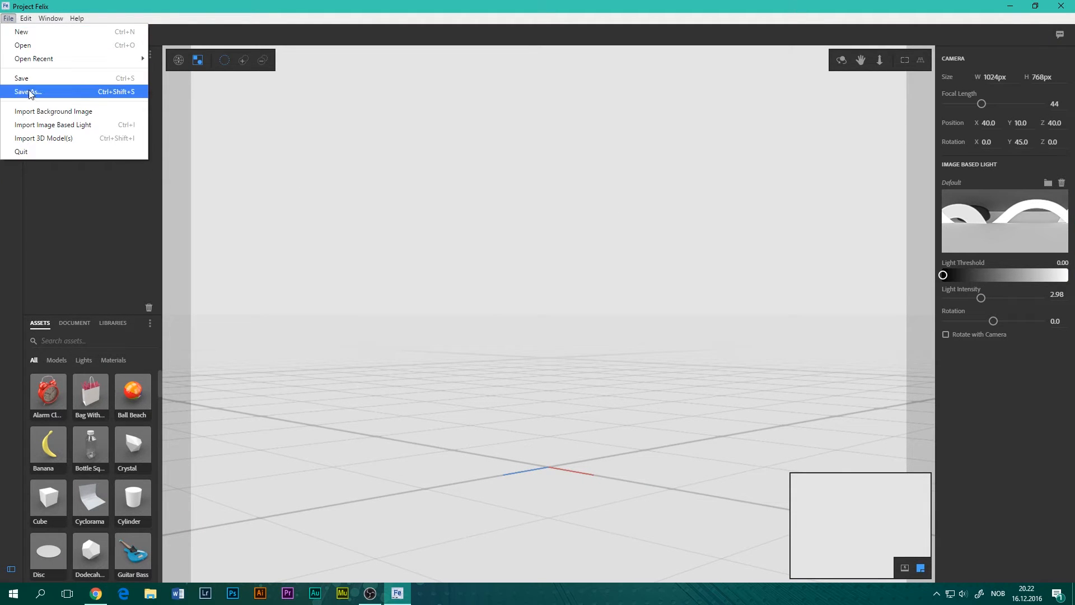
{"action": "left_click", "coordinate": [28, 91]}
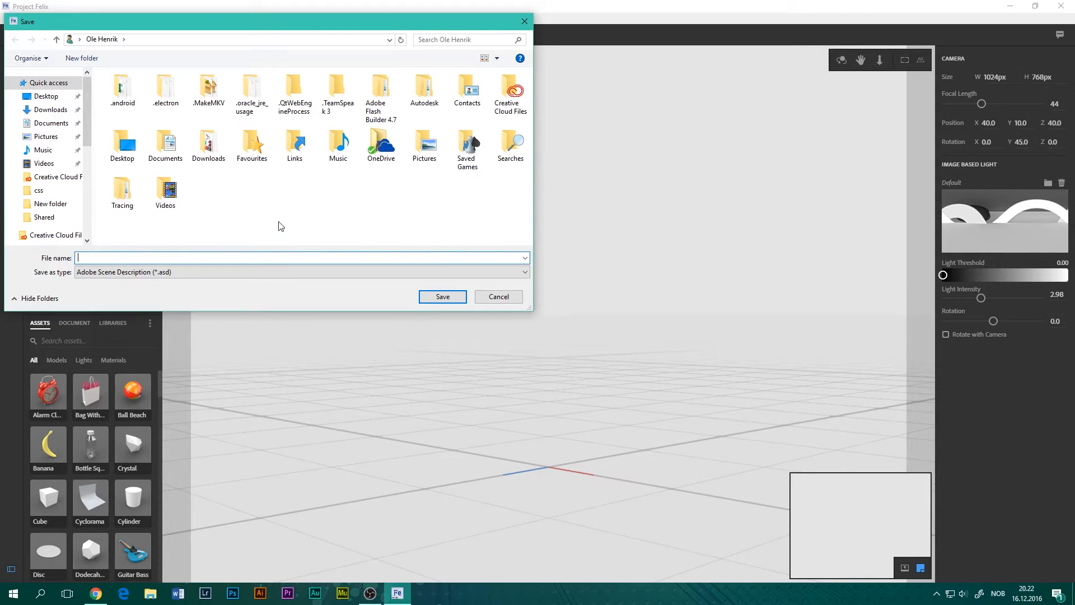
{"action": "mouse_move", "coordinate": [92, 196]}
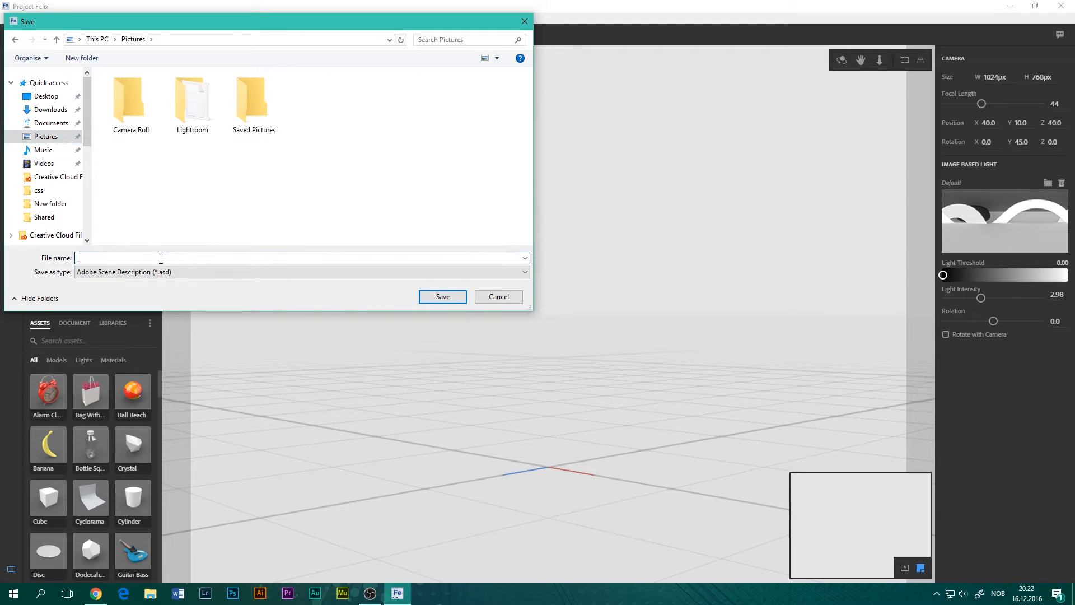
{"action": "left_click", "coordinate": [161, 257]}
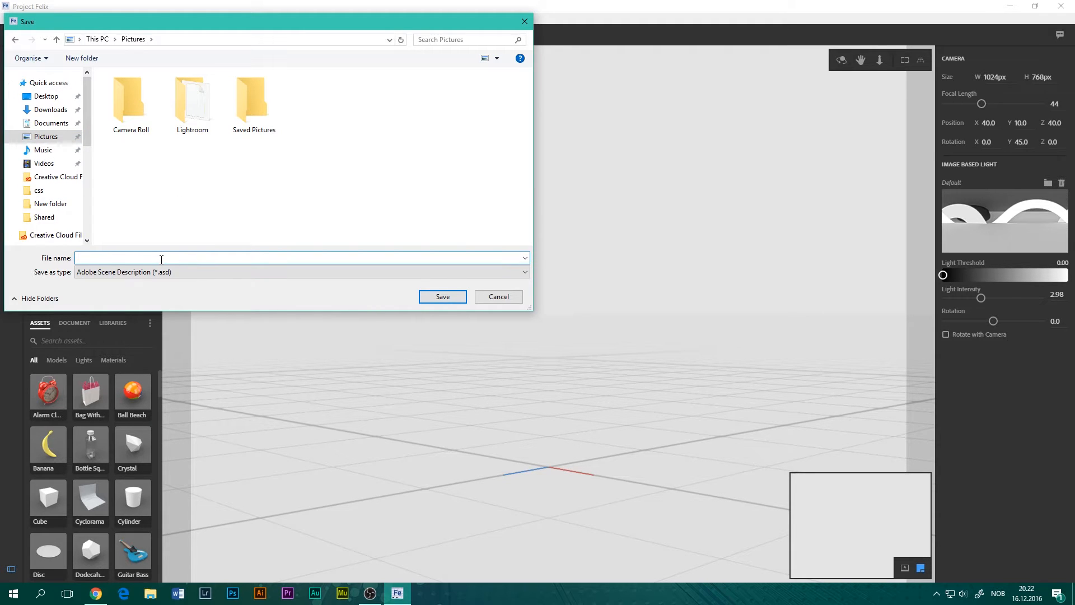
{"action": "type", "text": "Realistic DVD C"}
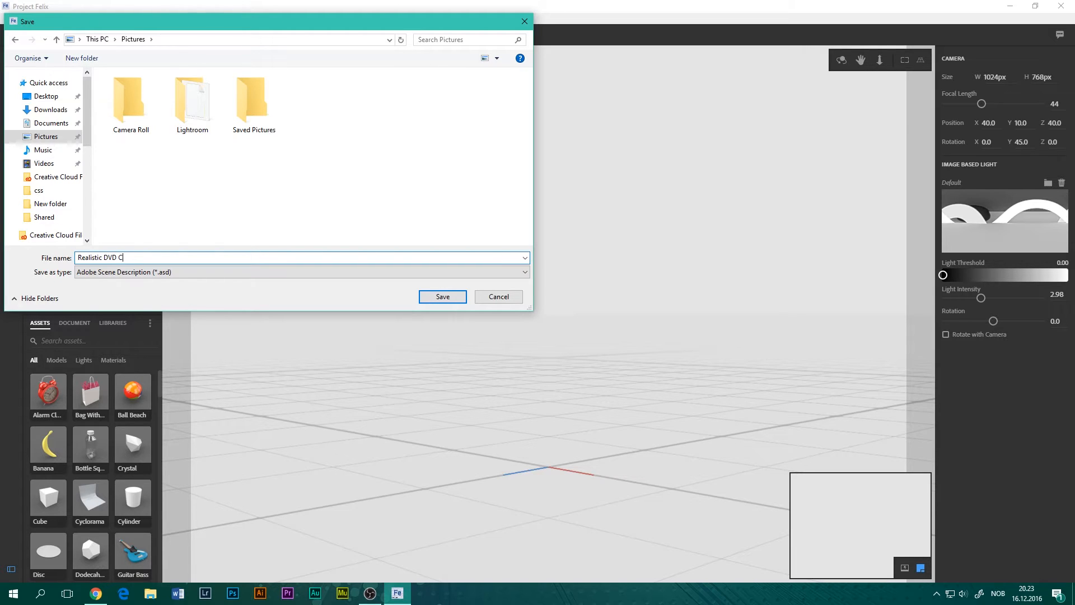
{"action": "type", "text": "over Render"}
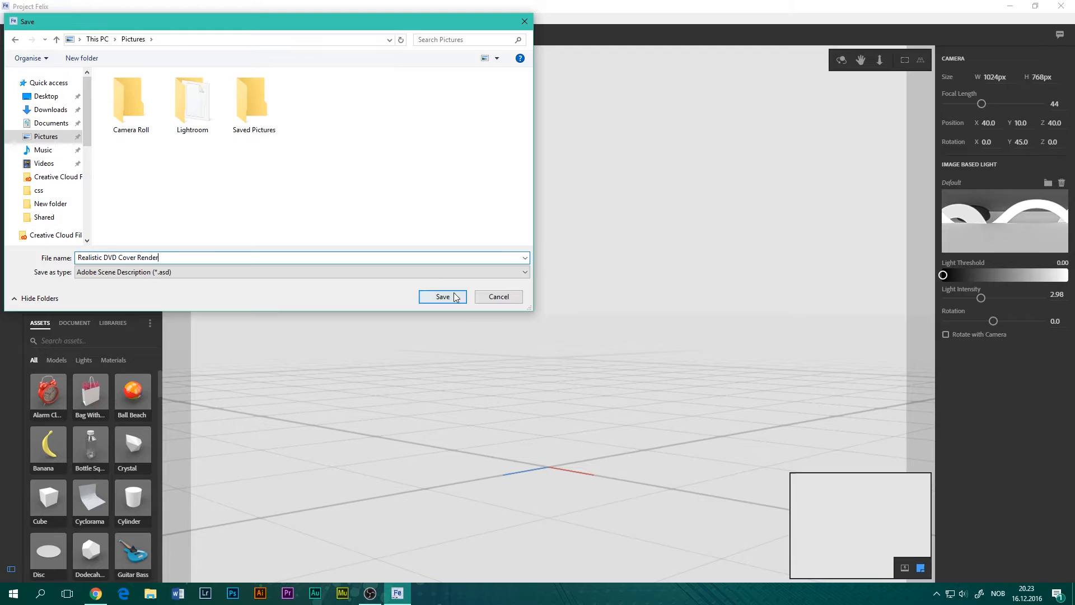
{"action": "left_click", "coordinate": [442, 296]}
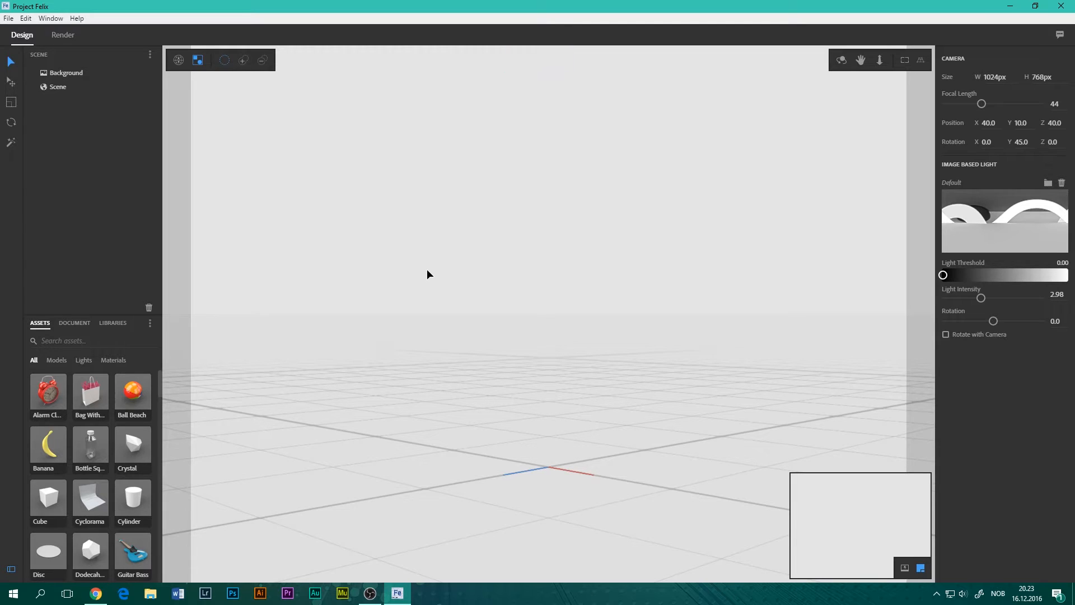
{"action": "mouse_move", "coordinate": [423, 282]}
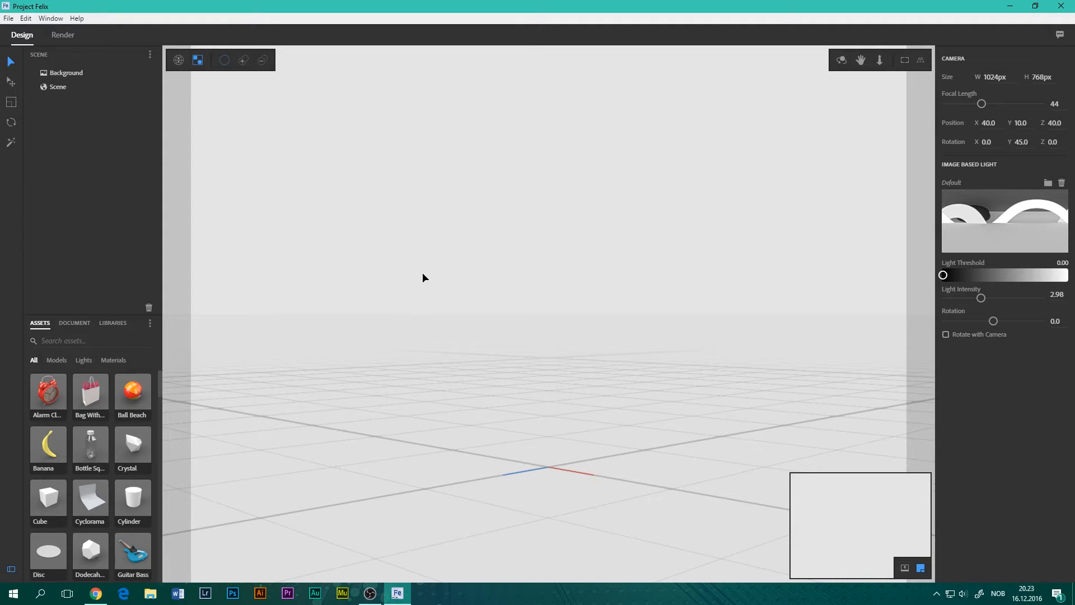
{"action": "mouse_move", "coordinate": [489, 416]}
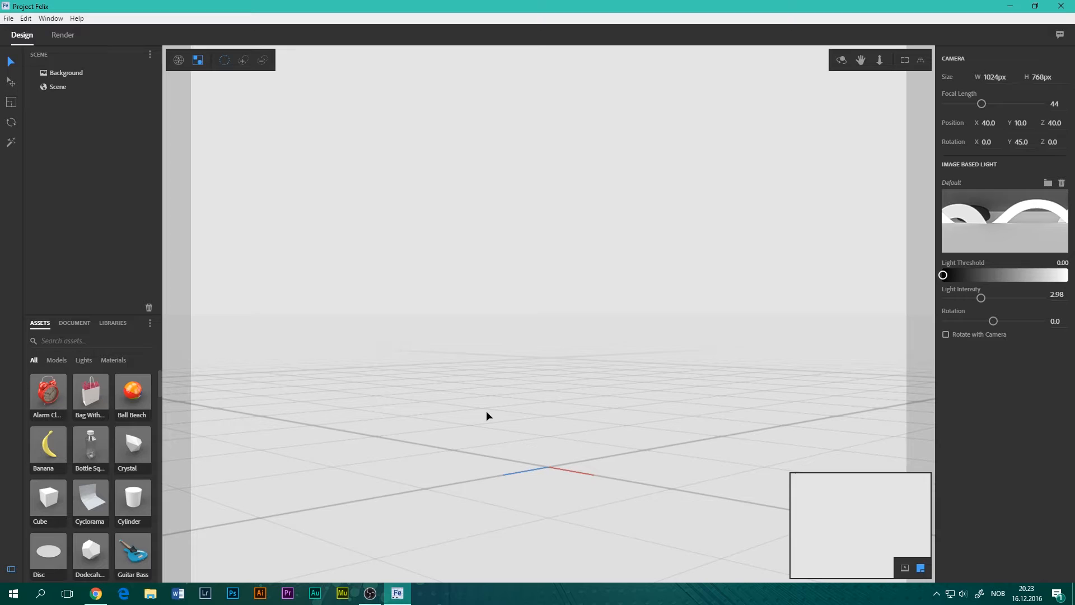
{"action": "mouse_move", "coordinate": [490, 421]}
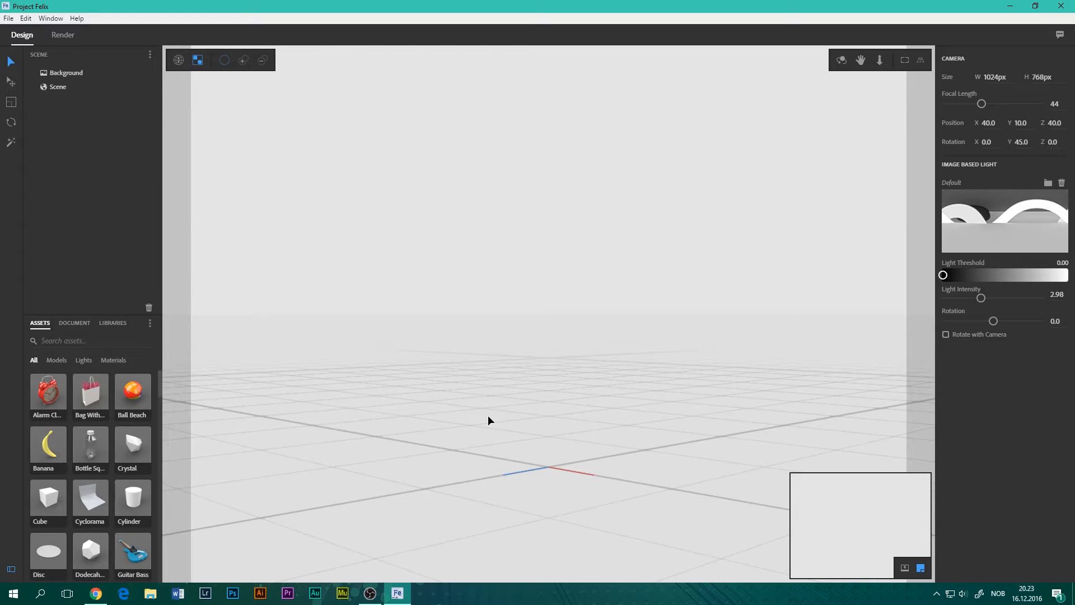
{"action": "mouse_move", "coordinate": [135, 468]}
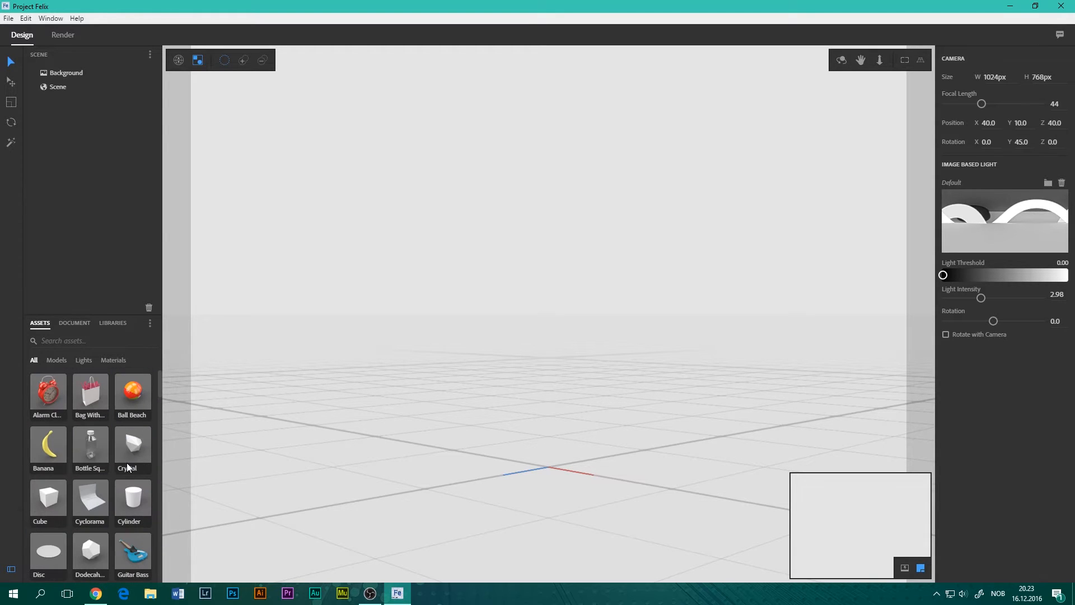
{"action": "mouse_move", "coordinate": [227, 442]}
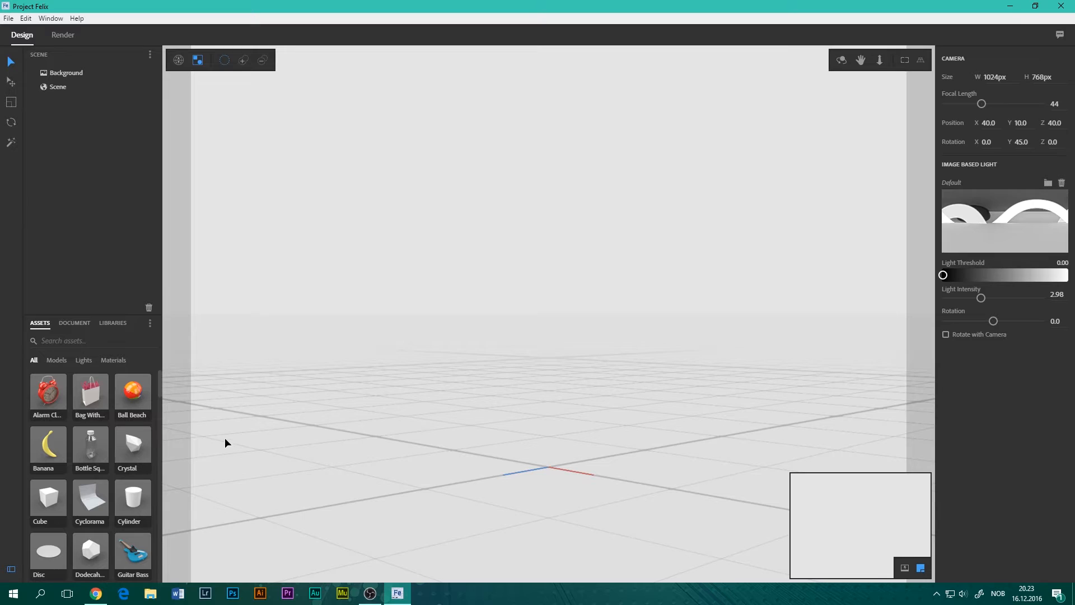
{"action": "left_click", "coordinate": [65, 341]}
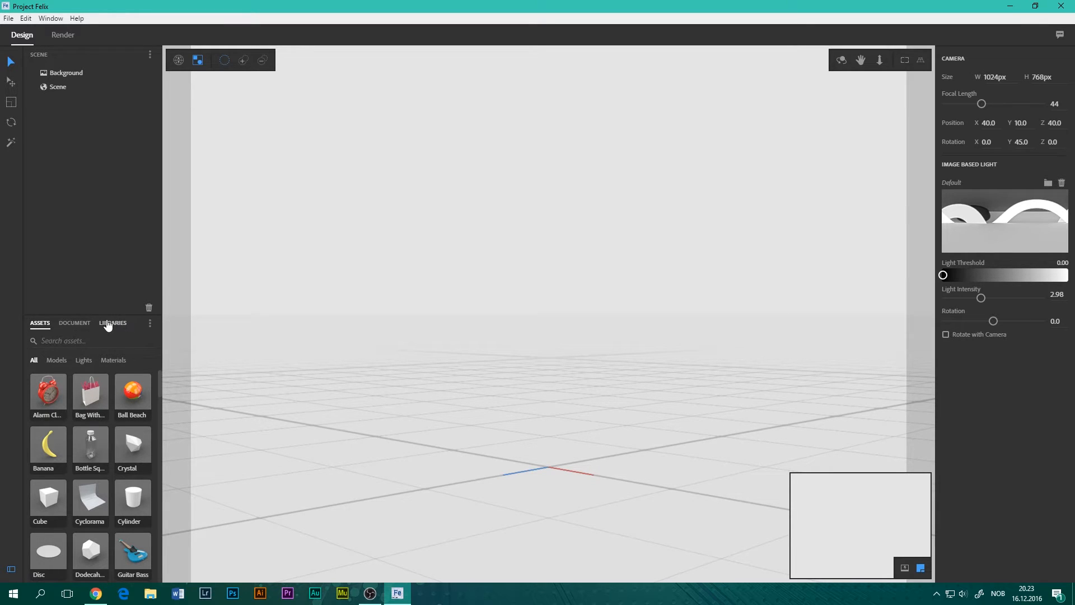
{"action": "left_click", "coordinate": [113, 323]}
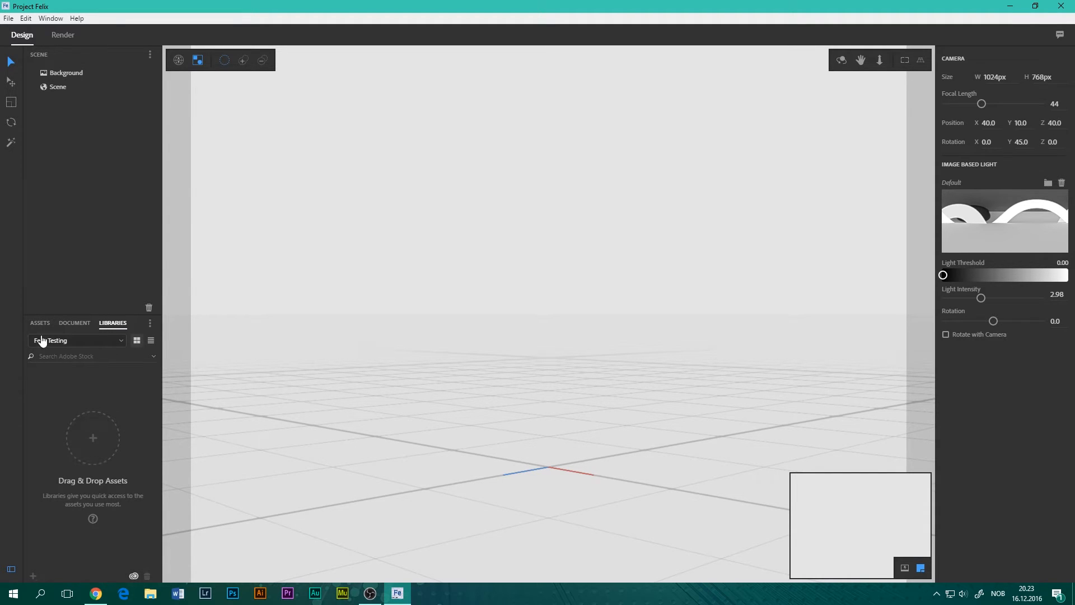
{"action": "mouse_move", "coordinate": [83, 345]}
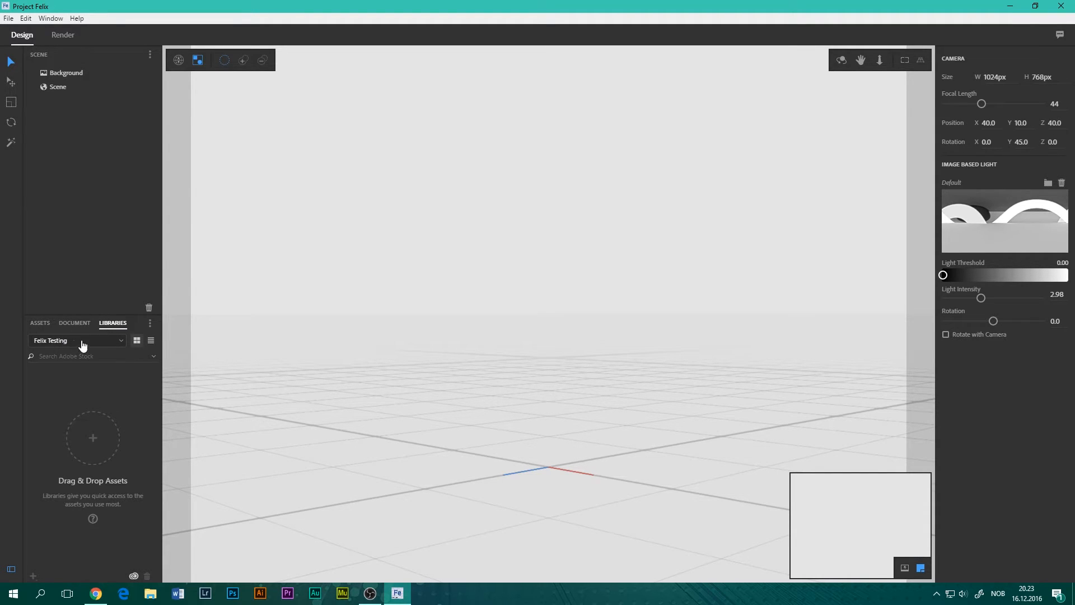
{"action": "mouse_move", "coordinate": [142, 378]}
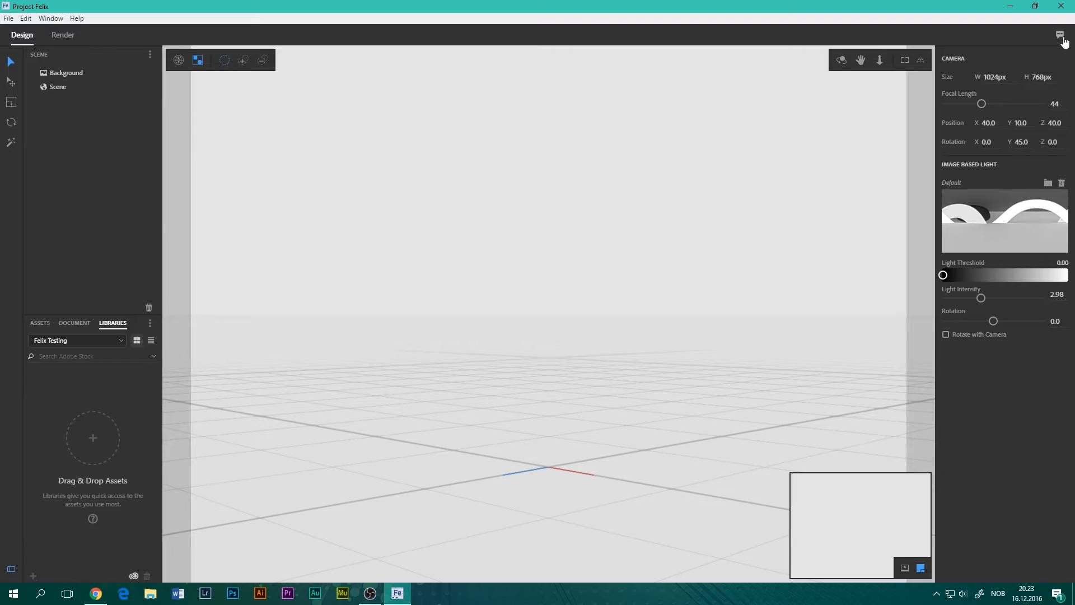
{"action": "left_click", "coordinate": [1061, 35]}
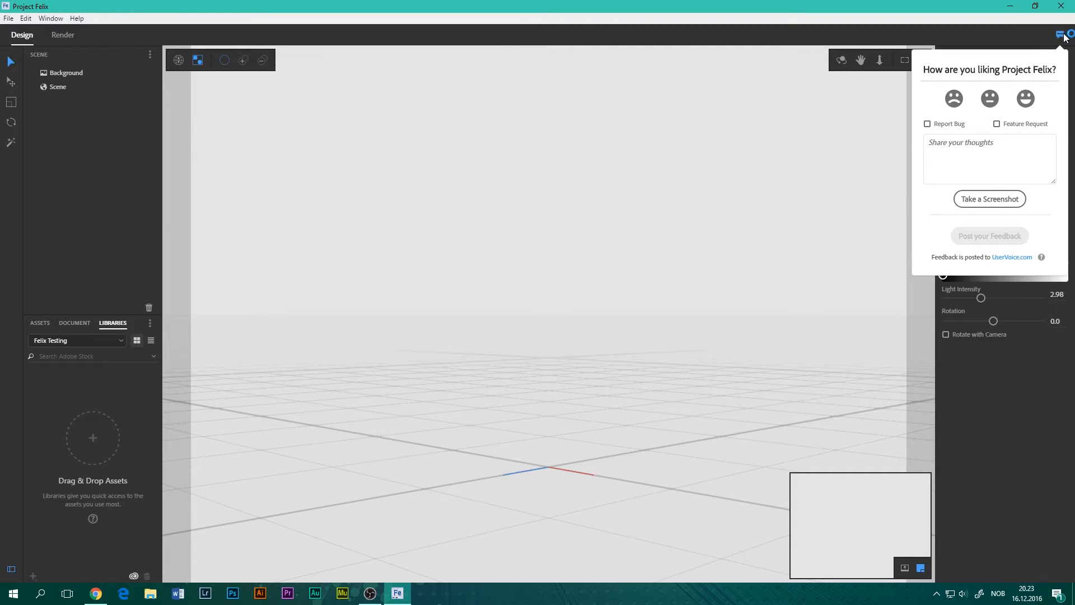
{"action": "left_click", "coordinate": [1059, 35]}
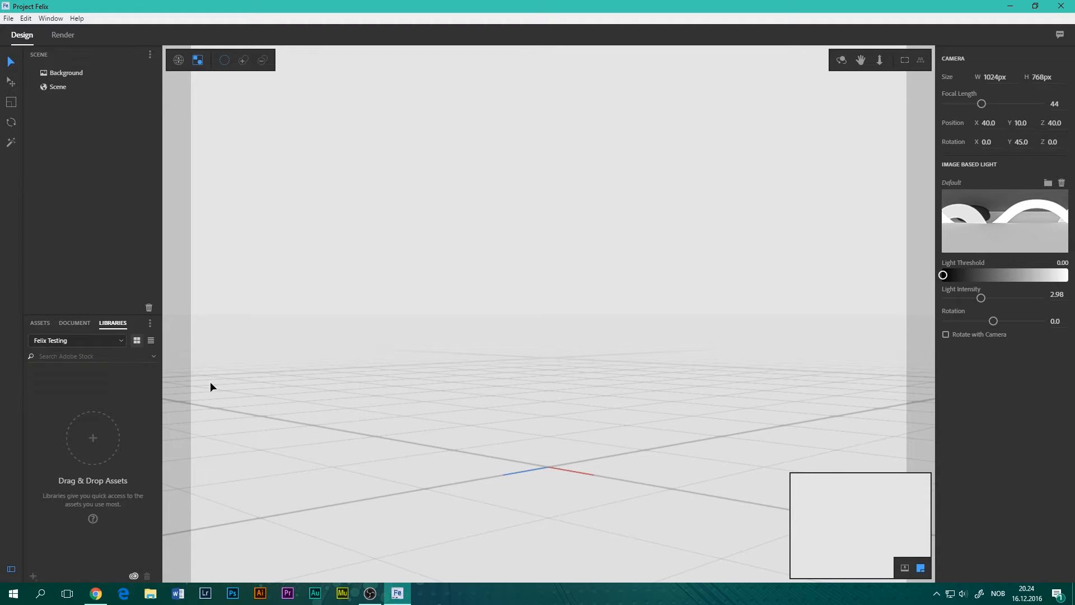
{"action": "left_click", "coordinate": [154, 356]}
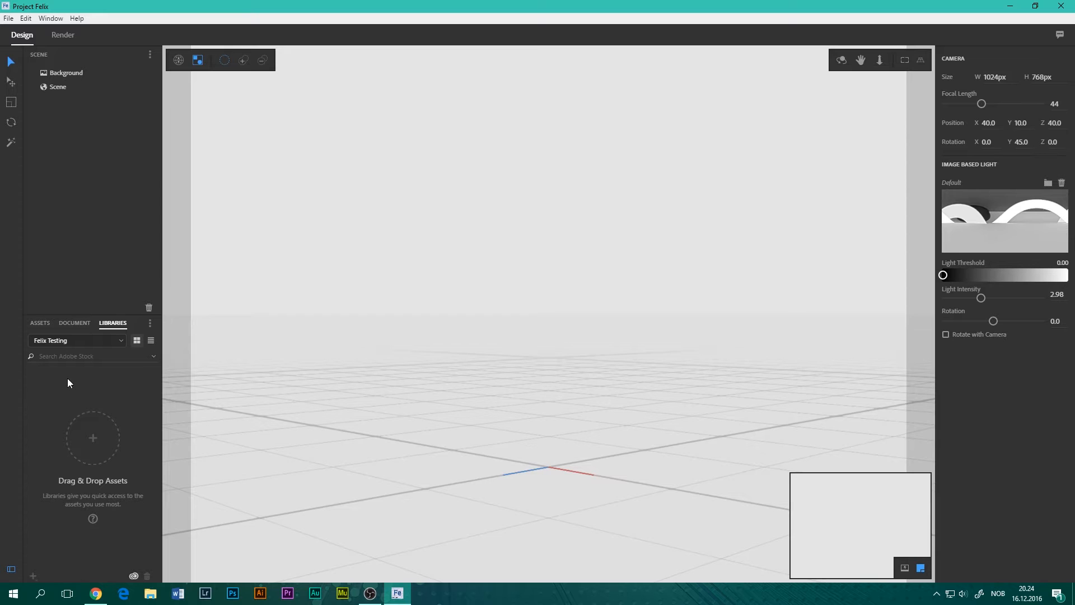
{"action": "mouse_move", "coordinate": [287, 474]}
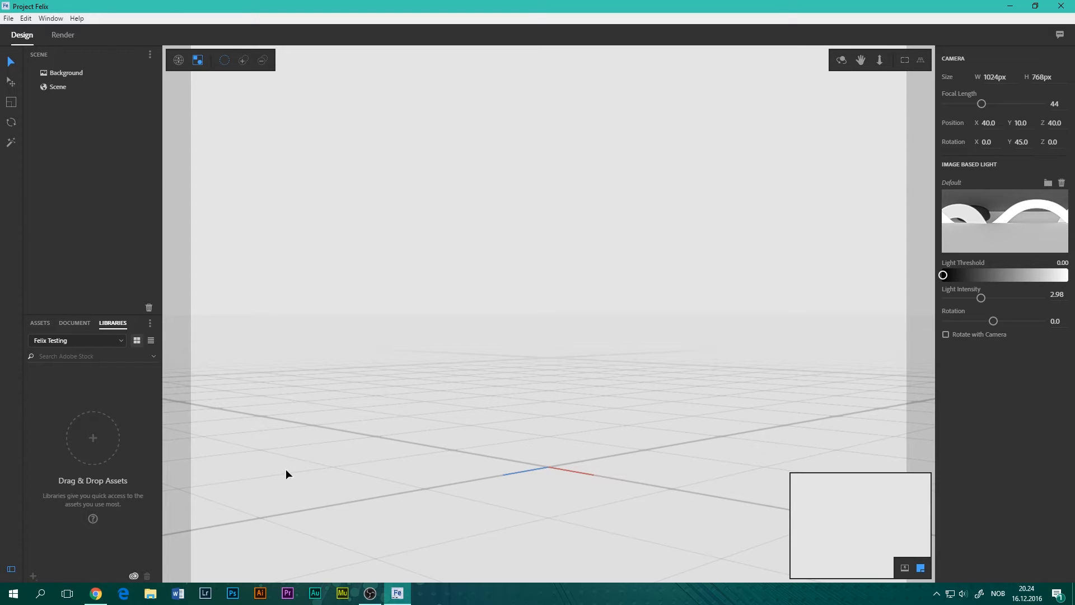
{"action": "left_click", "coordinate": [94, 598]}
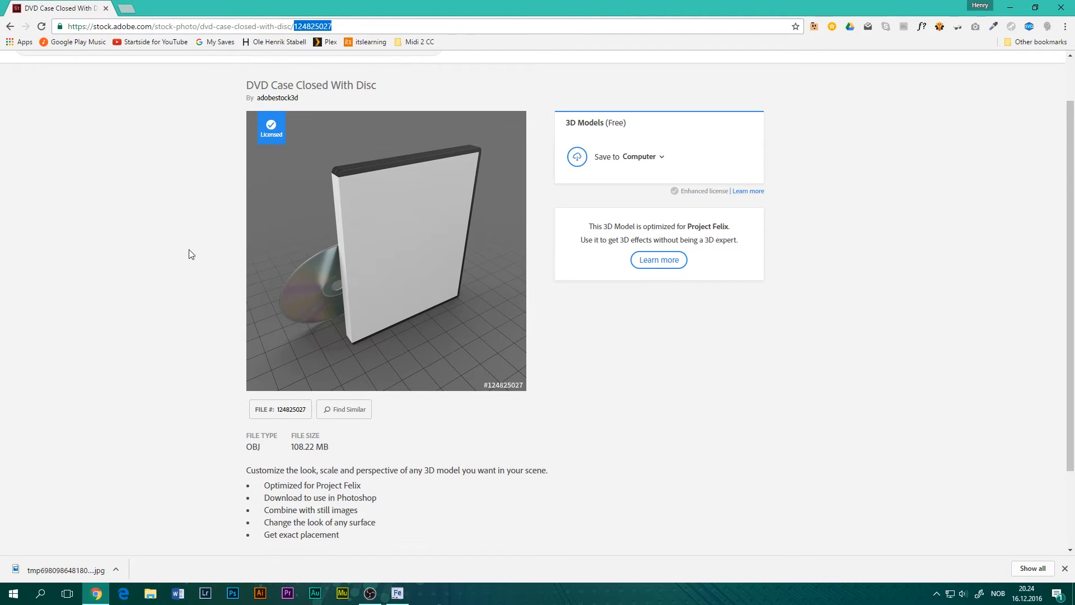
Step: Copy file number 124825027 from the Chrome URL and return to Project Felix
{"action": "left_click", "coordinate": [323, 26]}
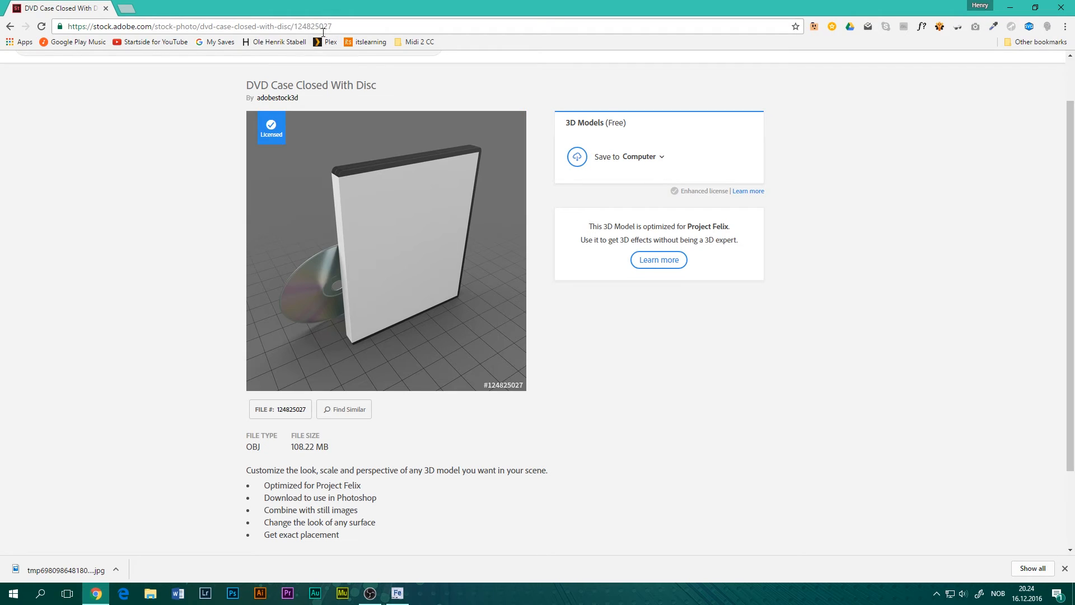
{"action": "left_click", "coordinate": [397, 593]}
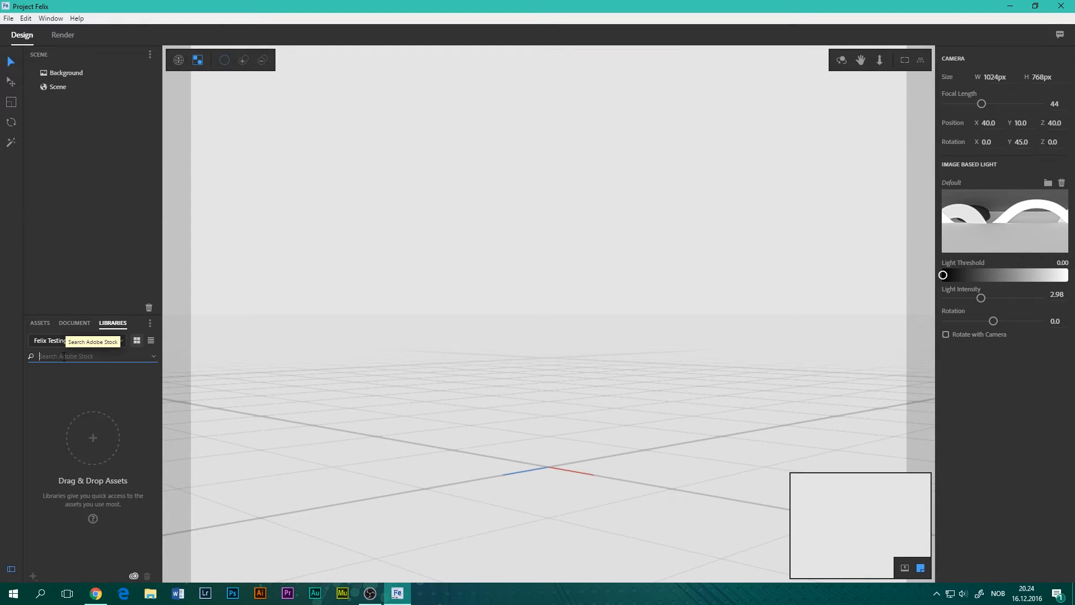
Step: Search Adobe Stock for 124825027 and open the DVD case result's stock page
{"action": "type", "text": "124825027"}
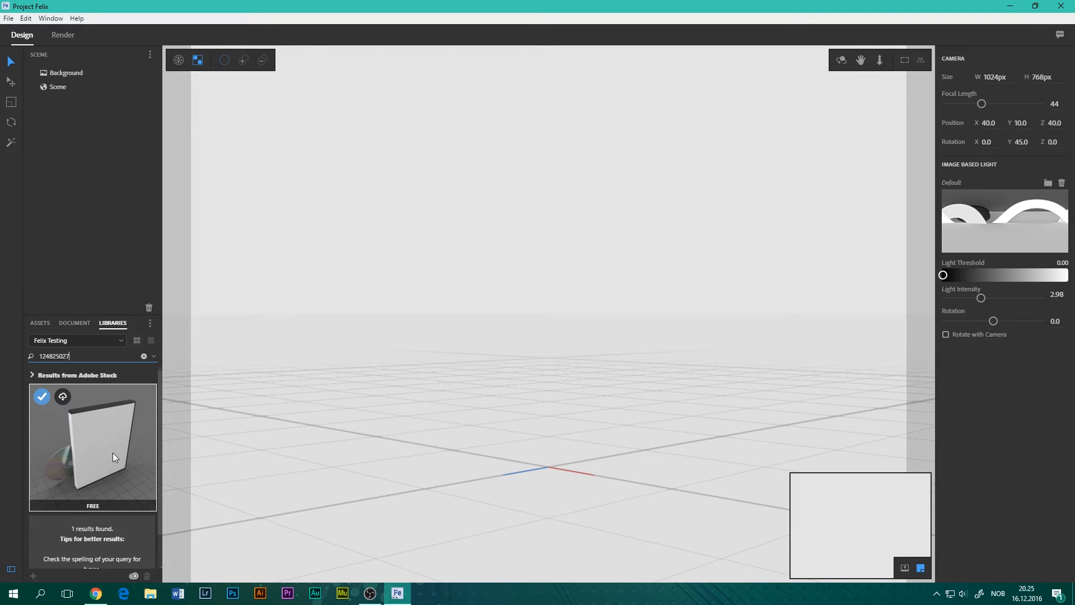
{"action": "left_click", "coordinate": [96, 593]}
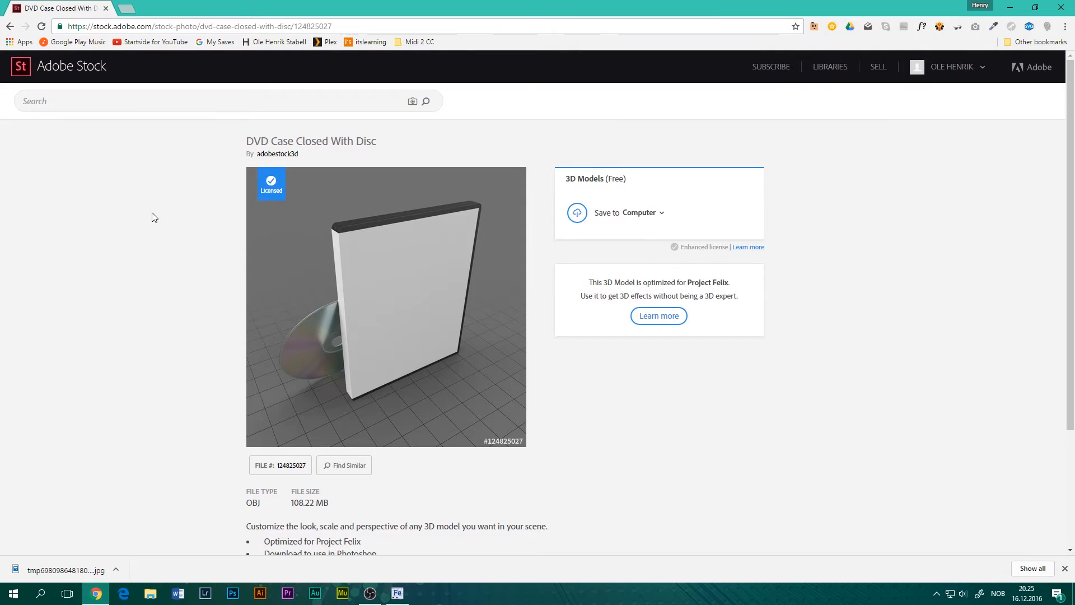
{"action": "mouse_move", "coordinate": [40, 75]}
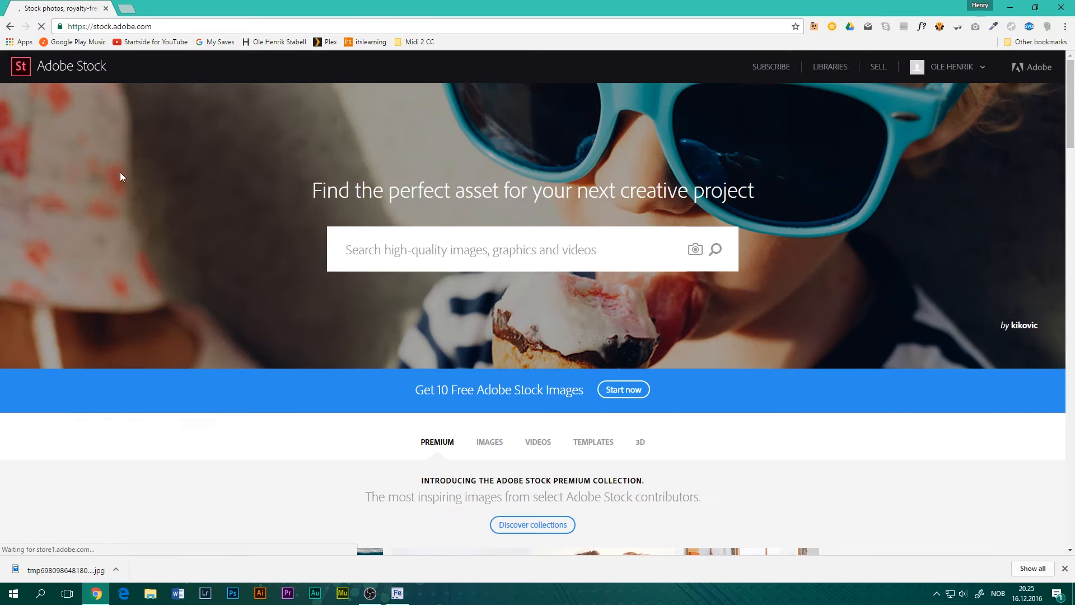
Step: Open Adobe Stock's 3D asset collection and filter all models to the free tier
{"action": "scroll", "scroll_direction": "down", "scroll_amount": 3}
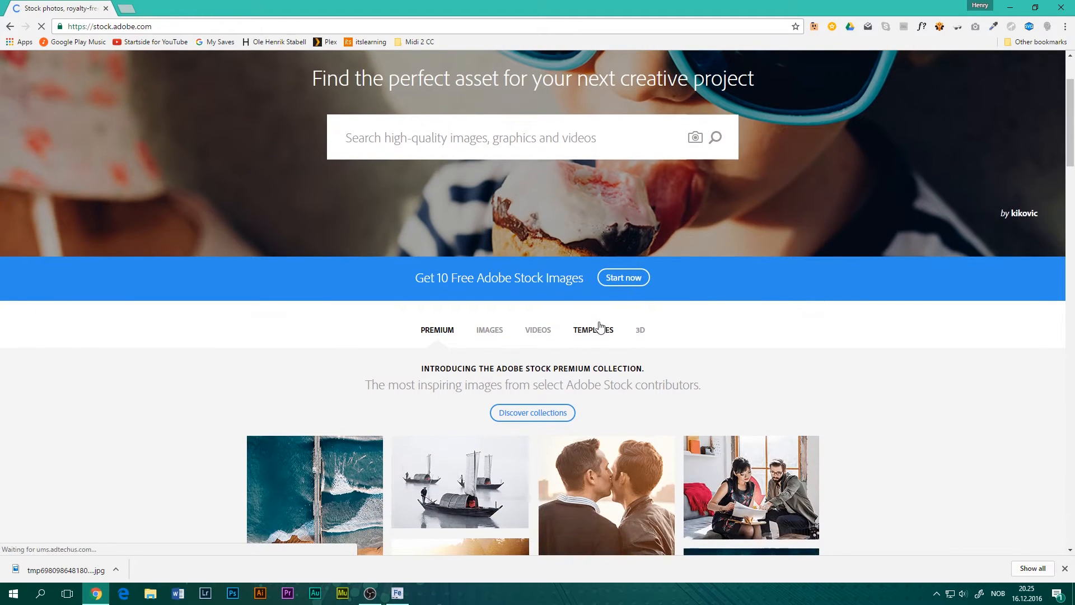
{"action": "left_click", "coordinate": [639, 330]}
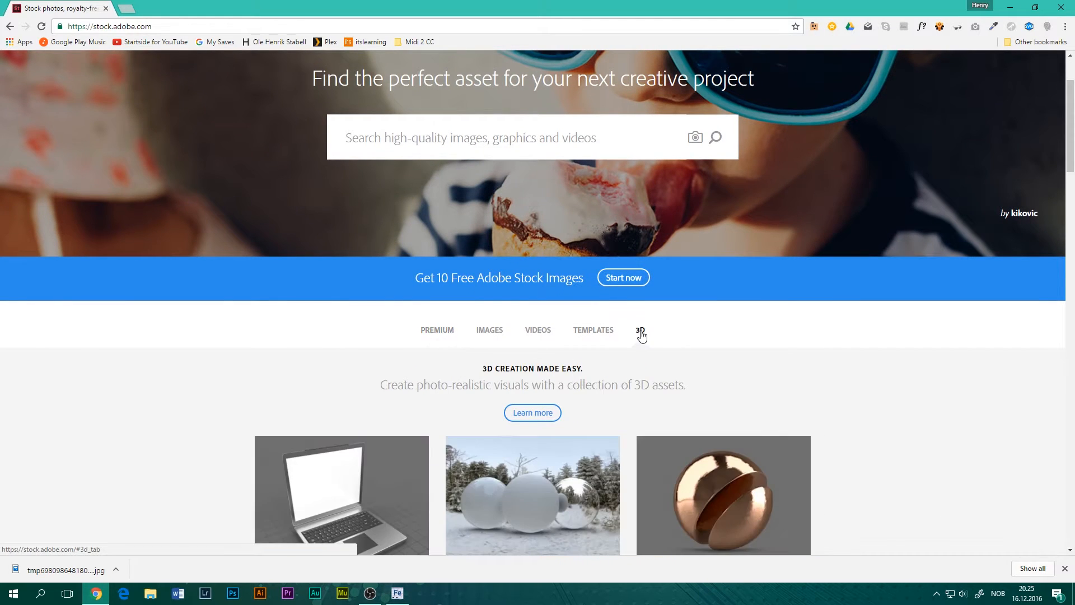
{"action": "scroll", "scroll_direction": "down", "scroll_amount": 3}
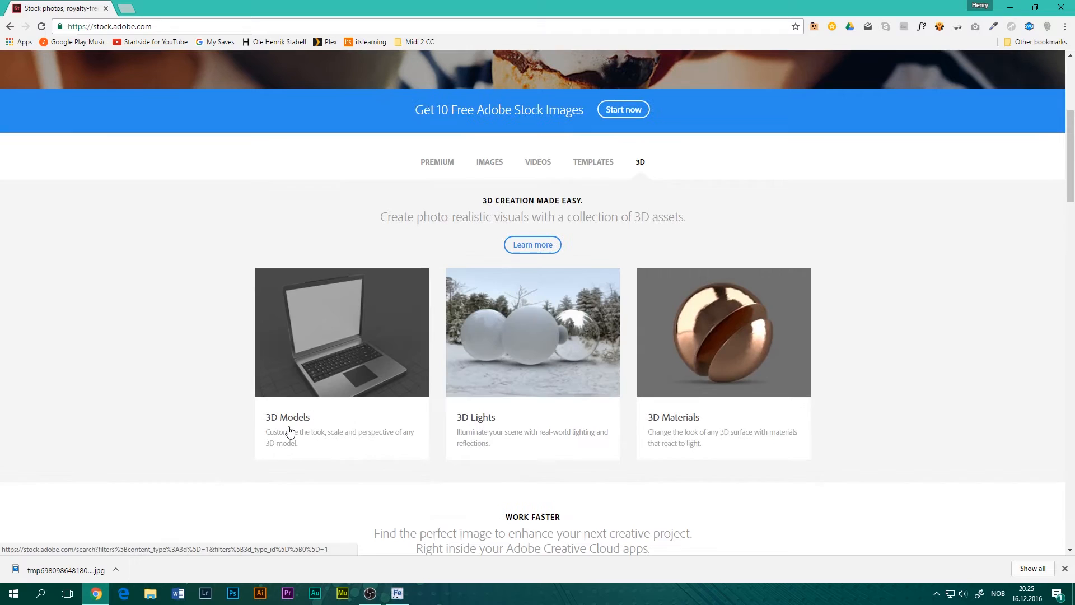
{"action": "left_click", "coordinate": [287, 417]}
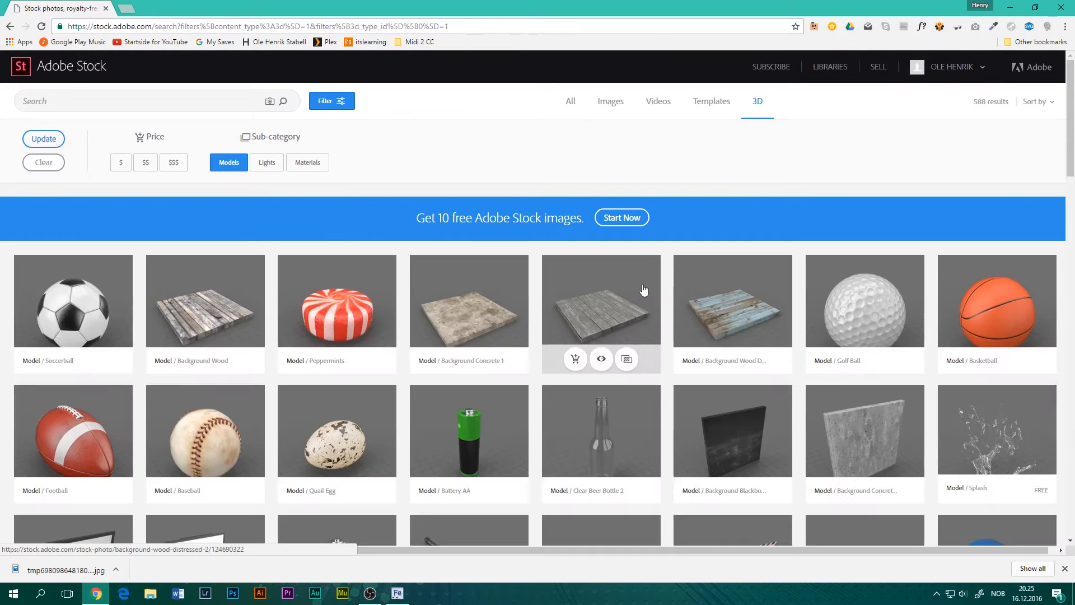
{"action": "mouse_move", "coordinate": [138, 179]}
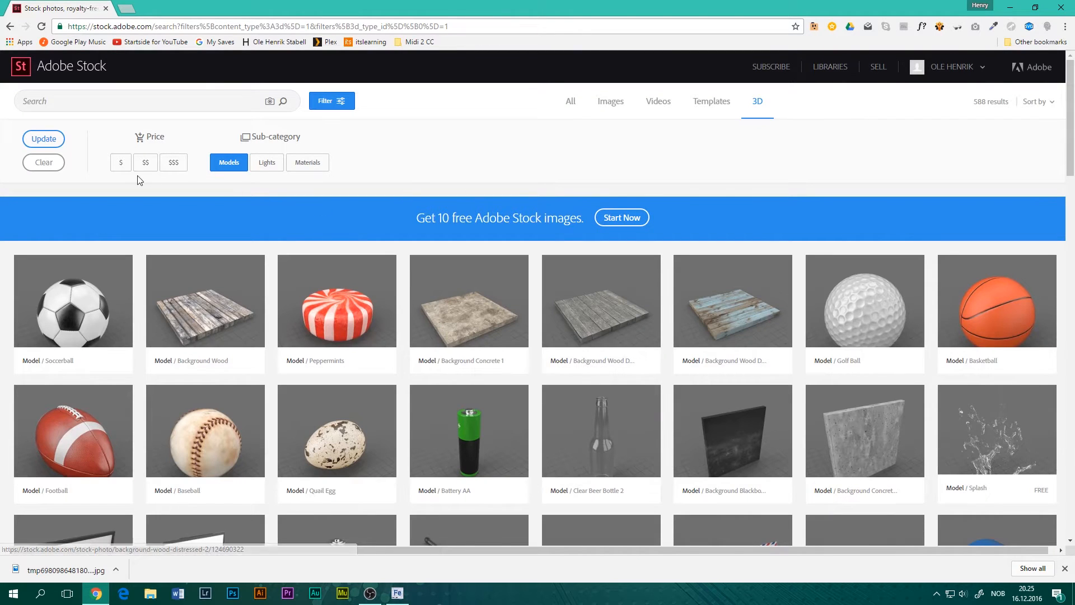
{"action": "left_click", "coordinate": [120, 162]}
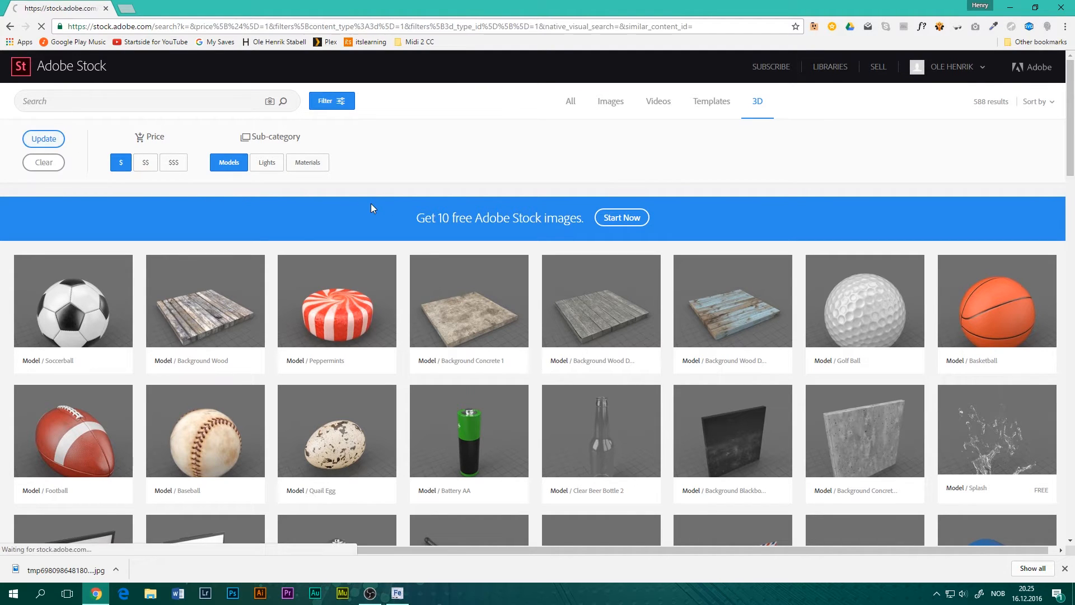
Step: Scroll through the free 3D model results, then return to Project Felix
{"action": "scroll", "scroll_direction": "down", "scroll_amount": 3}
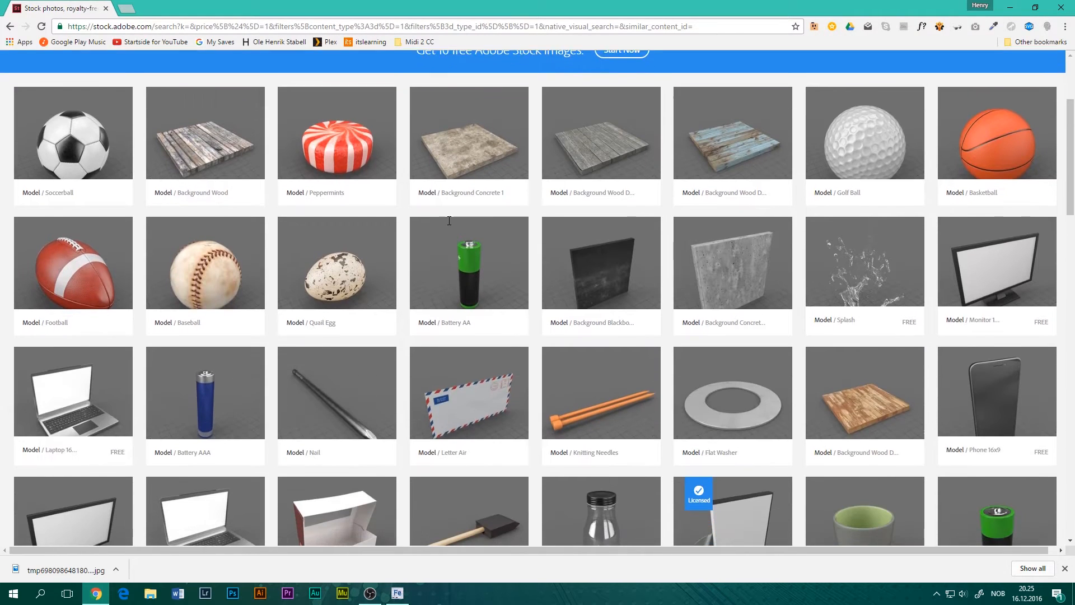
{"action": "scroll", "scroll_direction": "down", "scroll_amount": 3}
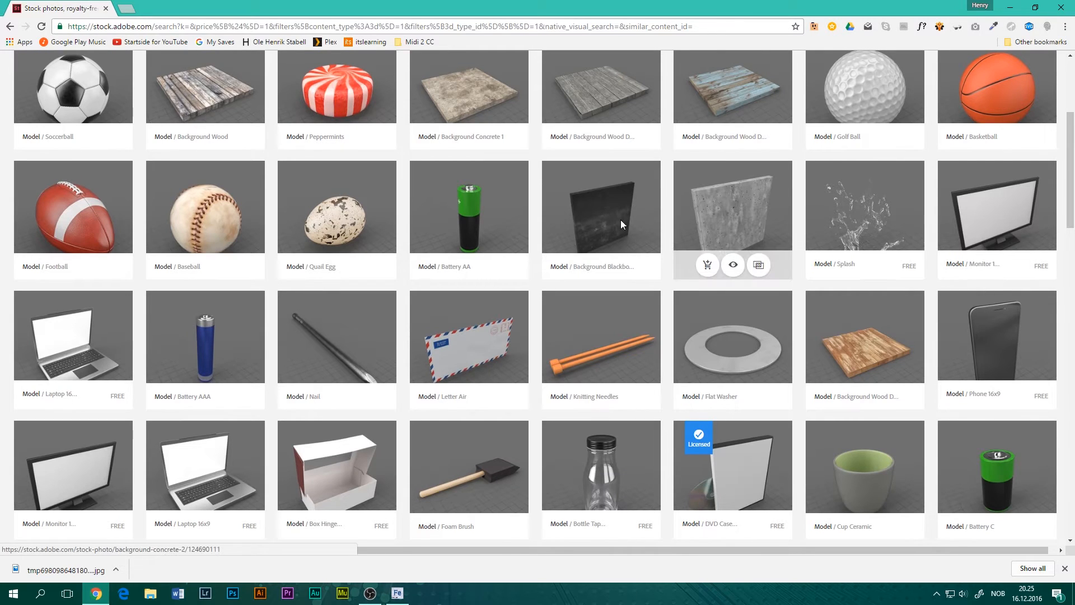
{"action": "mouse_move", "coordinate": [823, 205]}
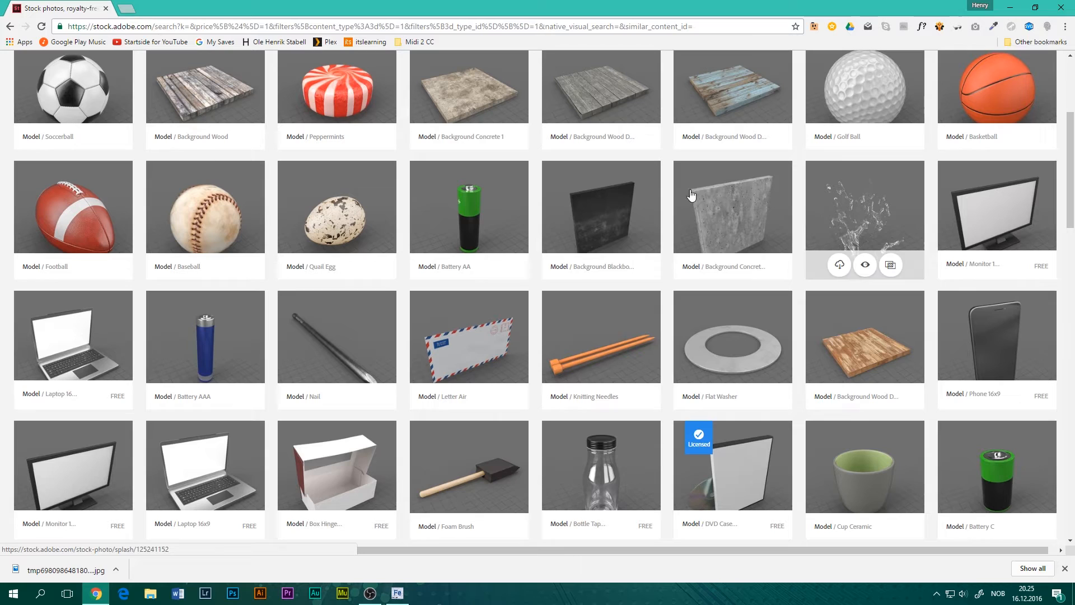
{"action": "mouse_move", "coordinate": [973, 201]}
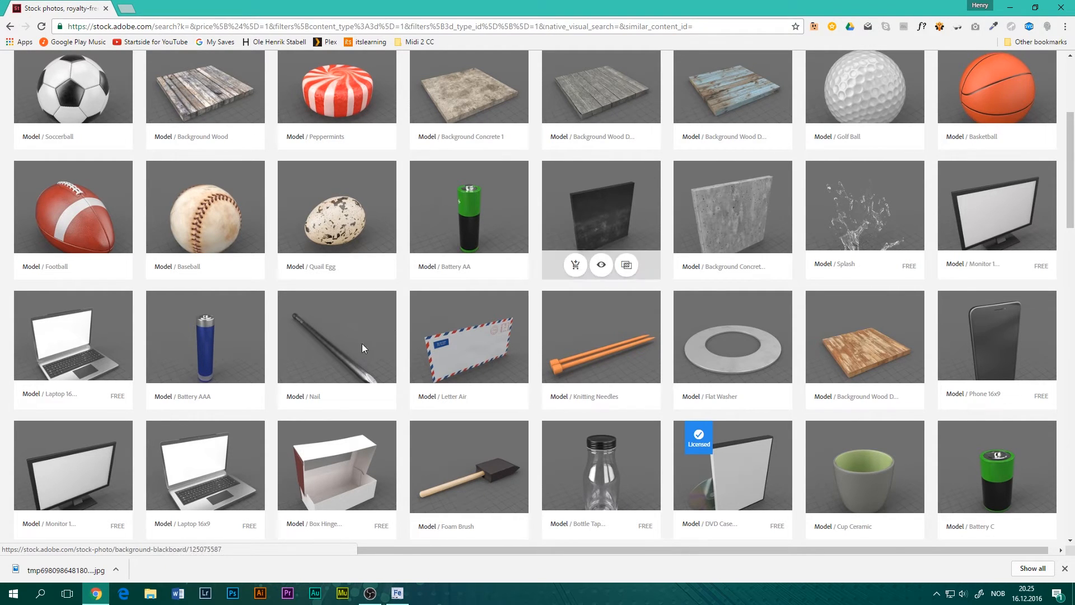
{"action": "mouse_move", "coordinate": [91, 334]}
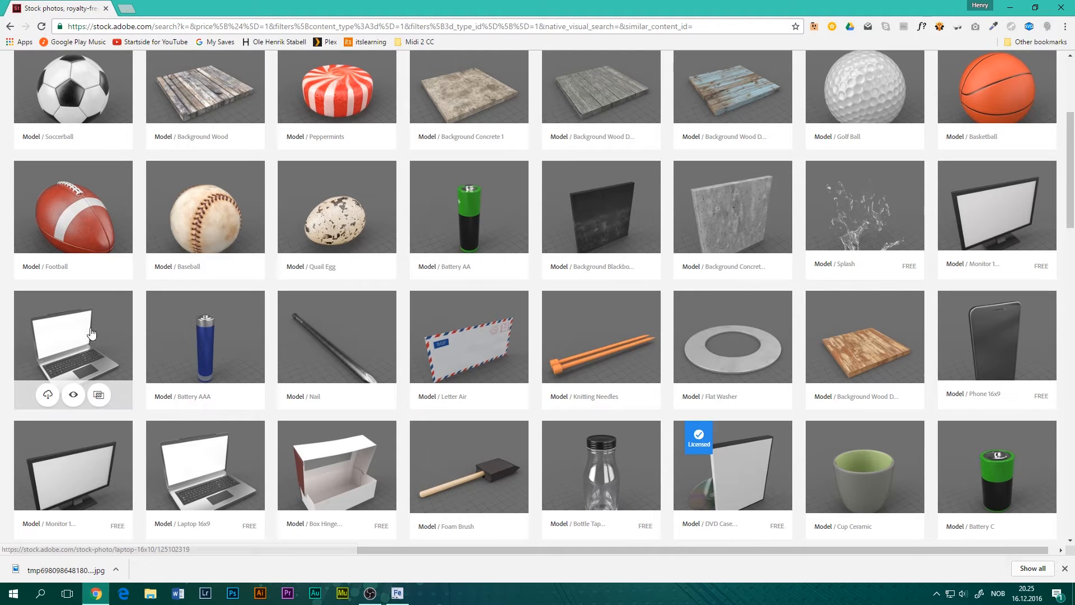
{"action": "scroll", "scroll_direction": "down", "scroll_amount": 3}
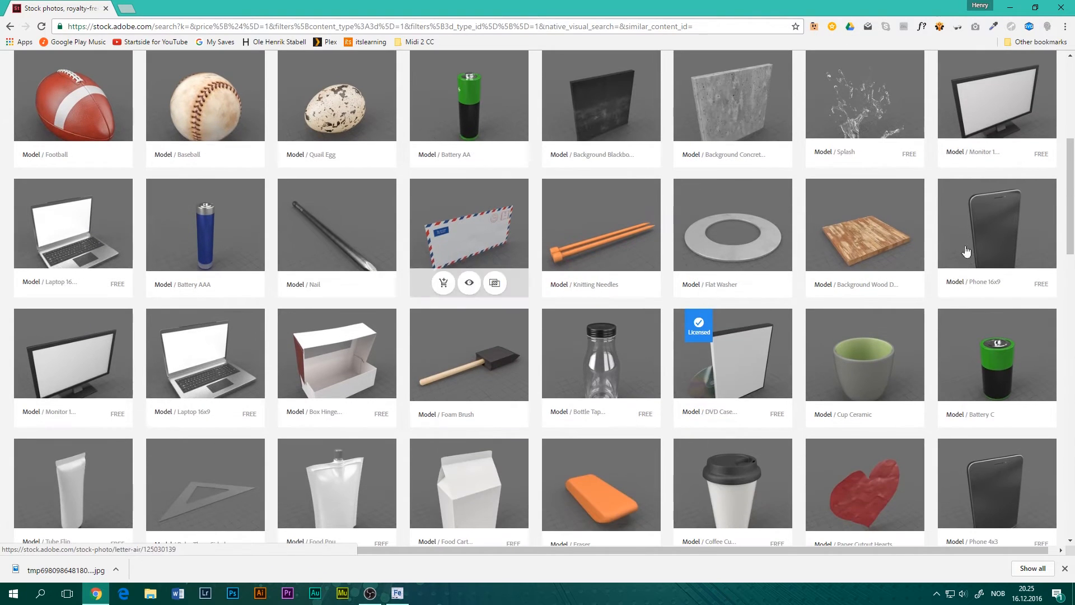
{"action": "mouse_move", "coordinate": [996, 230]}
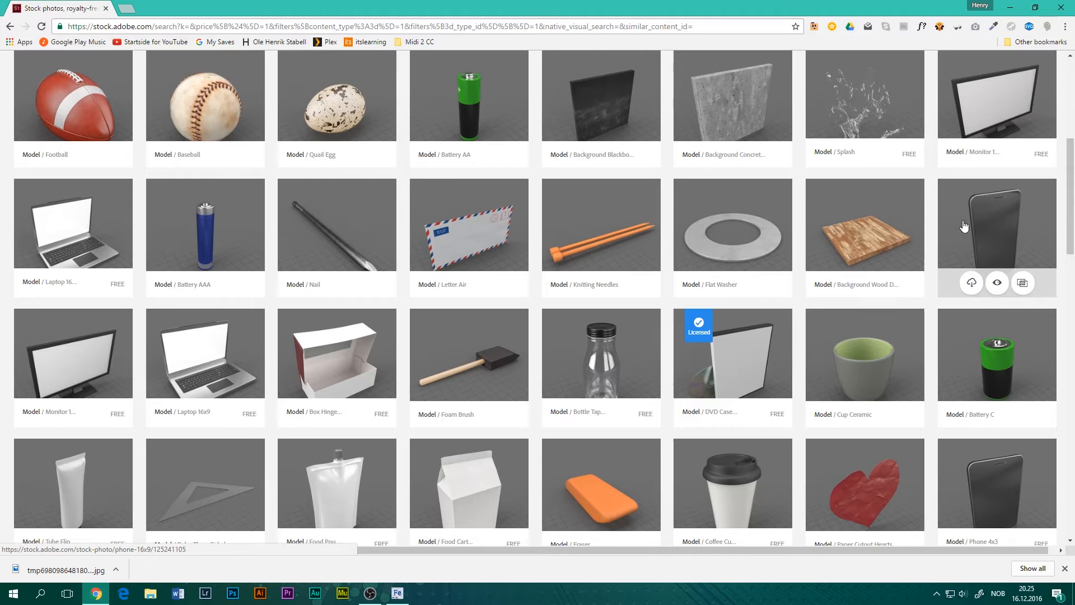
{"action": "mouse_move", "coordinate": [797, 331]}
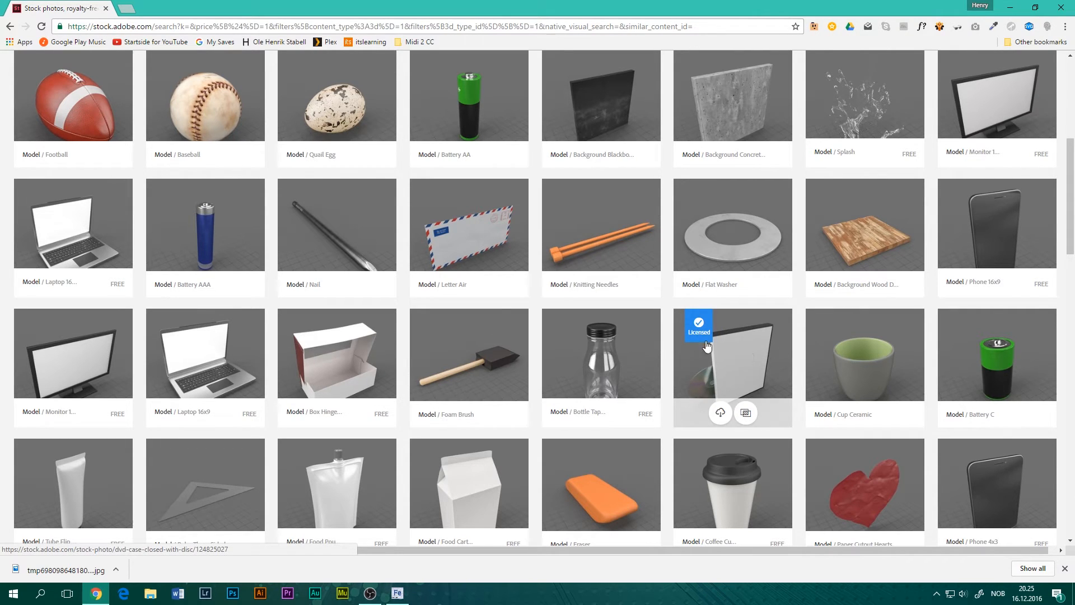
{"action": "mouse_move", "coordinate": [730, 336]}
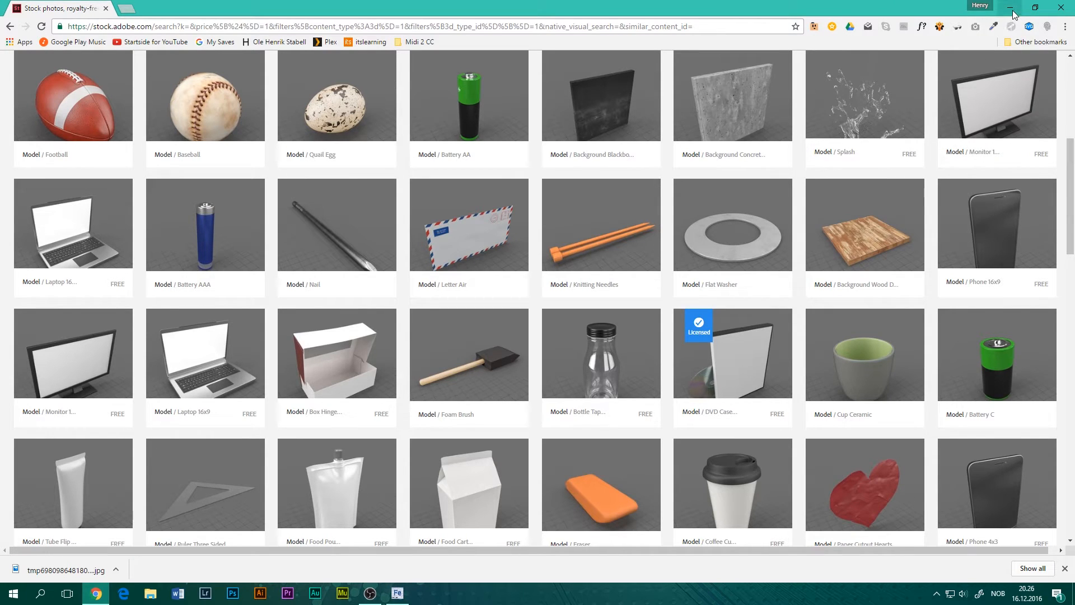
{"action": "mouse_move", "coordinate": [846, 92]}
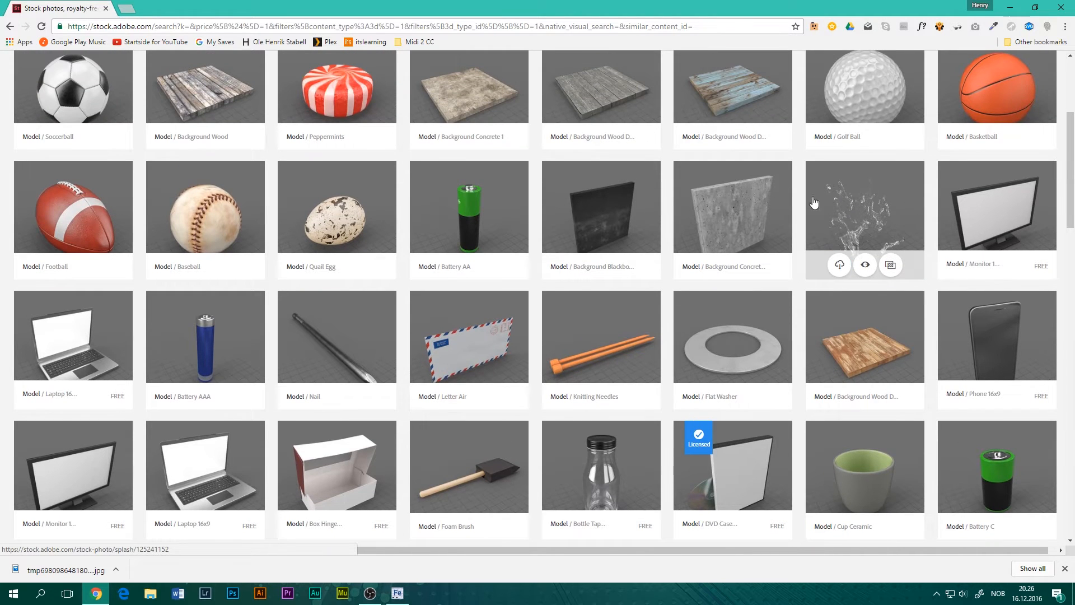
{"action": "mouse_move", "coordinate": [1009, 5]}
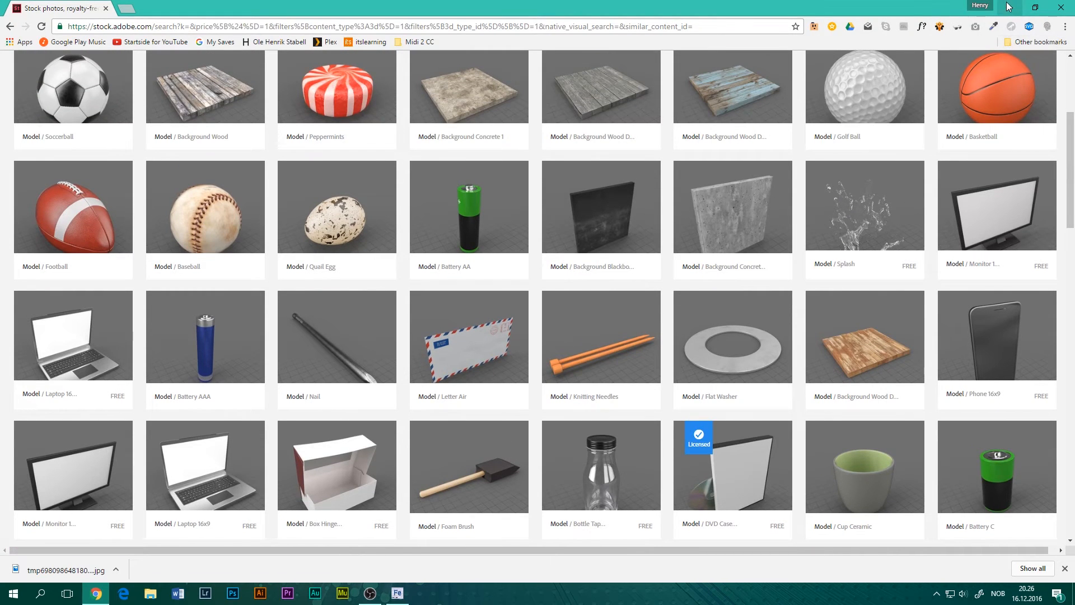
{"action": "scroll", "scroll_direction": "down", "scroll_amount": 3}
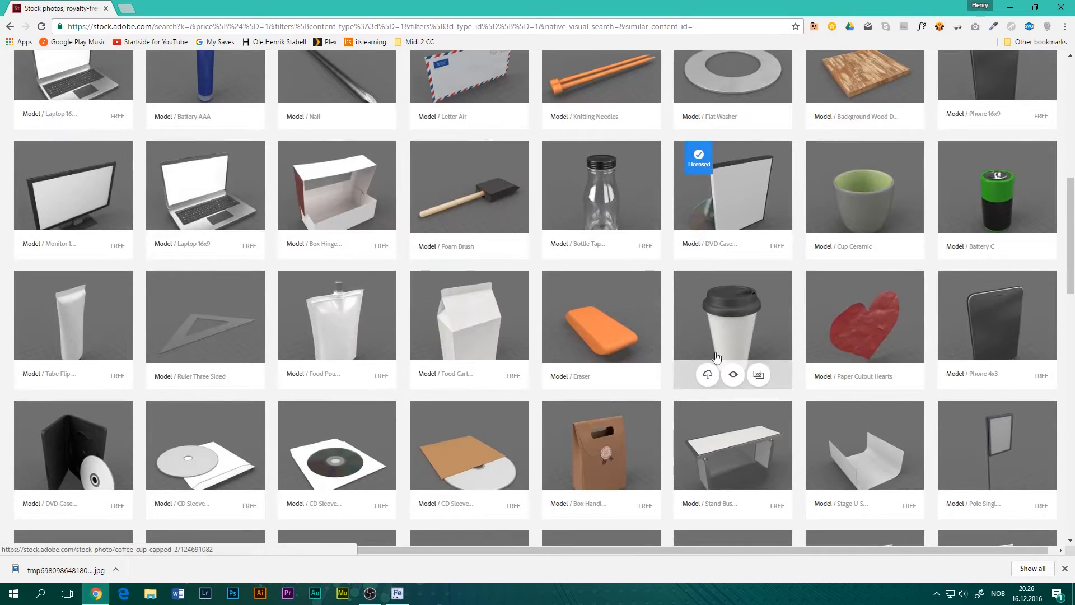
{"action": "scroll", "scroll_direction": "down", "scroll_amount": 3}
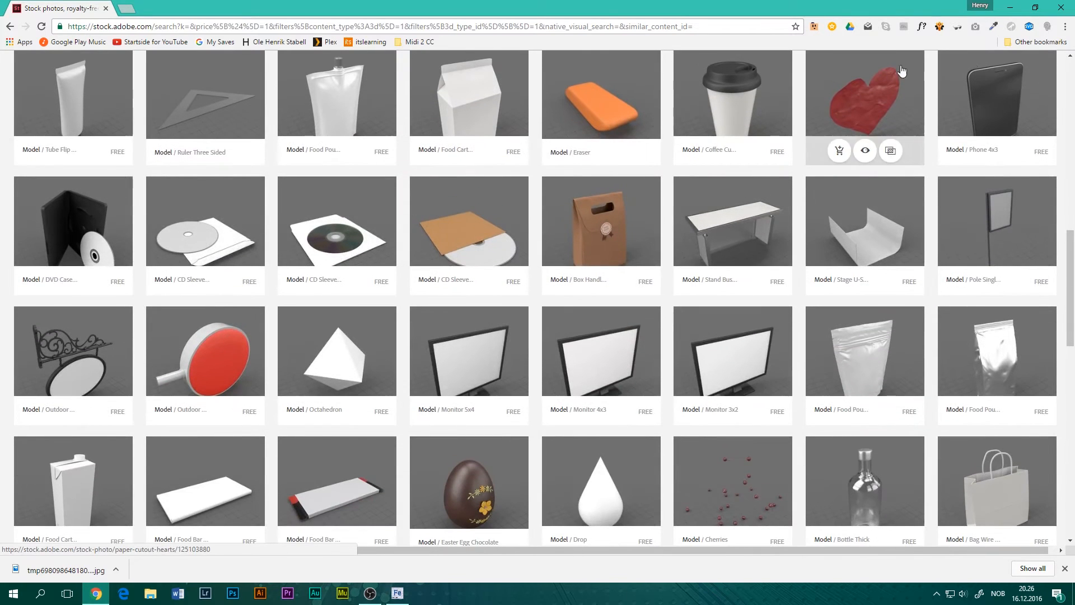
{"action": "left_click", "coordinate": [396, 593]}
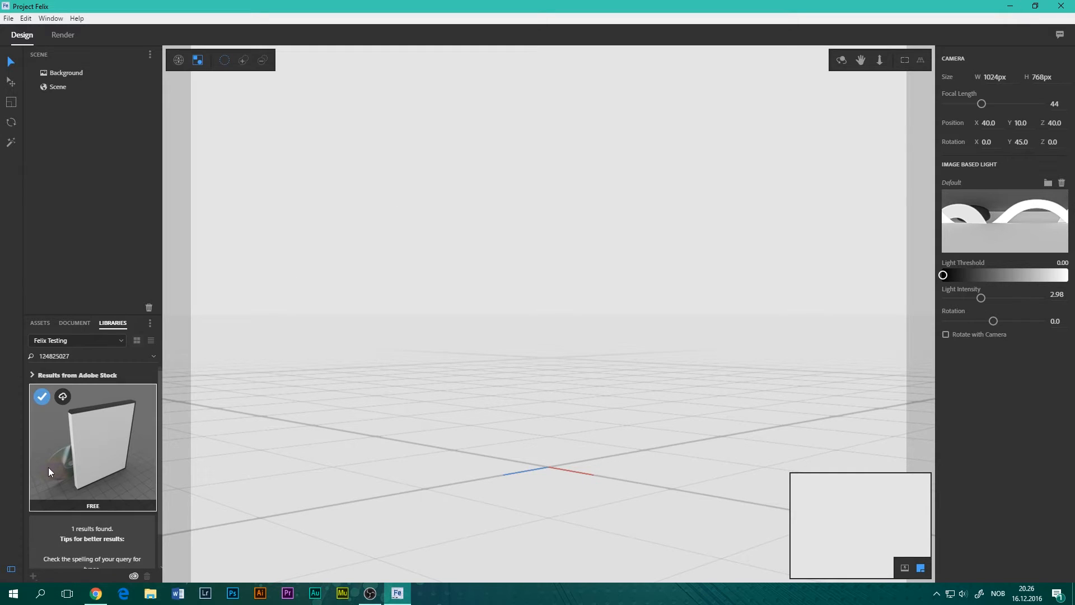
{"action": "mouse_move", "coordinate": [62, 396]}
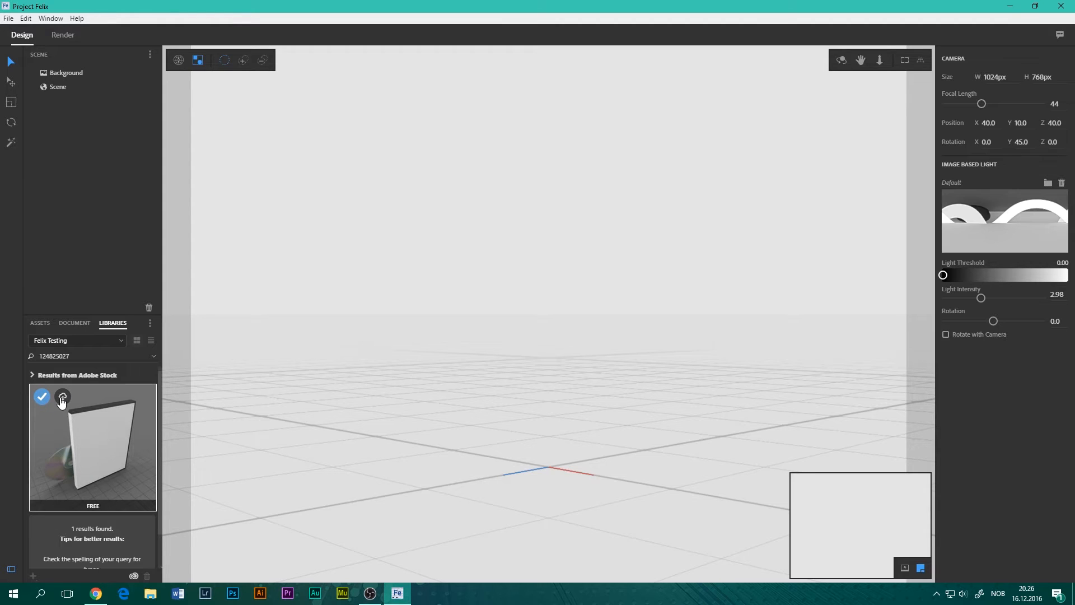
{"action": "mouse_move", "coordinate": [62, 397]}
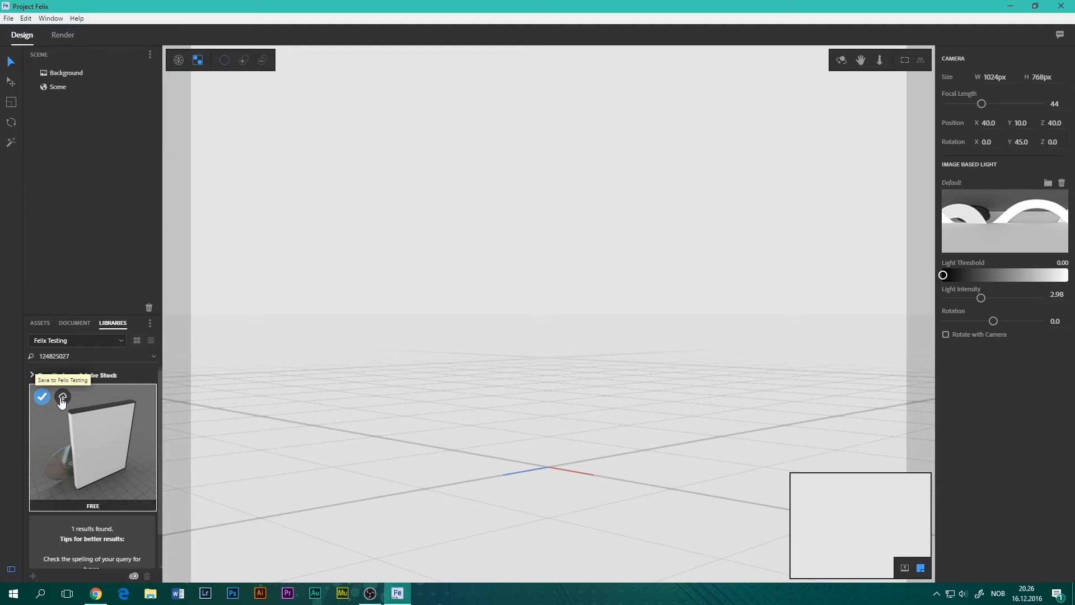
{"action": "mouse_move", "coordinate": [59, 443]}
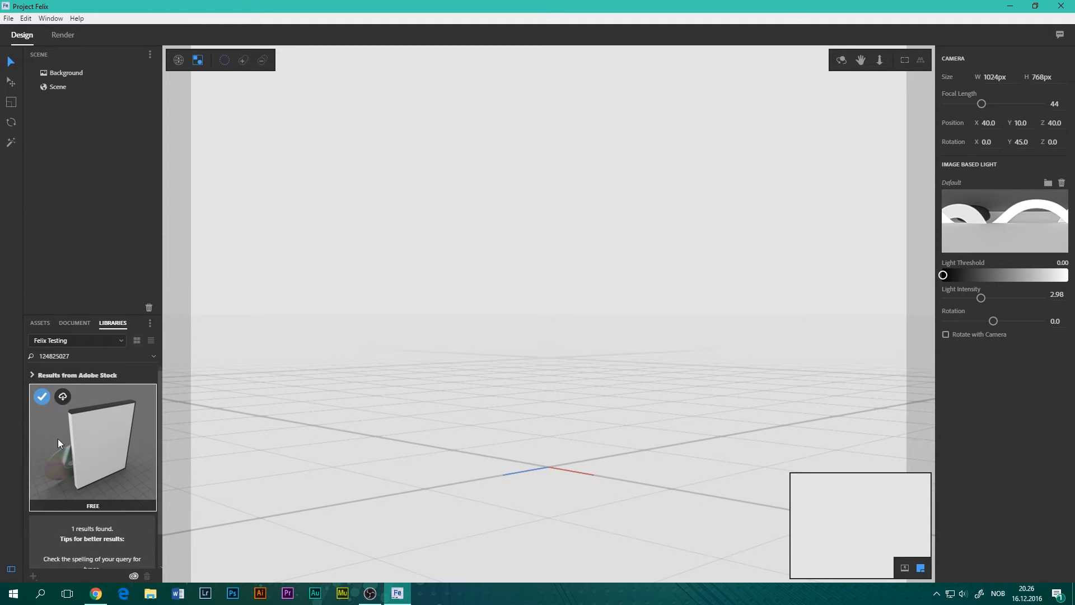
{"action": "mouse_move", "coordinate": [62, 396]}
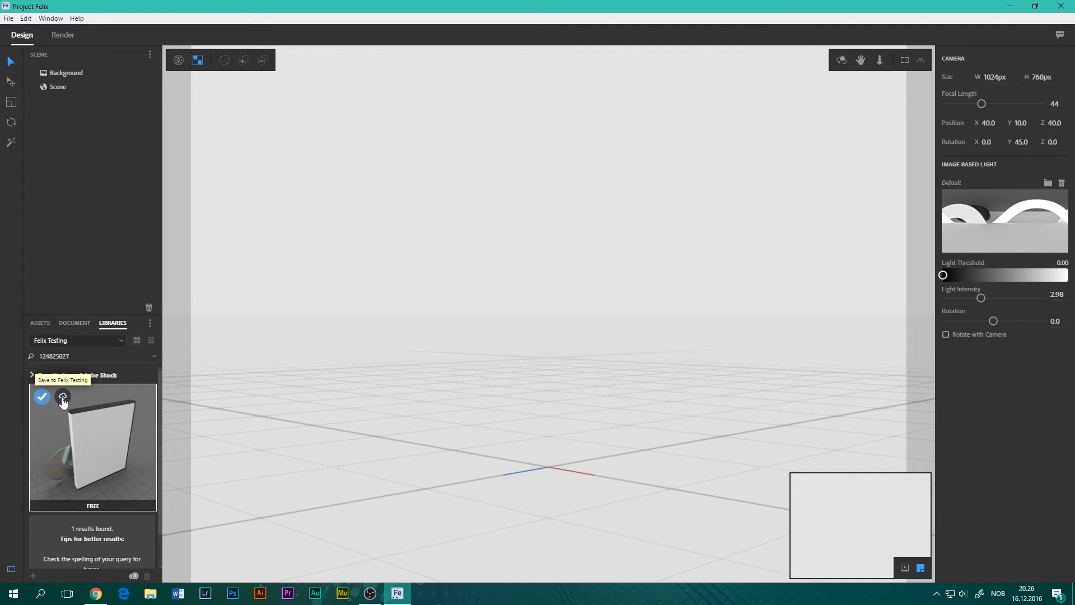
Step: Save the DVD Case Closed With Disc stock model to the Felix Testing library
{"action": "left_click", "coordinate": [63, 396]}
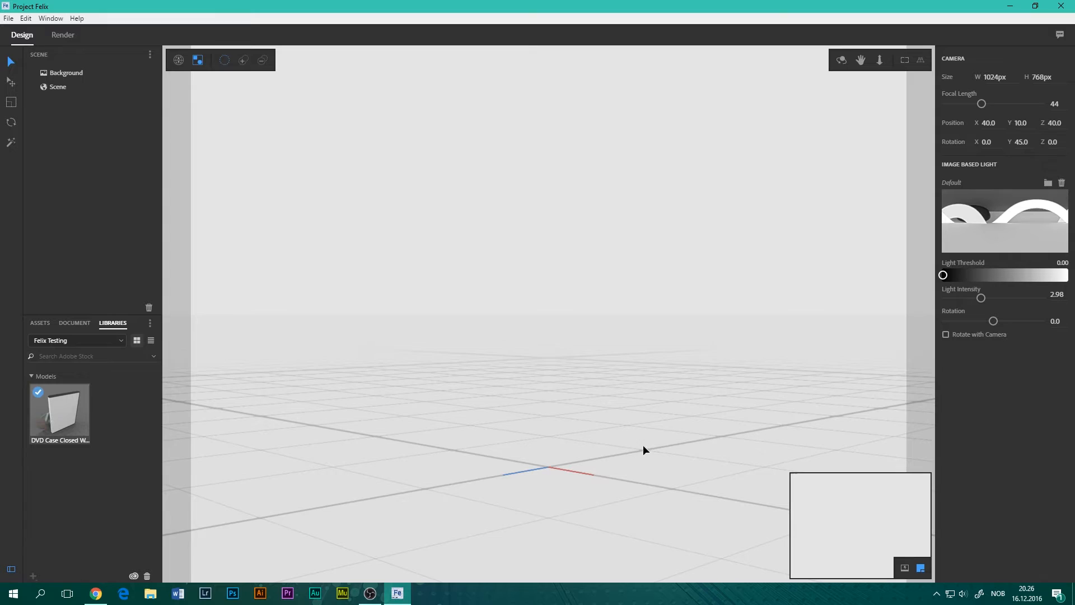
{"action": "mouse_move", "coordinate": [52, 414]}
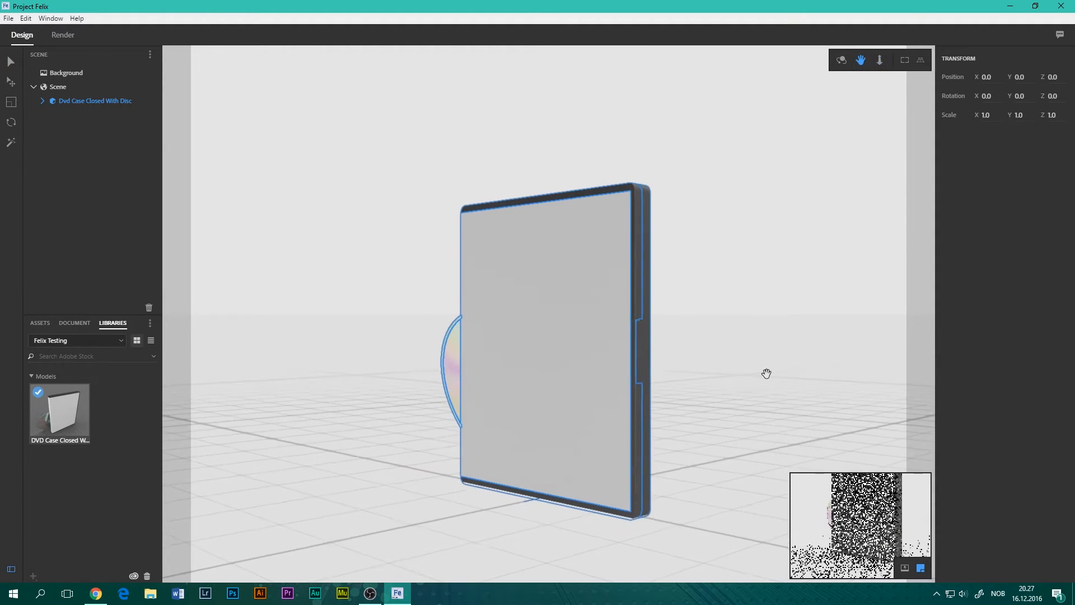
Step: Pan the view around the placed DVD case and select the scene Background
{"action": "left_click_drag", "start_coordinate": [766, 373], "coordinate": [760, 342]}
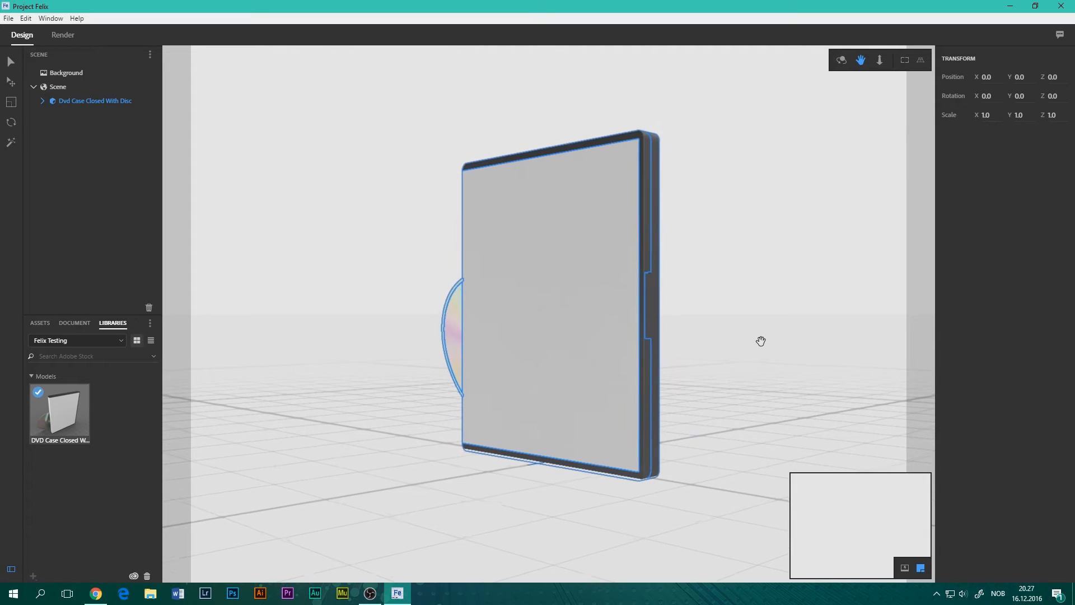
{"action": "left_click_drag", "start_coordinate": [761, 341], "coordinate": [748, 353]}
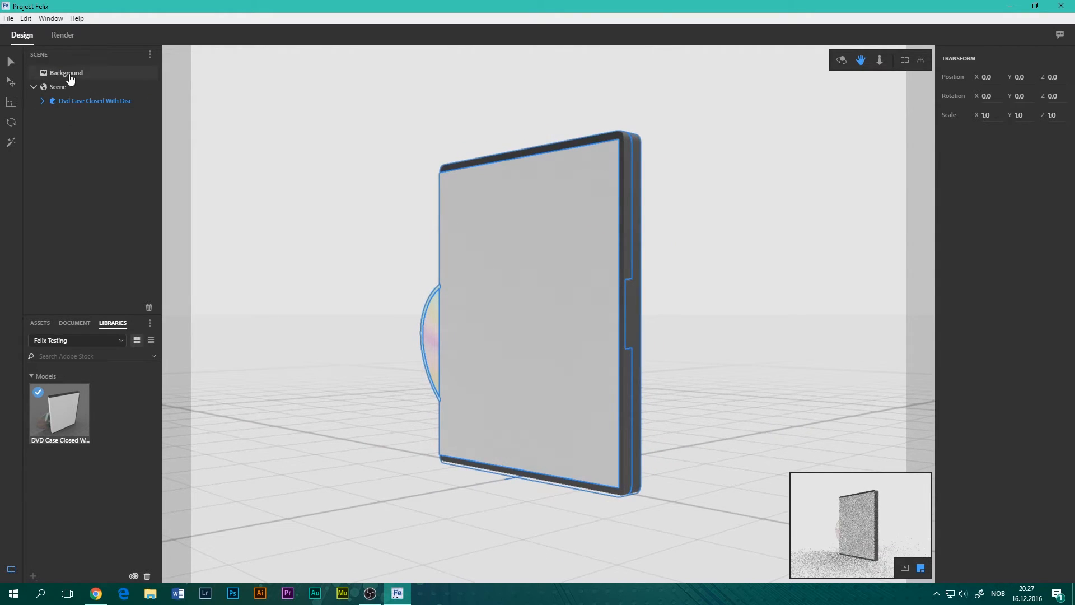
{"action": "left_click", "coordinate": [66, 73]}
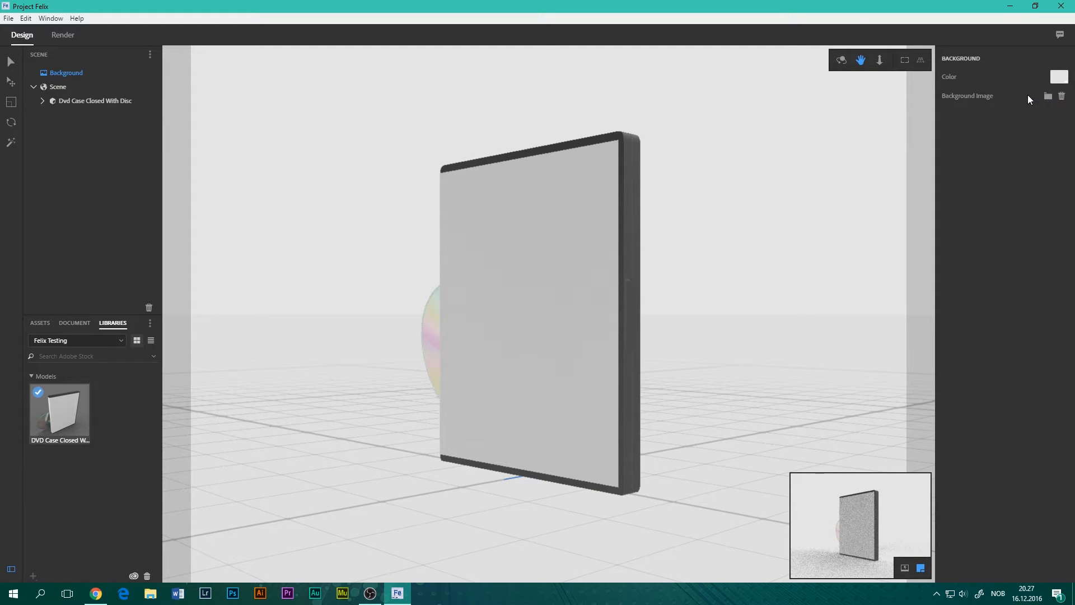
{"action": "mouse_move", "coordinate": [788, 122]}
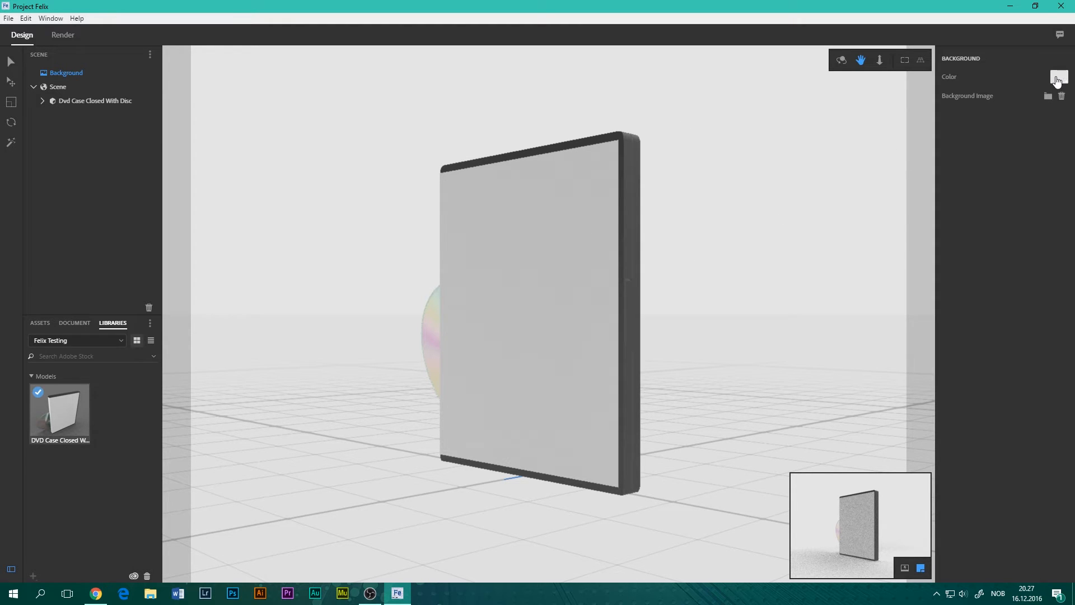
Step: Set the Background colour to pure white
{"action": "left_click", "coordinate": [1058, 77]}
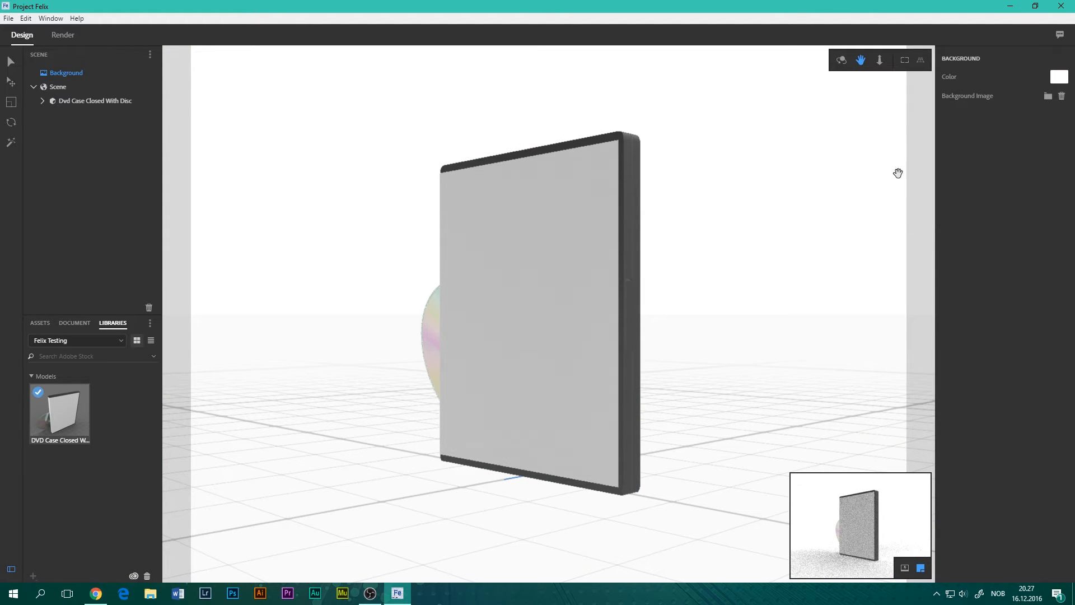
{"action": "mouse_move", "coordinate": [864, 152]}
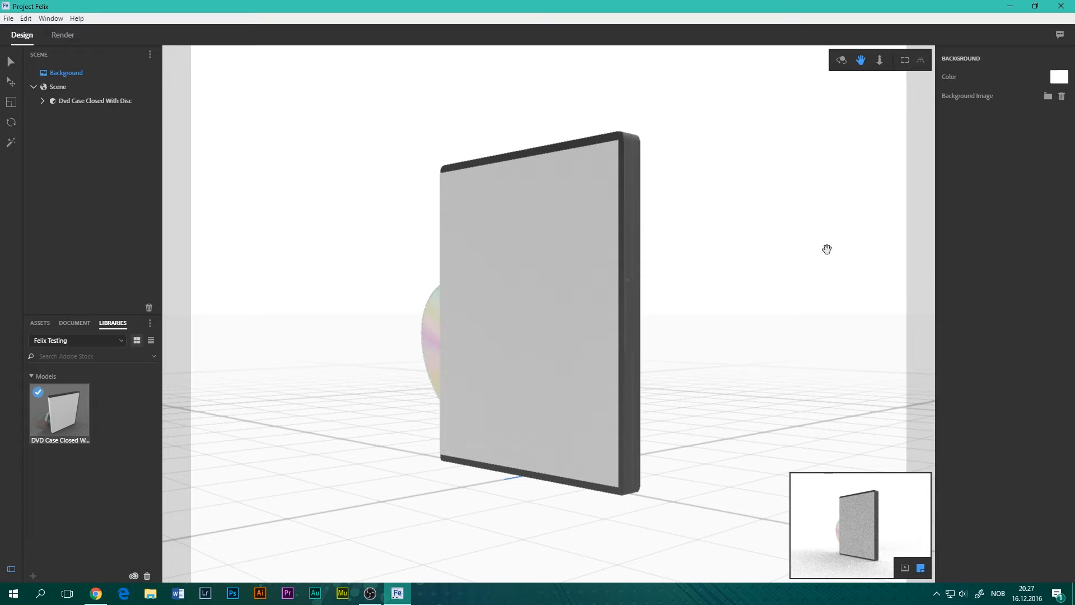
{"action": "mouse_move", "coordinate": [777, 314]}
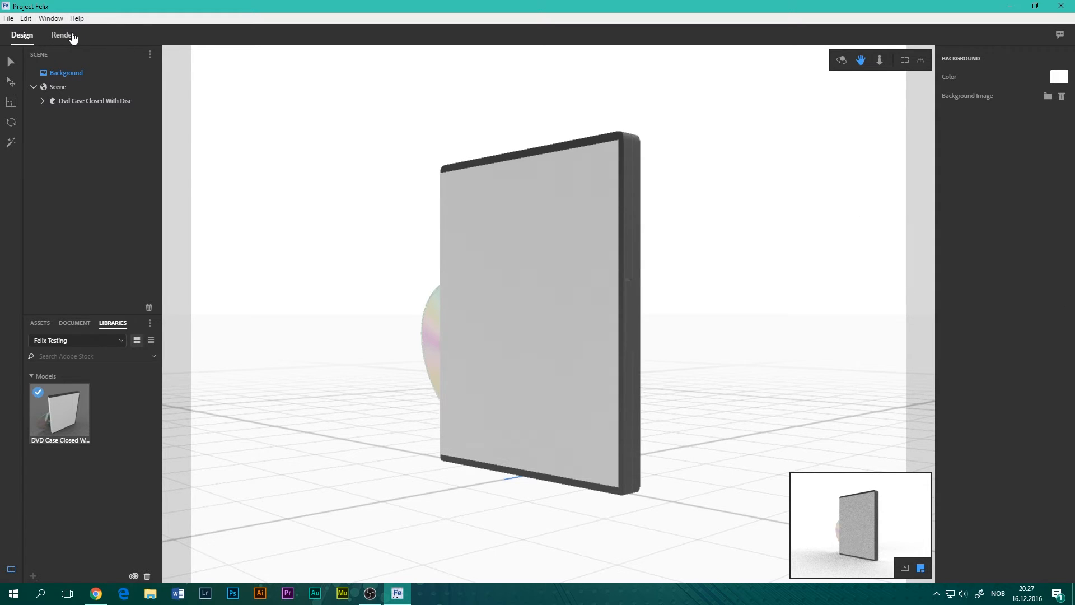
{"action": "left_click", "coordinate": [63, 34]}
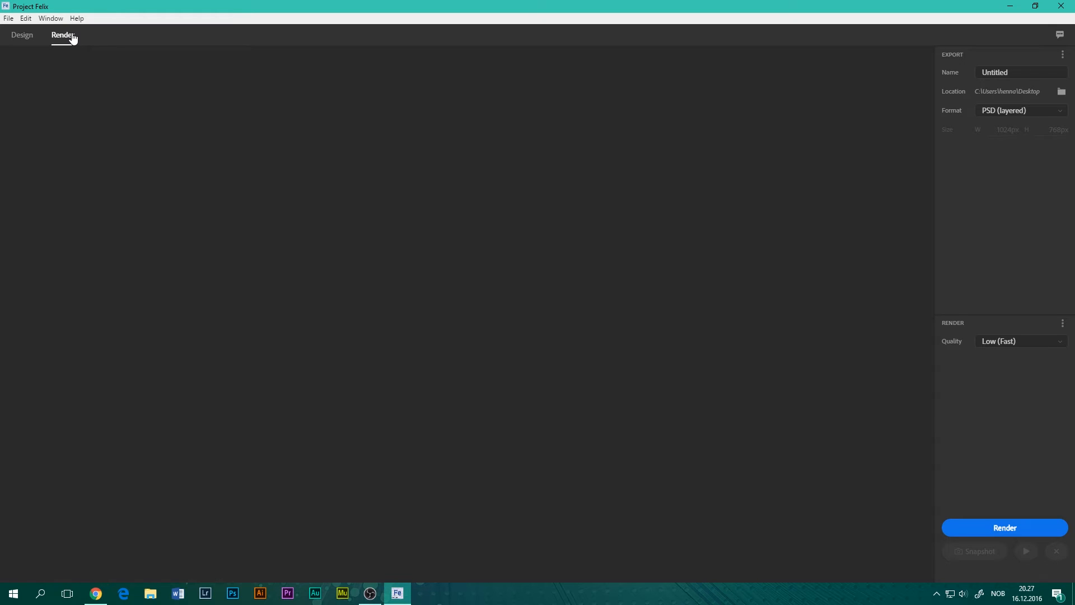
{"action": "mouse_move", "coordinate": [440, 245]}
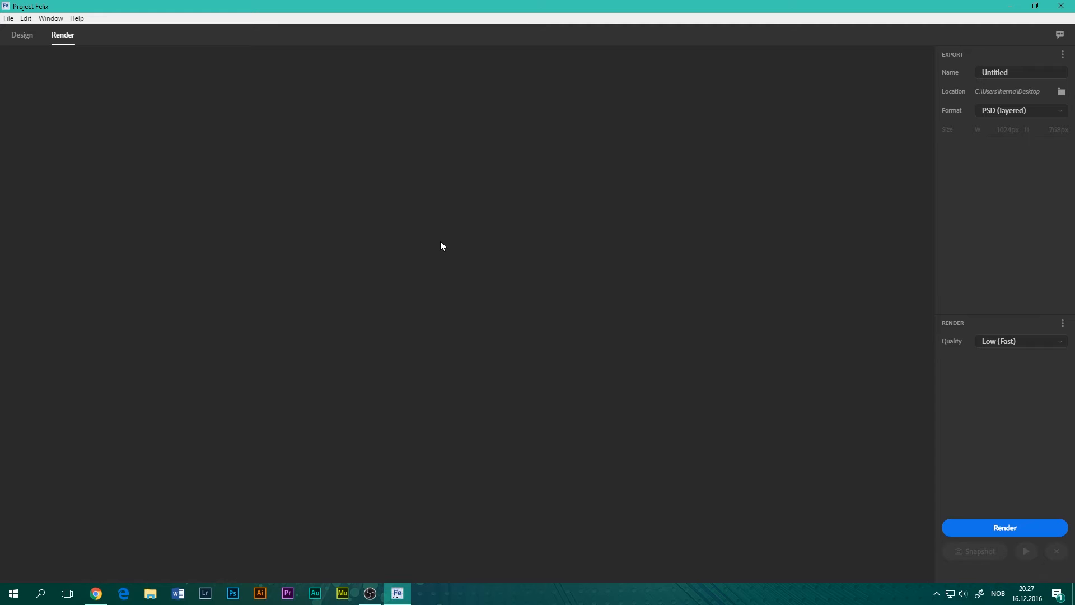
{"action": "mouse_move", "coordinate": [547, 220]}
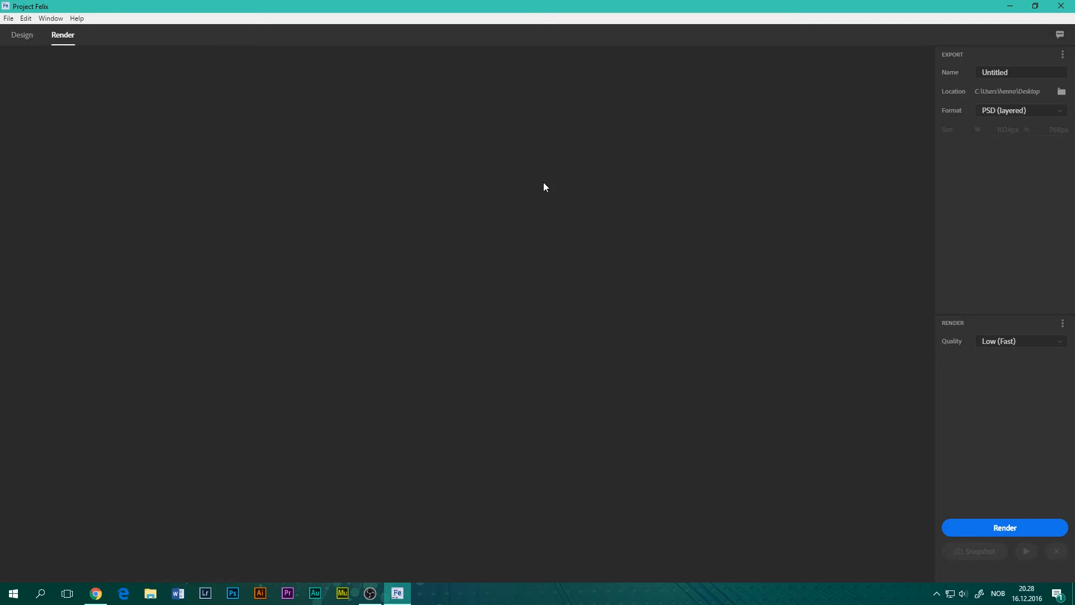
Step: Select the export Name field and keep render quality at Low (Fast)
{"action": "left_click", "coordinate": [1008, 73]}
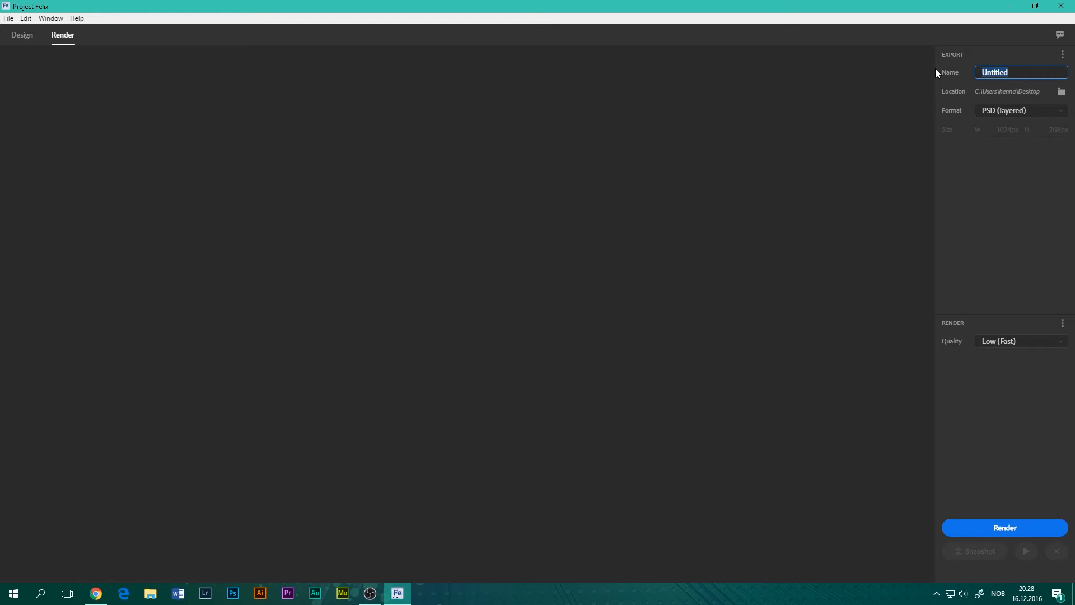
{"action": "mouse_move", "coordinate": [972, 131]}
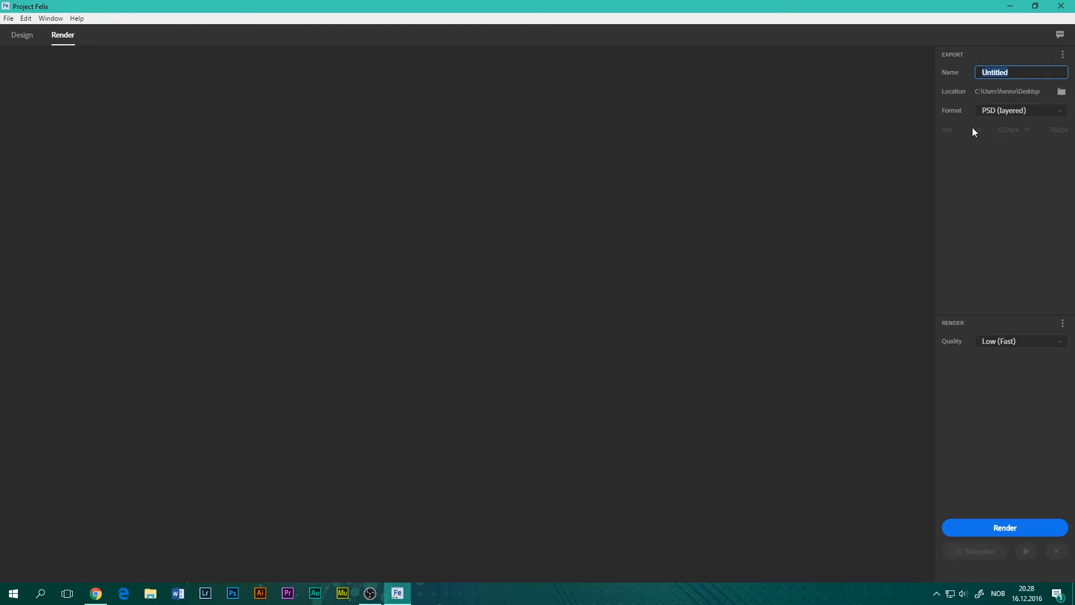
{"action": "left_click", "coordinate": [1021, 341]}
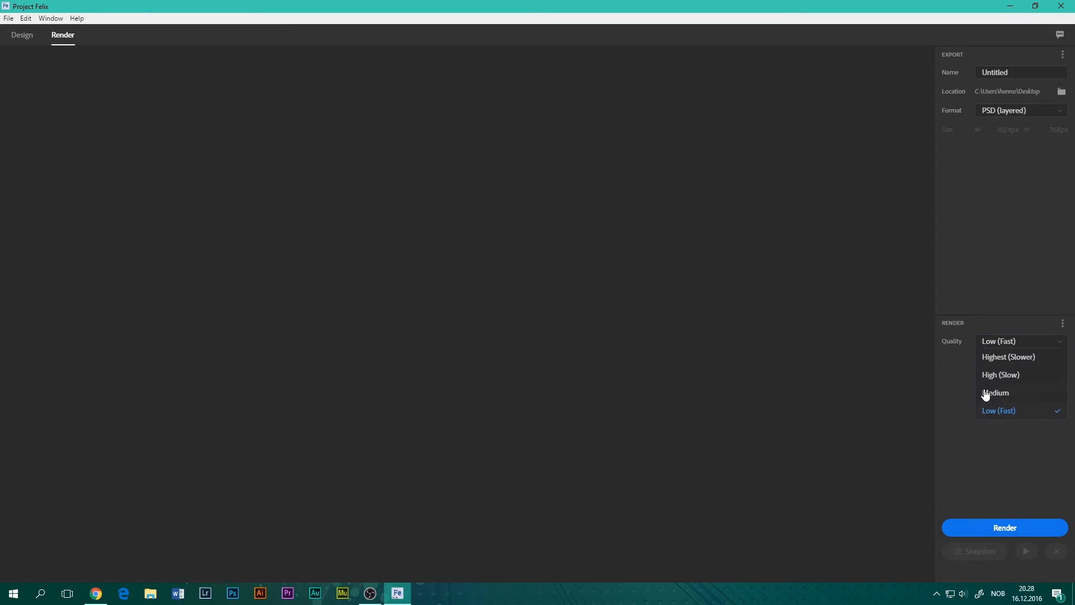
{"action": "mouse_move", "coordinate": [996, 384]}
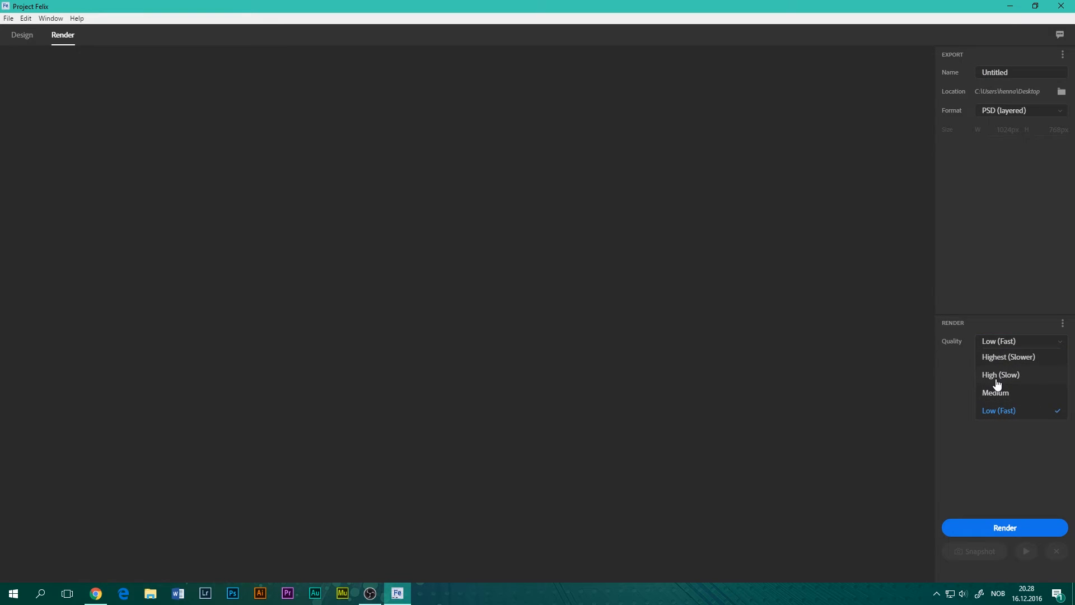
{"action": "mouse_move", "coordinate": [1005, 411]}
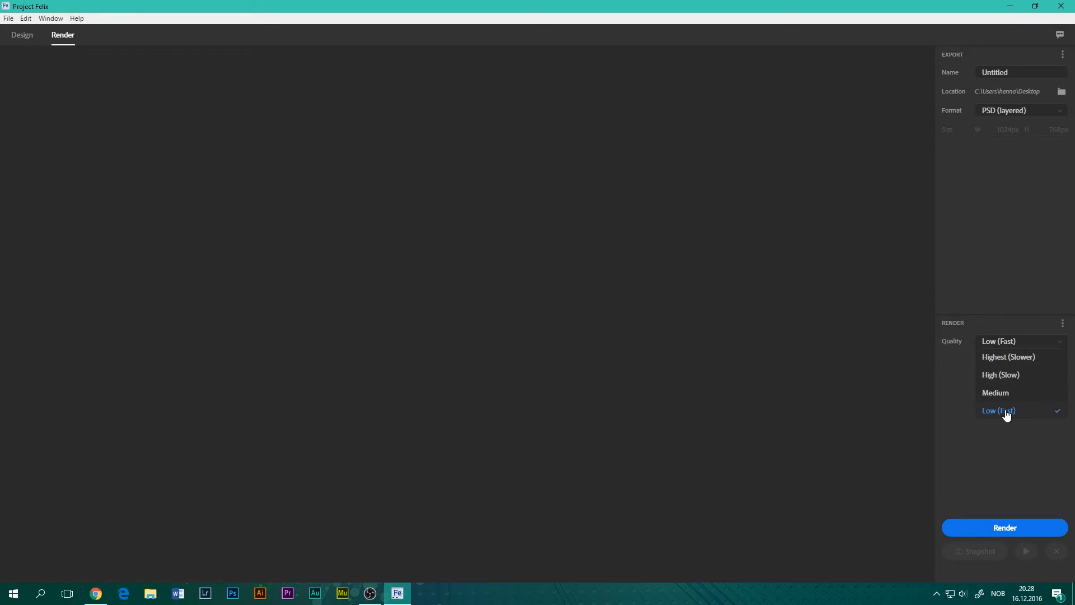
{"action": "mouse_move", "coordinate": [1004, 415]}
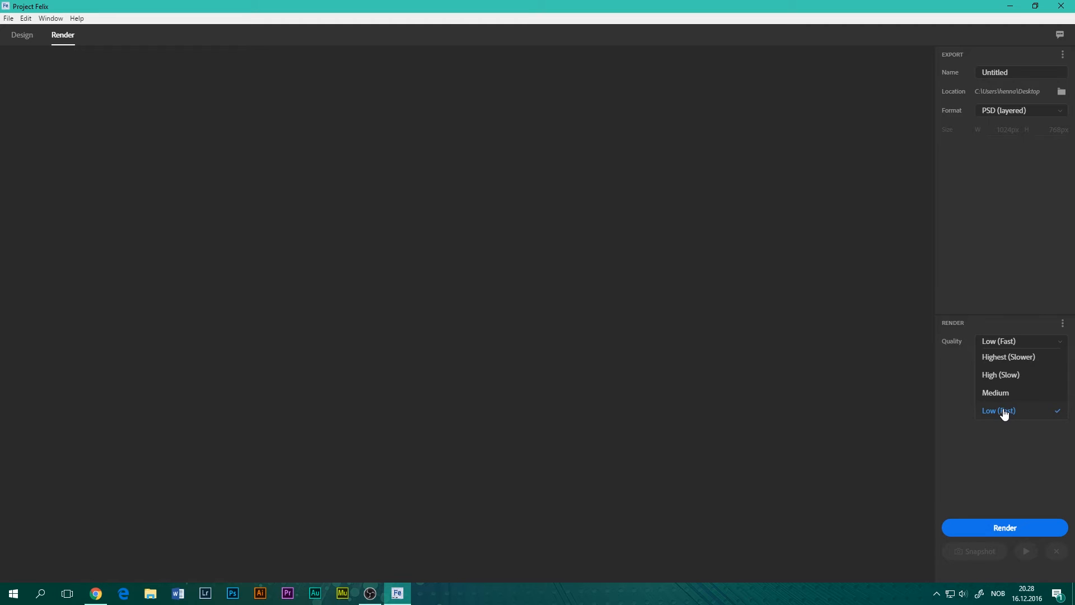
{"action": "left_click", "coordinate": [998, 410]}
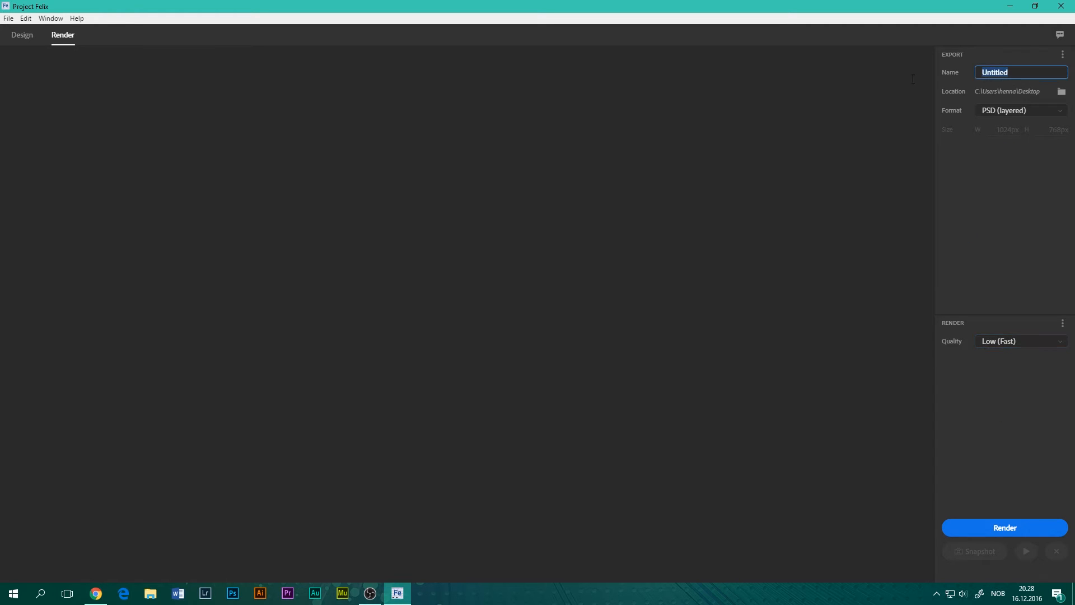
{"action": "mouse_move", "coordinate": [907, 85]}
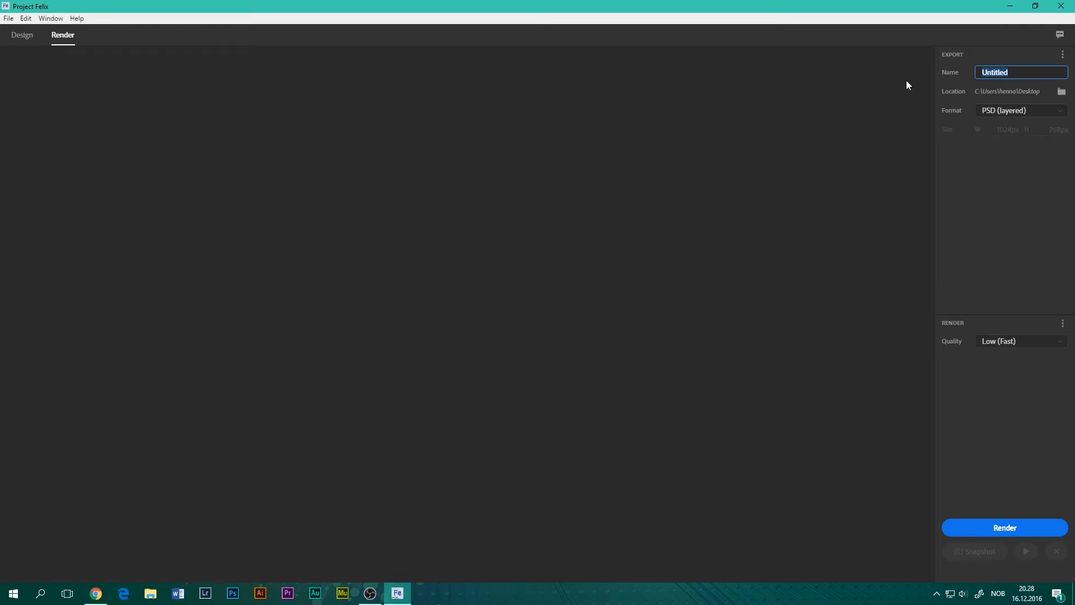
Step: Name the export 'Realistic 3D Render', save to Pictures, and keep PSD (layered) format
{"action": "type", "text": "Realit"}
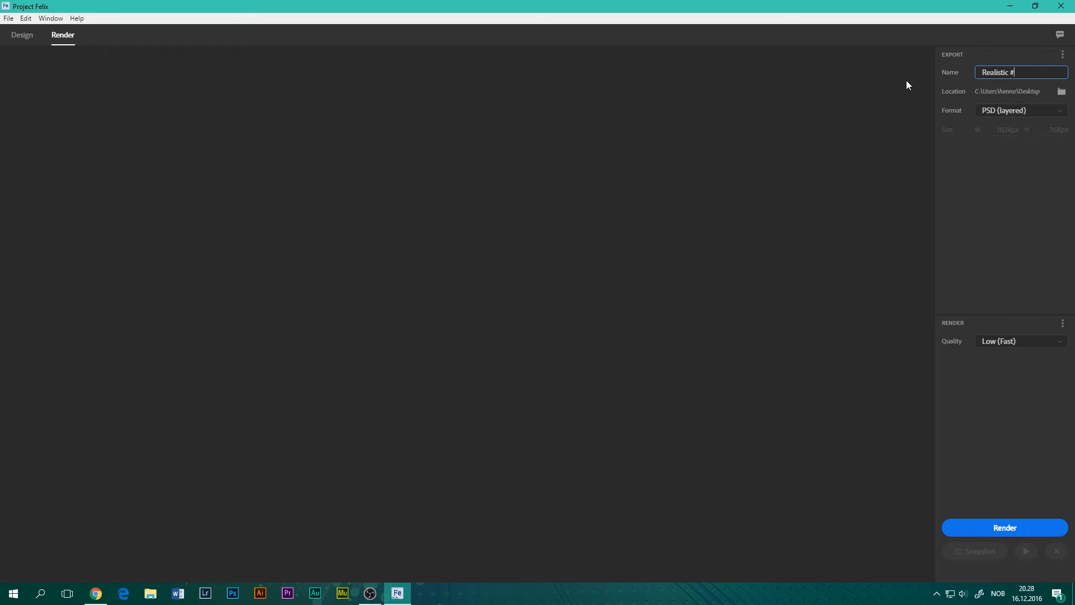
{"action": "type", "text": "D R"}
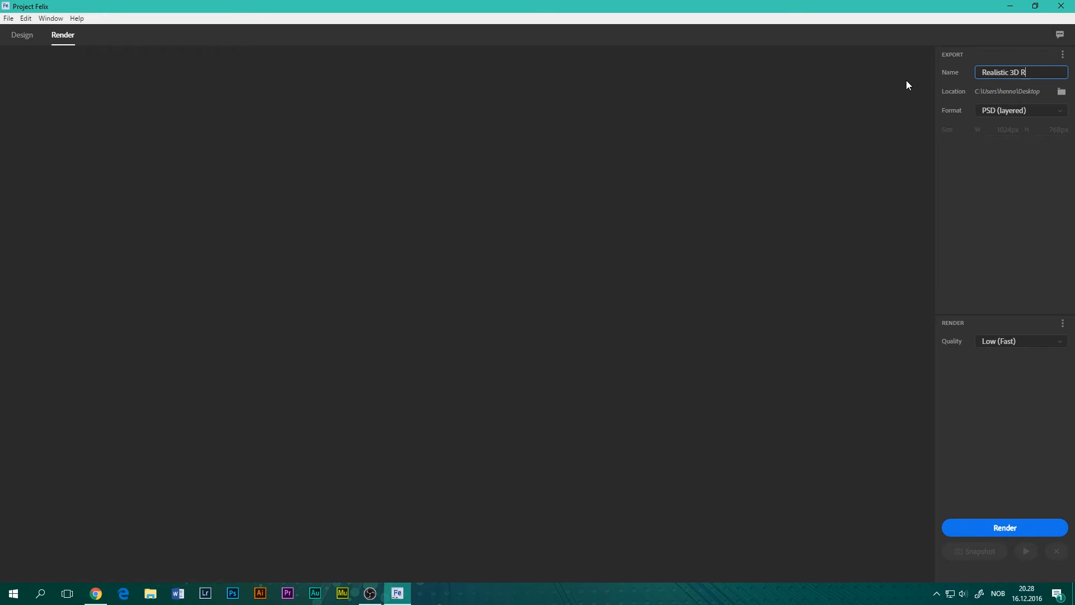
{"action": "type", "text": "ender"}
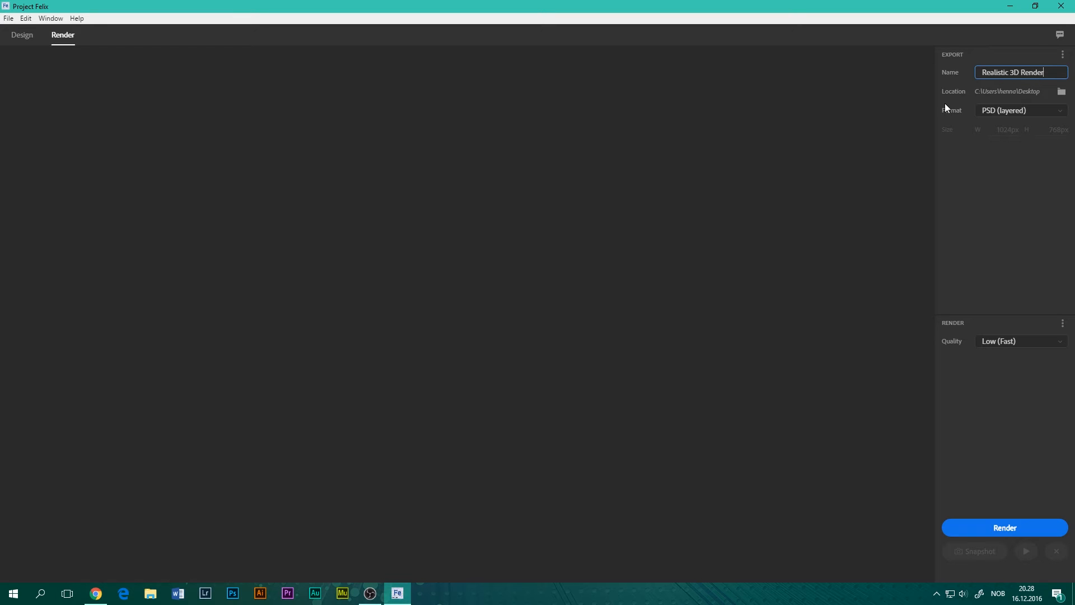
{"action": "left_click", "coordinate": [1061, 90]}
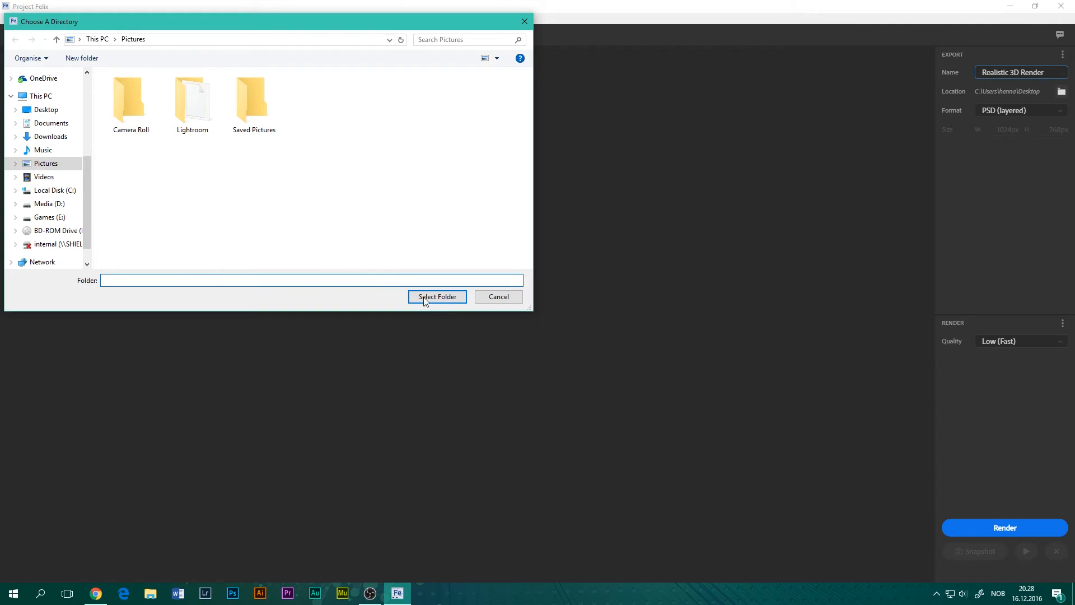
{"action": "left_click", "coordinate": [437, 297]}
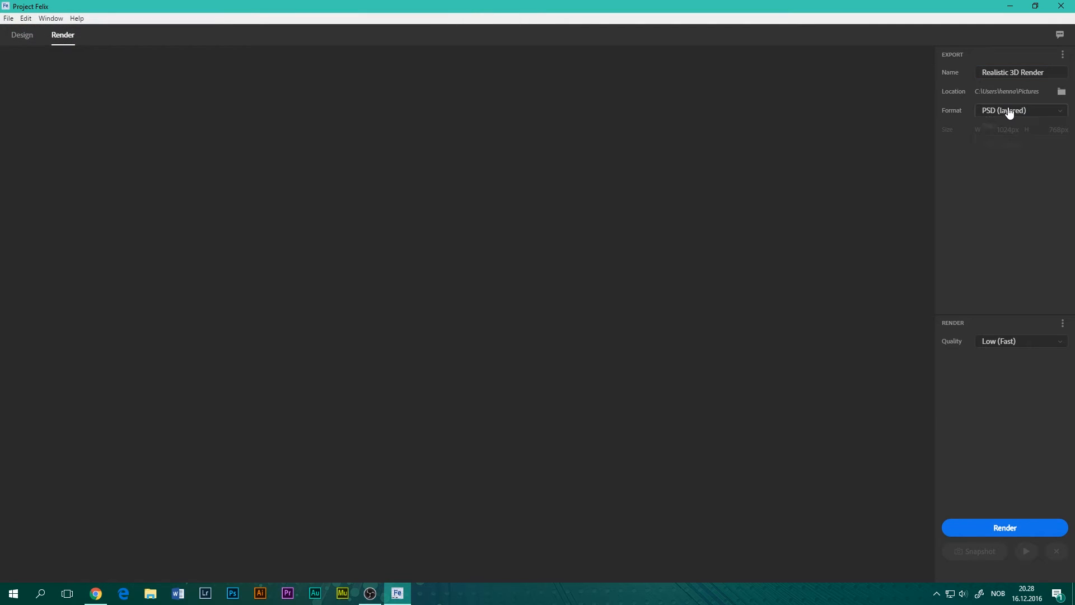
{"action": "left_click", "coordinate": [1021, 111]}
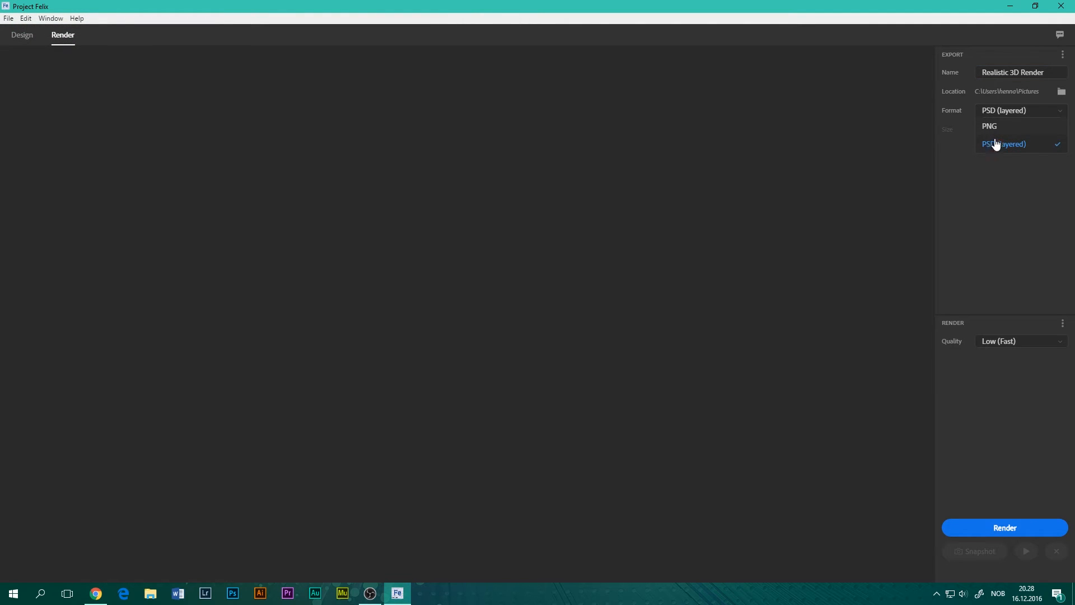
{"action": "left_click", "coordinate": [1004, 144]}
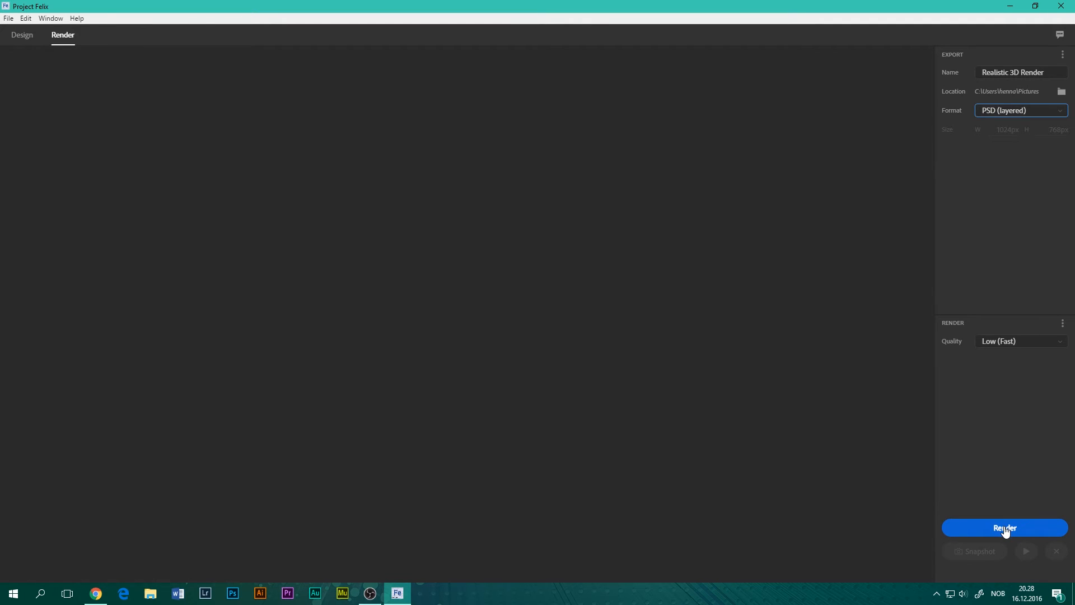
{"action": "left_click", "coordinate": [1004, 528]}
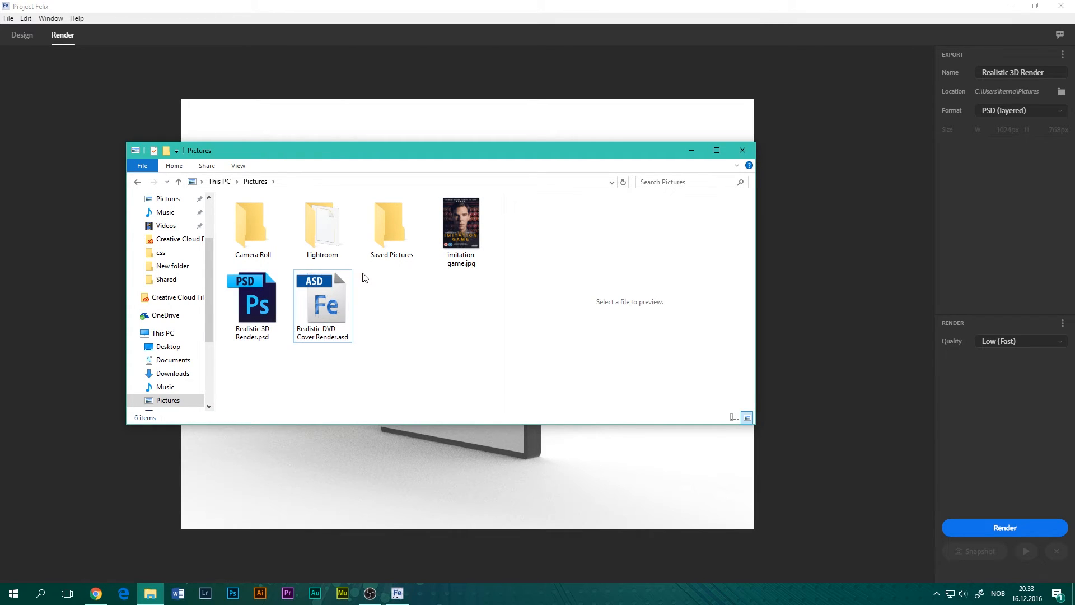
Step: In Pictures, inspect the project file, preview imitation game.jpg, and select Realistic 3D Render.psd
{"action": "left_click", "coordinate": [322, 306]}
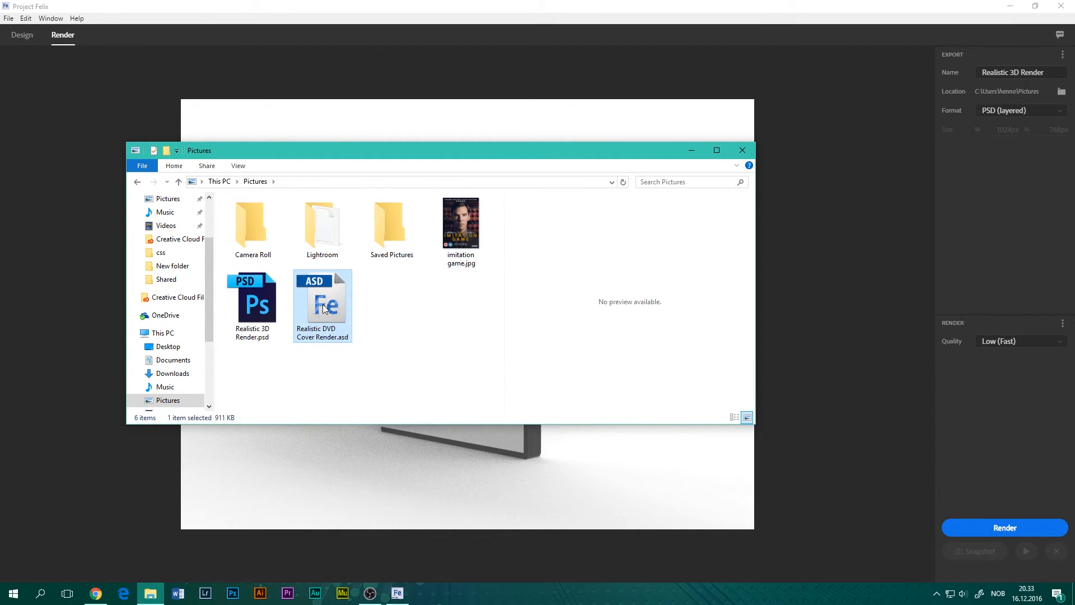
{"action": "right_click", "coordinate": [321, 306]}
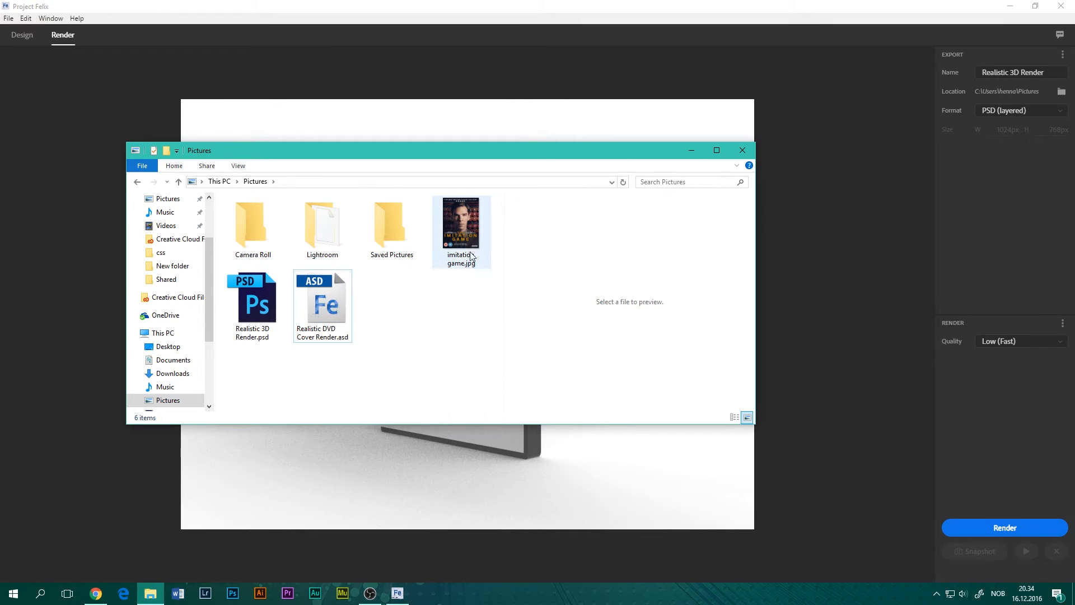
{"action": "left_click", "coordinate": [461, 232]}
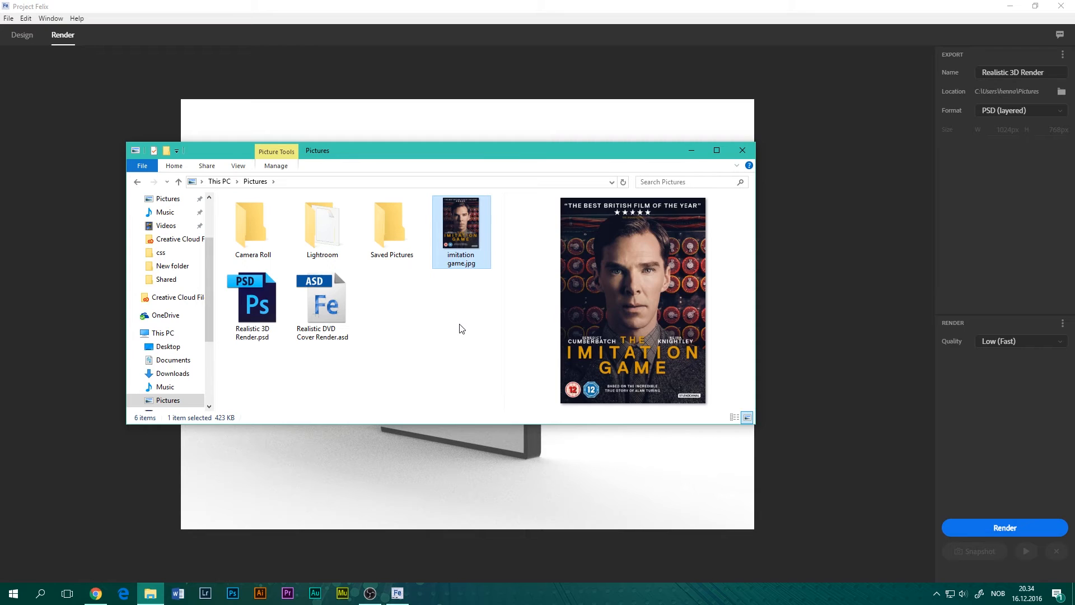
{"action": "mouse_move", "coordinate": [471, 341]}
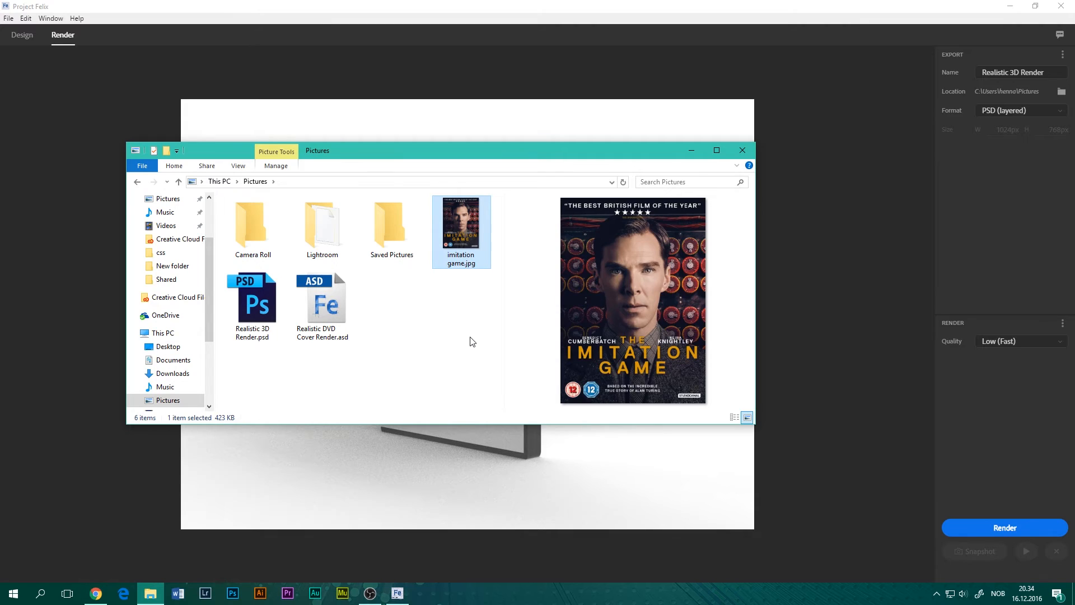
{"action": "mouse_move", "coordinate": [459, 343]}
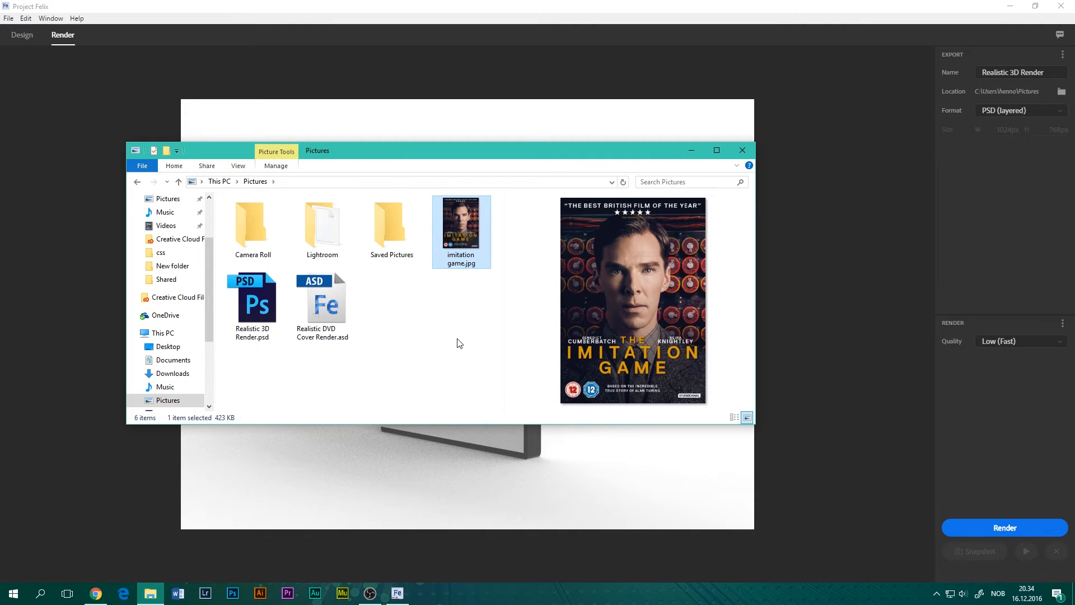
{"action": "mouse_move", "coordinate": [443, 351]}
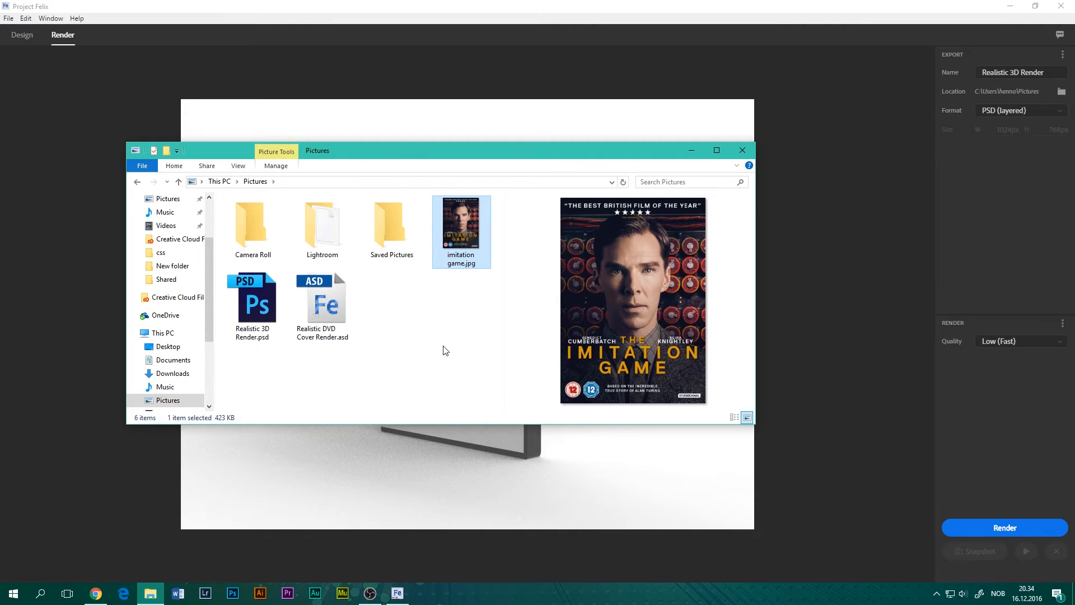
{"action": "mouse_move", "coordinate": [439, 345]}
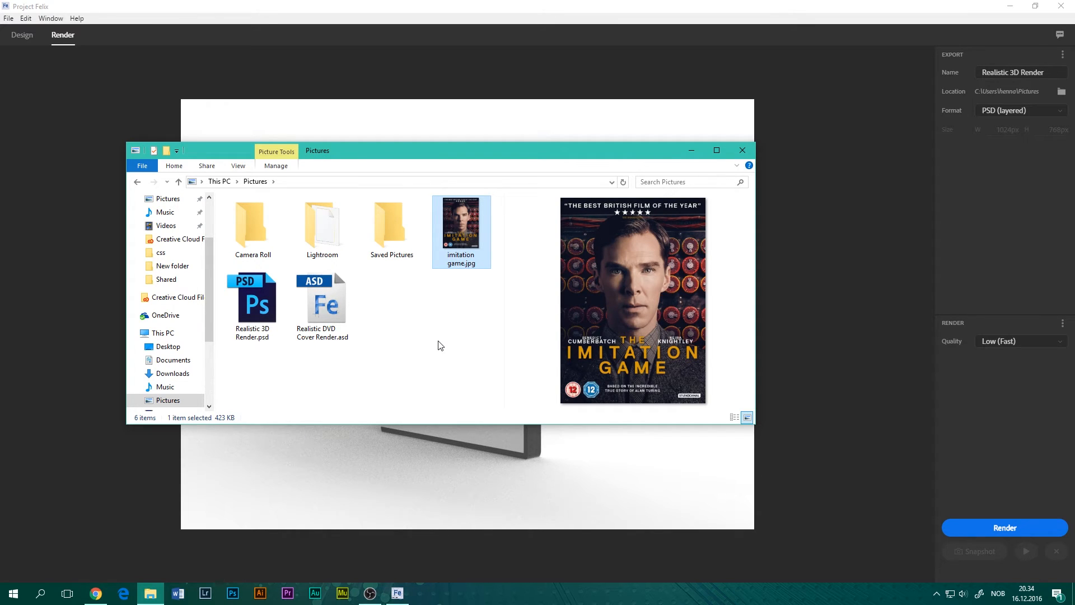
{"action": "mouse_move", "coordinate": [482, 364]}
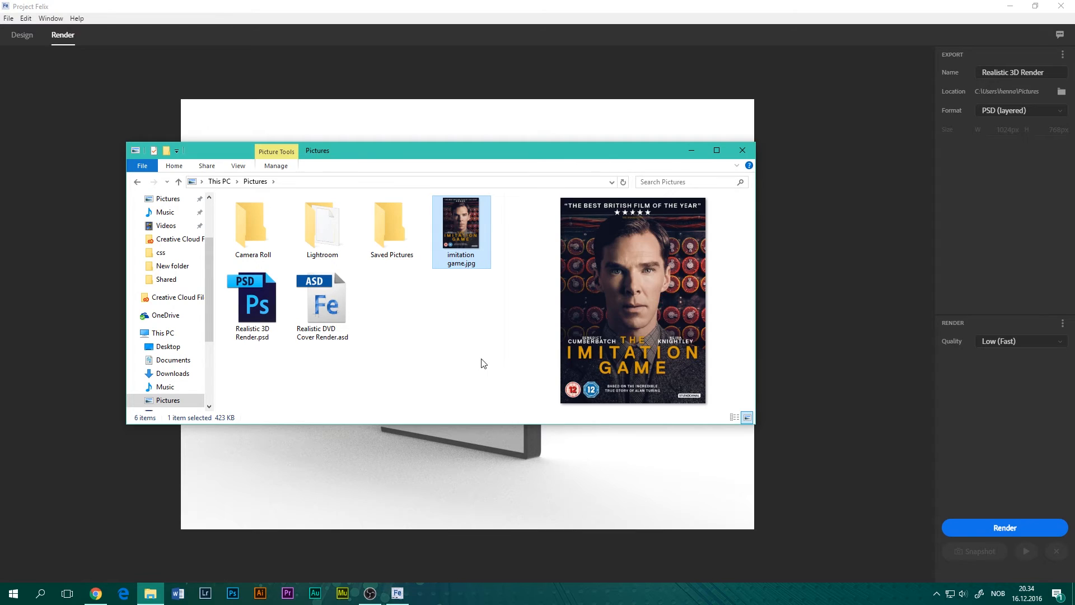
{"action": "mouse_move", "coordinate": [423, 310]}
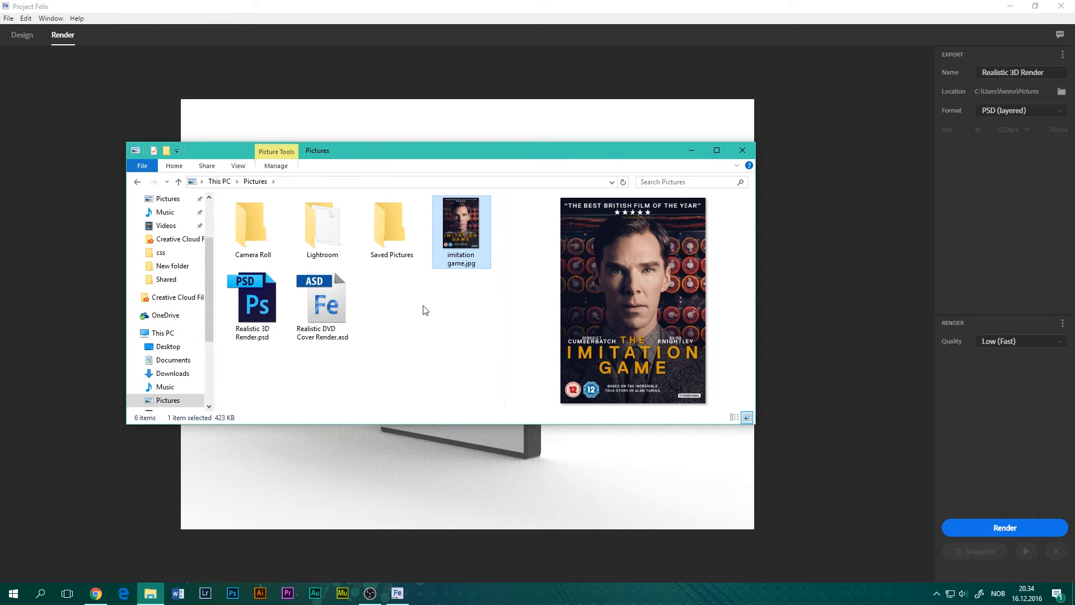
{"action": "mouse_move", "coordinate": [422, 308]}
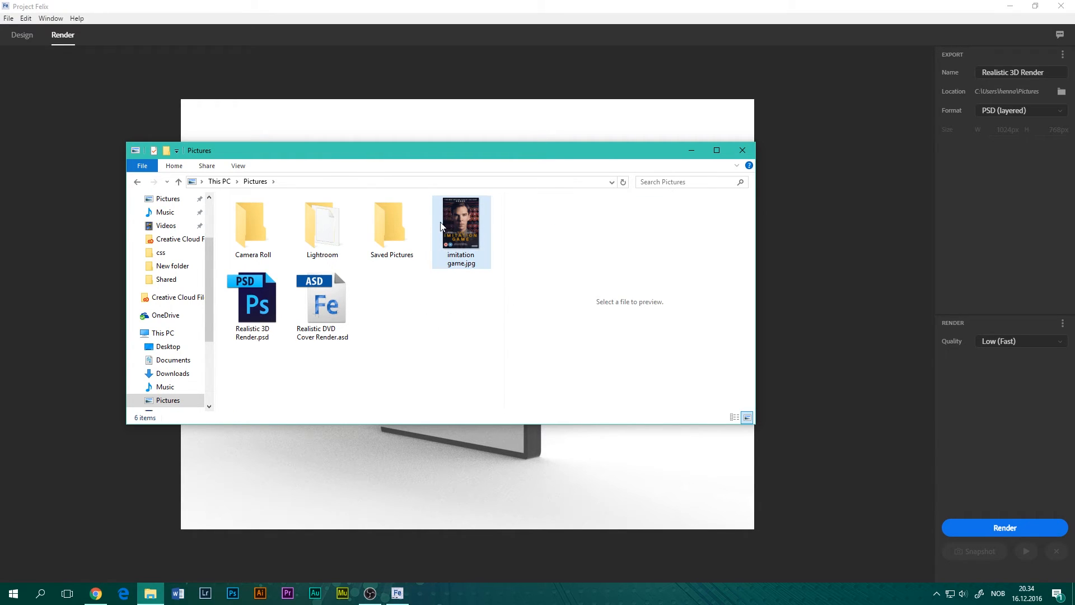
{"action": "left_click", "coordinate": [461, 231]}
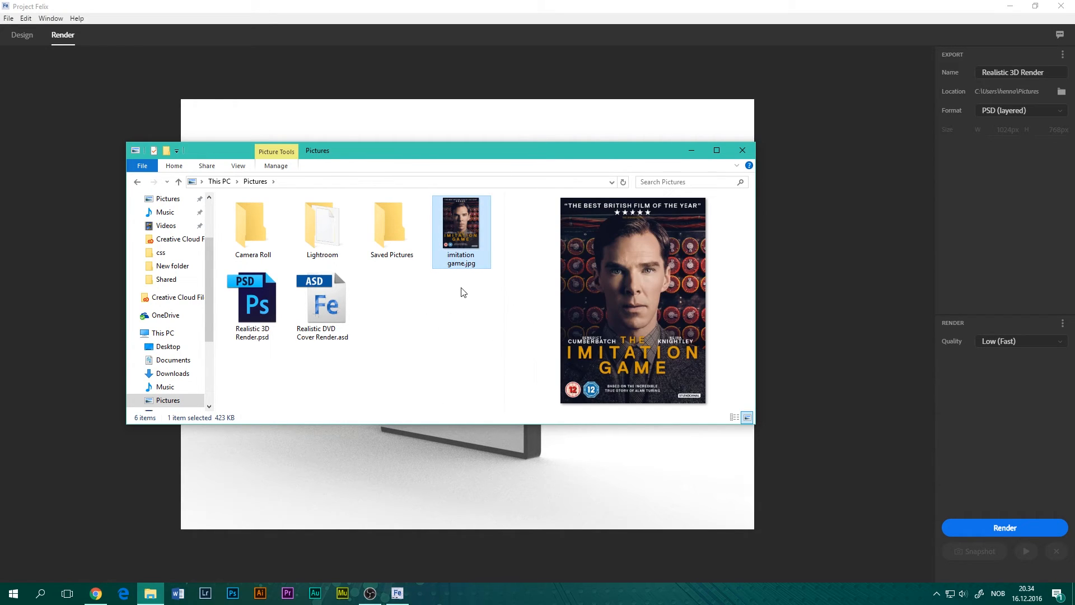
{"action": "mouse_move", "coordinate": [511, 346]}
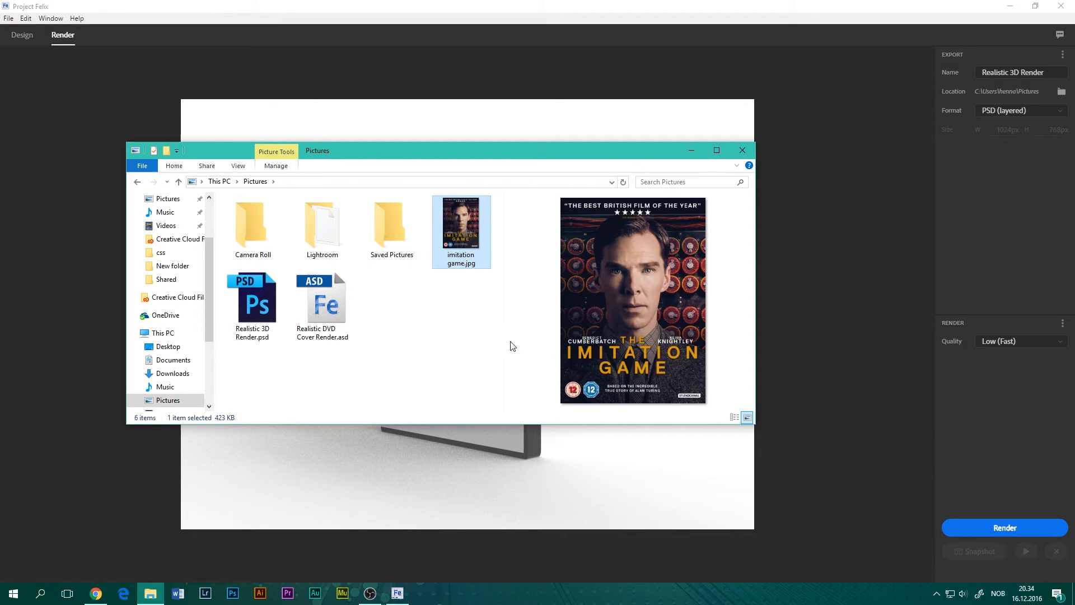
{"action": "mouse_move", "coordinate": [477, 312]}
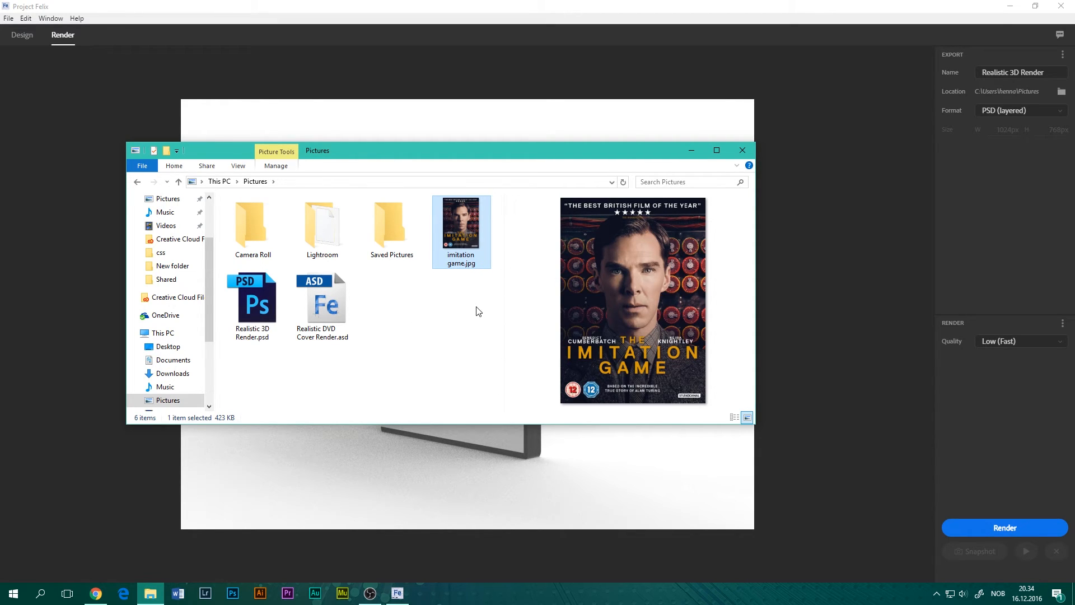
{"action": "left_click", "coordinate": [251, 302]}
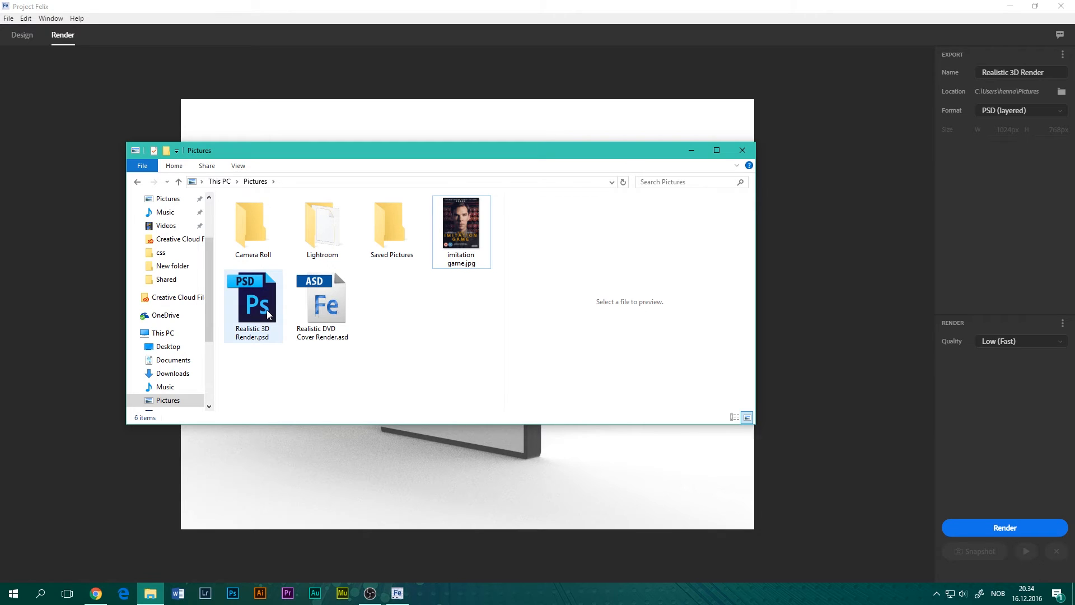
Step: Open Realistic 3D Render.psd, dismiss the library prompt, and bring back the Pictures folder
{"action": "double_click", "coordinate": [252, 305]}
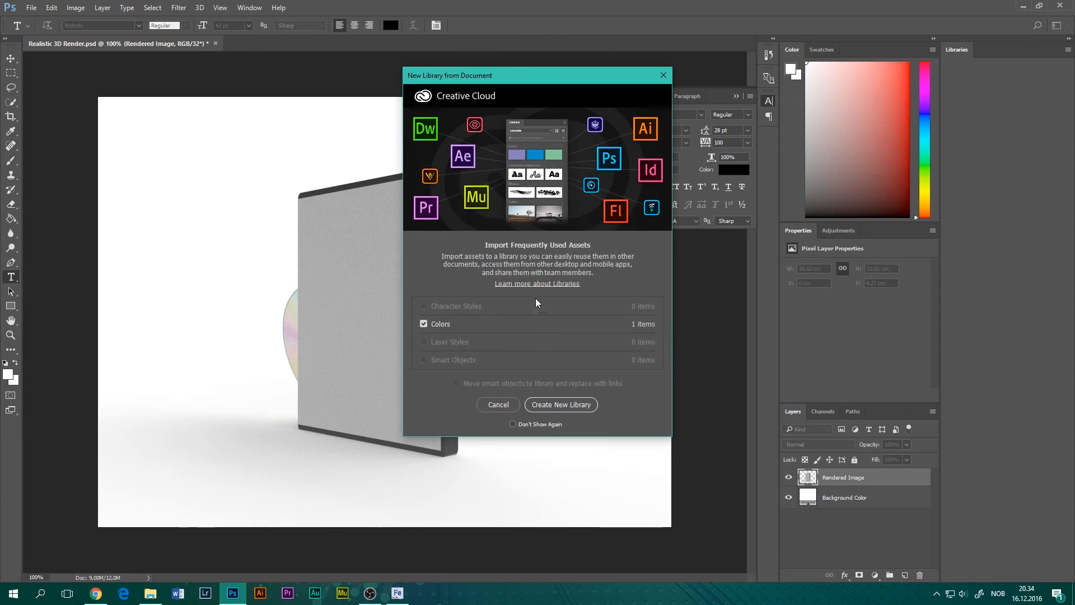
{"action": "left_click", "coordinate": [498, 403]}
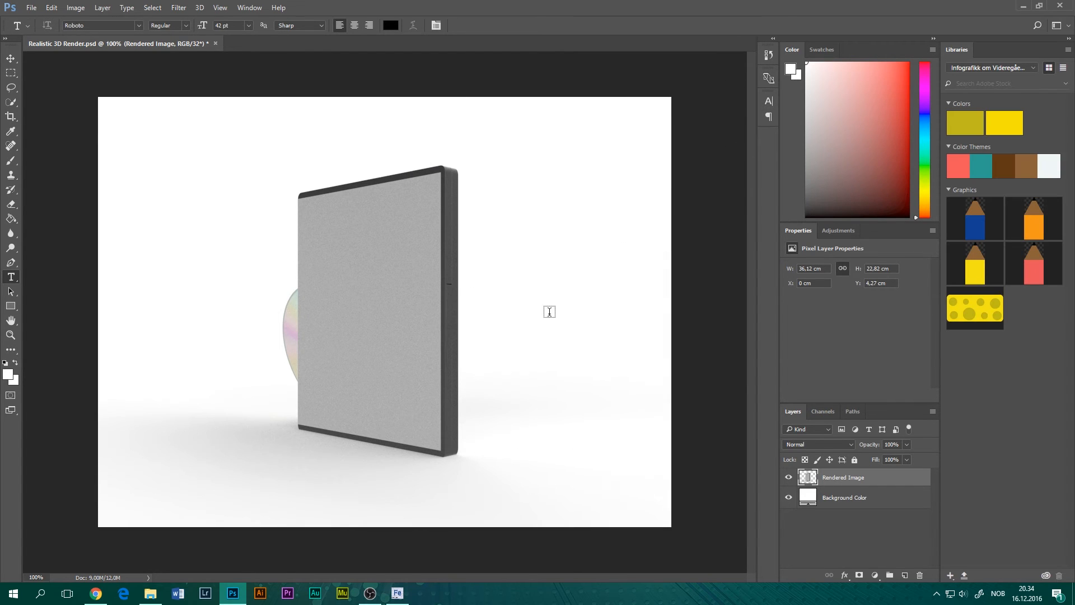
{"action": "left_click", "coordinate": [150, 592]}
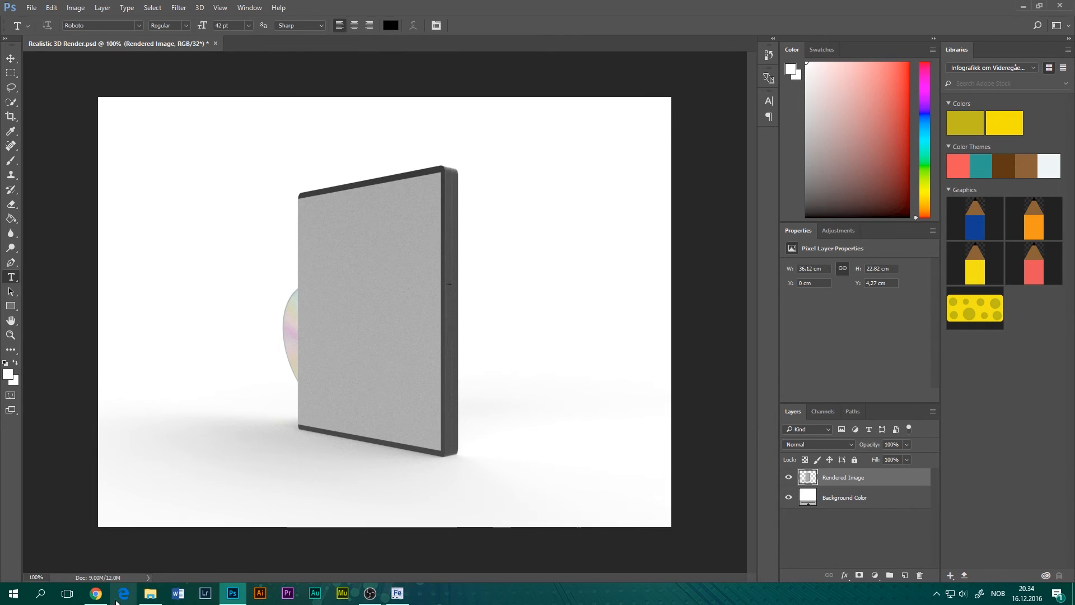
{"action": "left_click", "coordinate": [150, 593]}
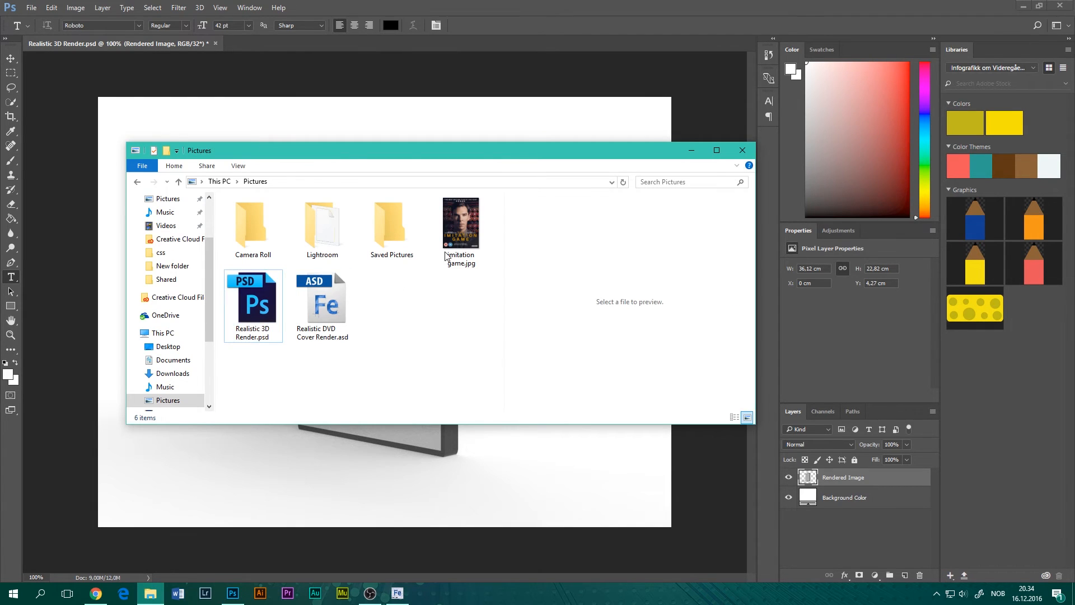
Step: Place imitation game.jpg on the canvas and shrink it over the DVD case front
{"action": "left_click", "coordinate": [461, 222]}
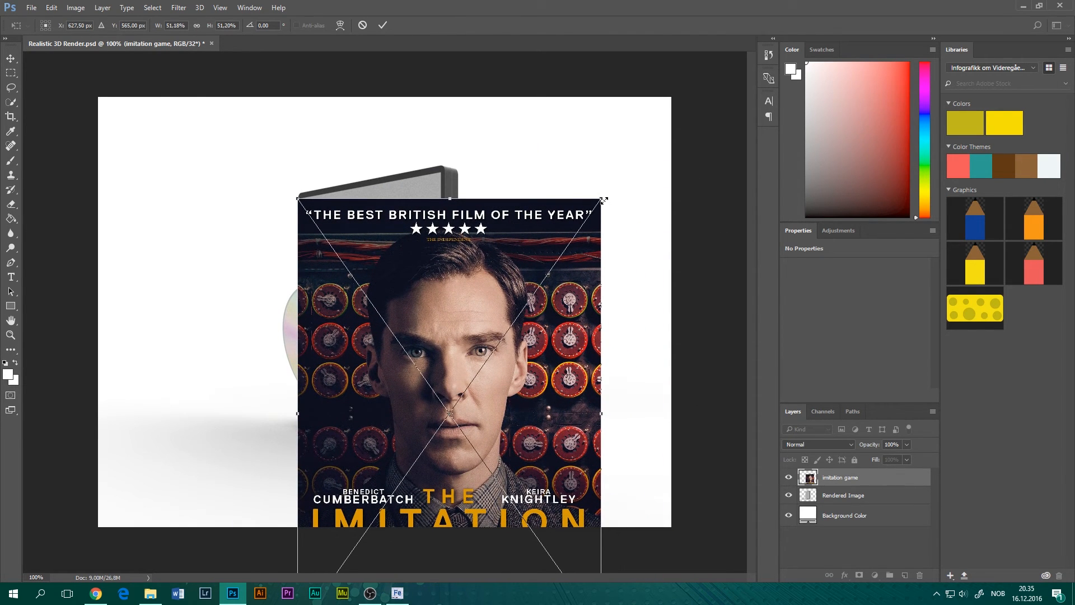
{"action": "left_click_drag", "start_coordinate": [600, 302], "coordinate": [456, 412]}
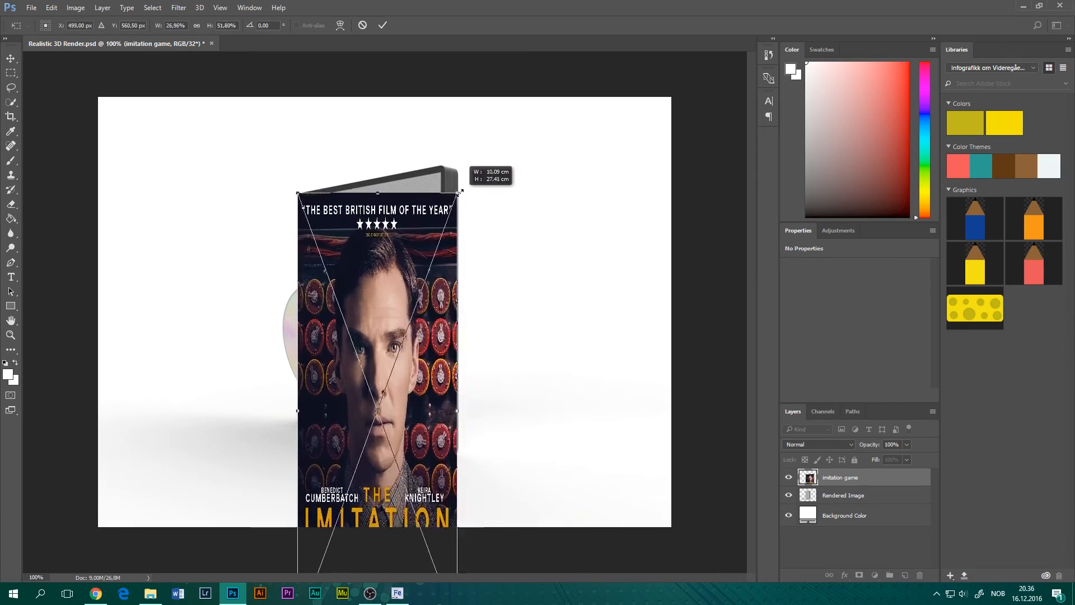
{"action": "left_click_drag", "start_coordinate": [456, 193], "coordinate": [492, 224]}
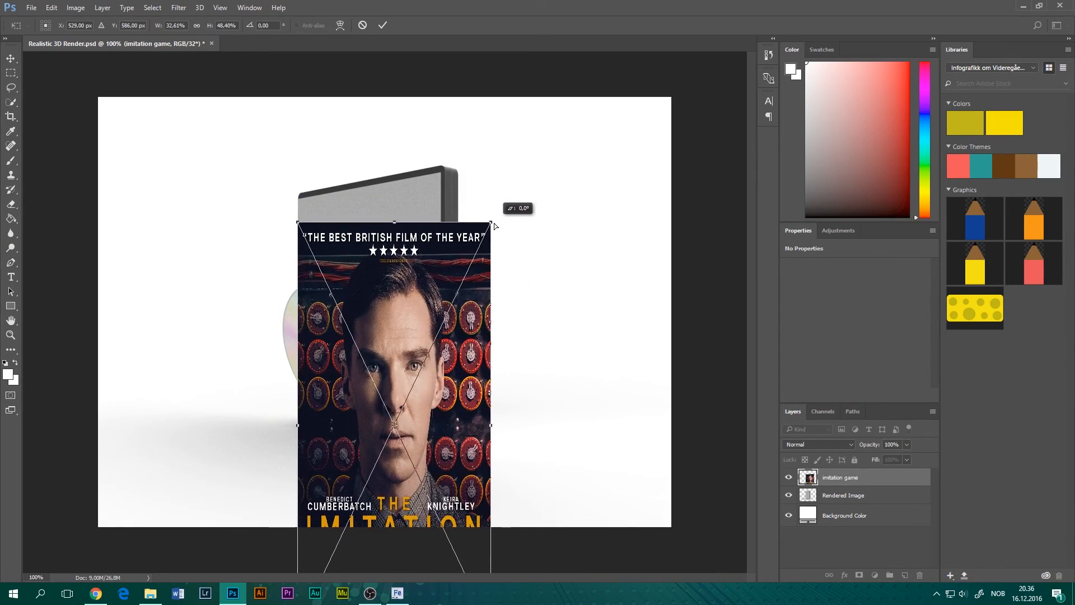
{"action": "left_click_drag", "start_coordinate": [492, 225], "coordinate": [444, 178]}
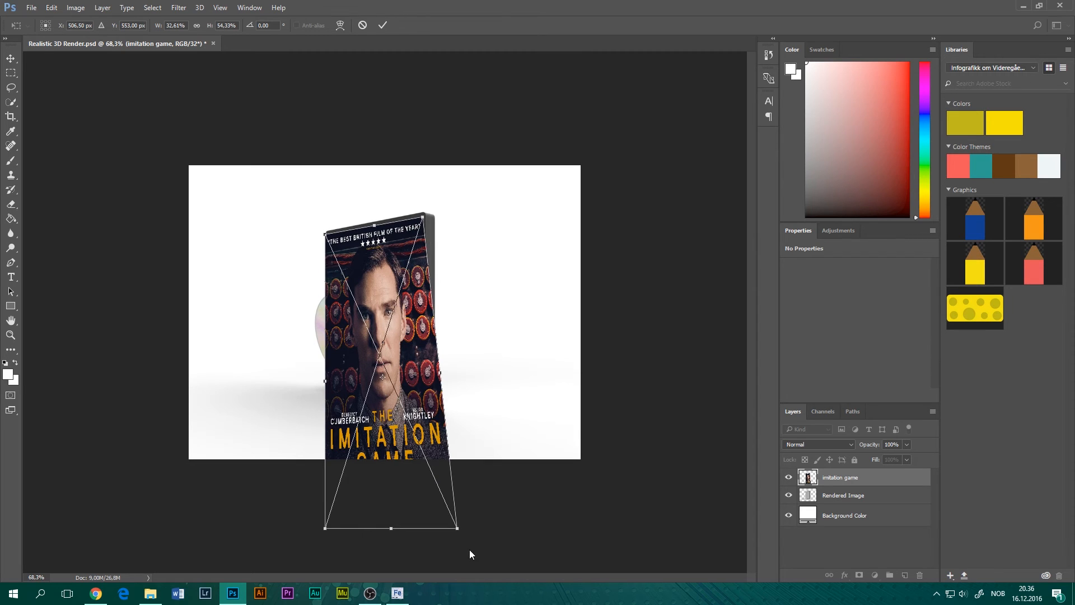
Step: Drag the cover's lower right and lower left corners onto the DVD case front
{"action": "left_click_drag", "start_coordinate": [455, 528], "coordinate": [452, 521]}
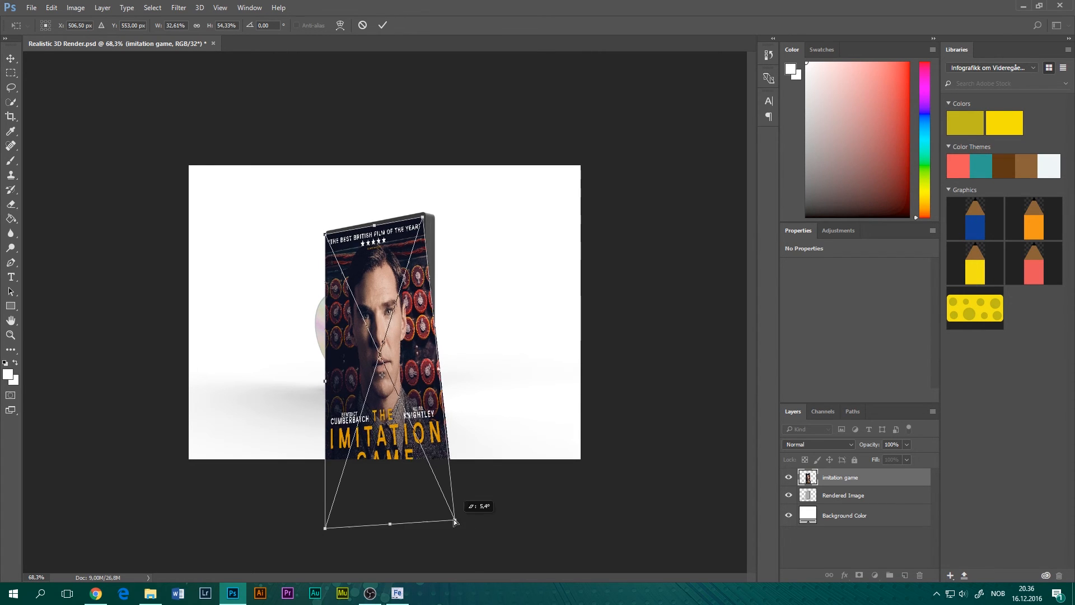
{"action": "left_click_drag", "start_coordinate": [452, 522], "coordinate": [421, 410]}
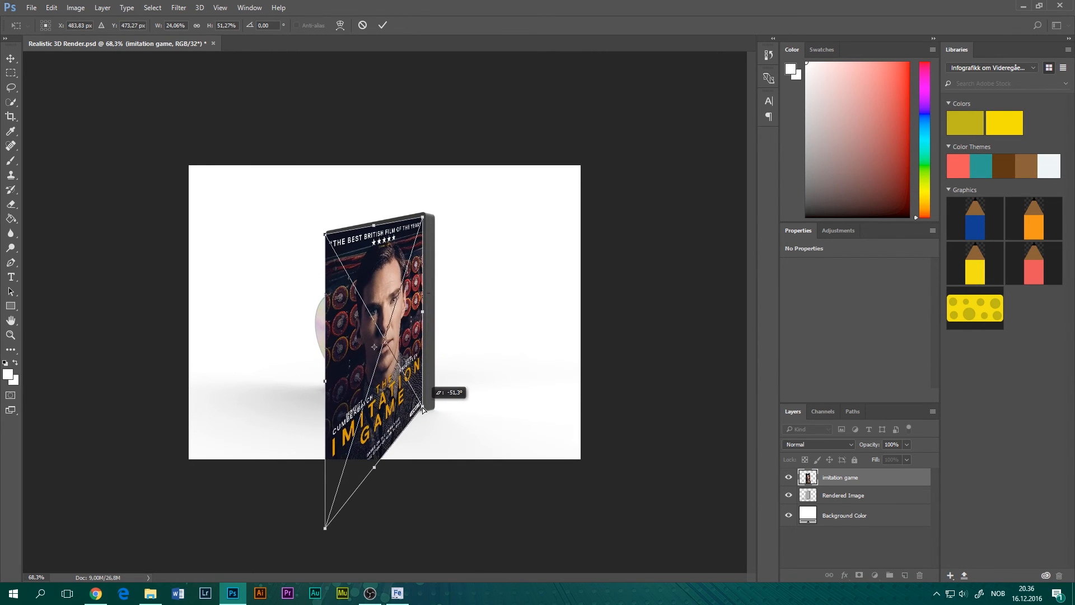
{"action": "left_click_drag", "start_coordinate": [422, 410], "coordinate": [326, 534]}
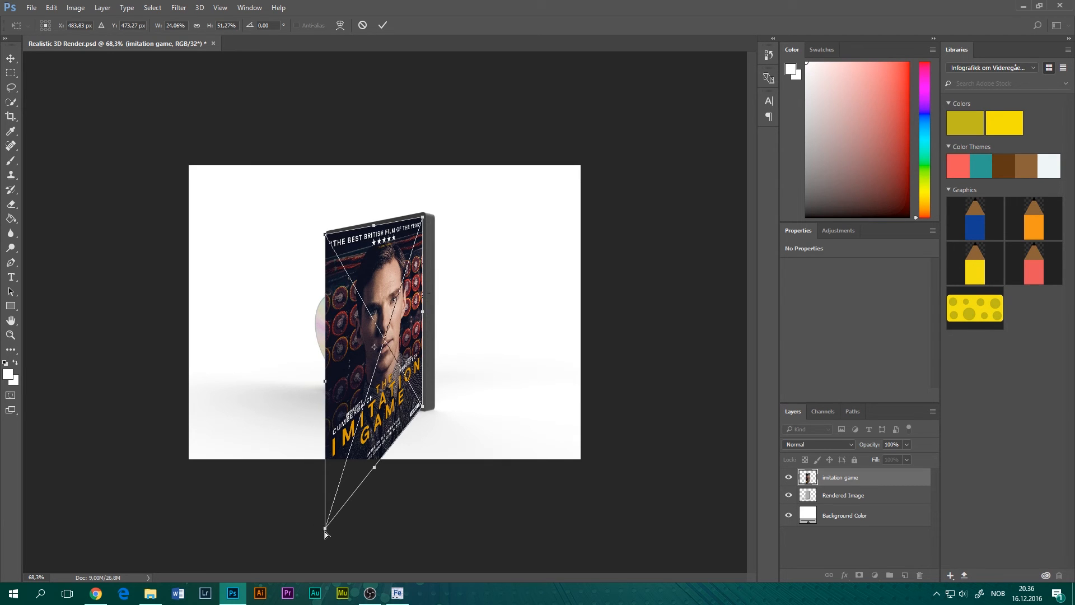
{"action": "left_click_drag", "start_coordinate": [326, 531], "coordinate": [333, 387]}
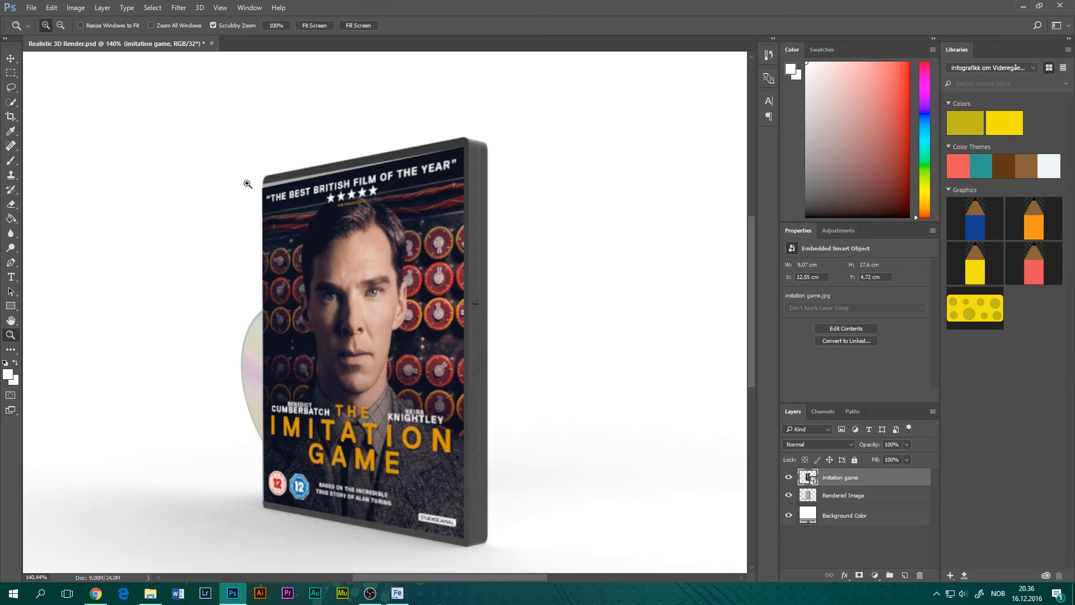
Step: Finish the cover transform and return to the Adobe Stock page in Chrome
{"action": "key", "text": "ctrl+t"}
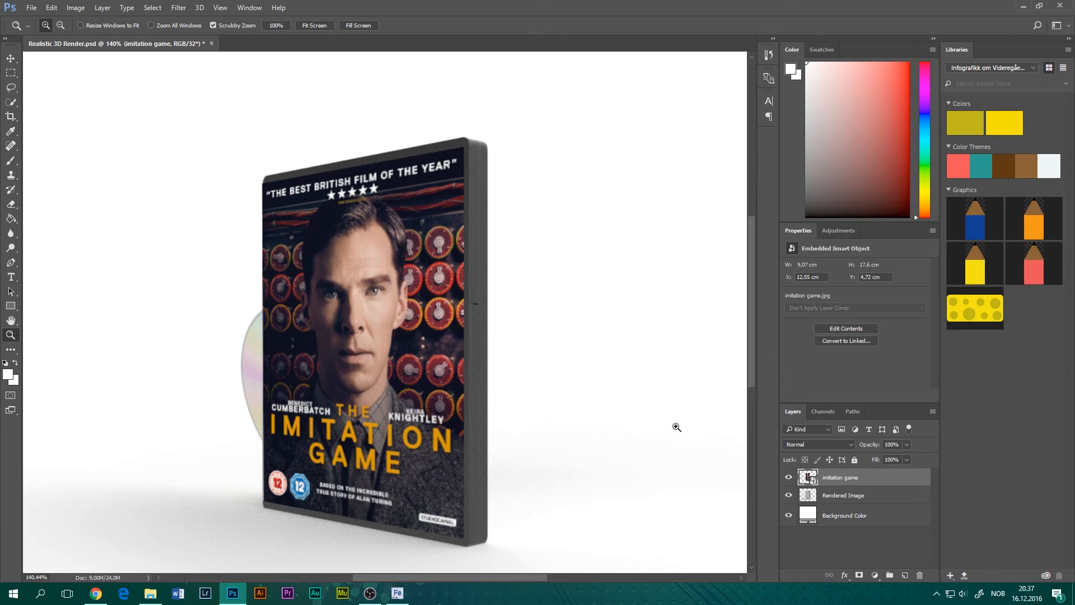
{"action": "mouse_move", "coordinate": [291, 358]}
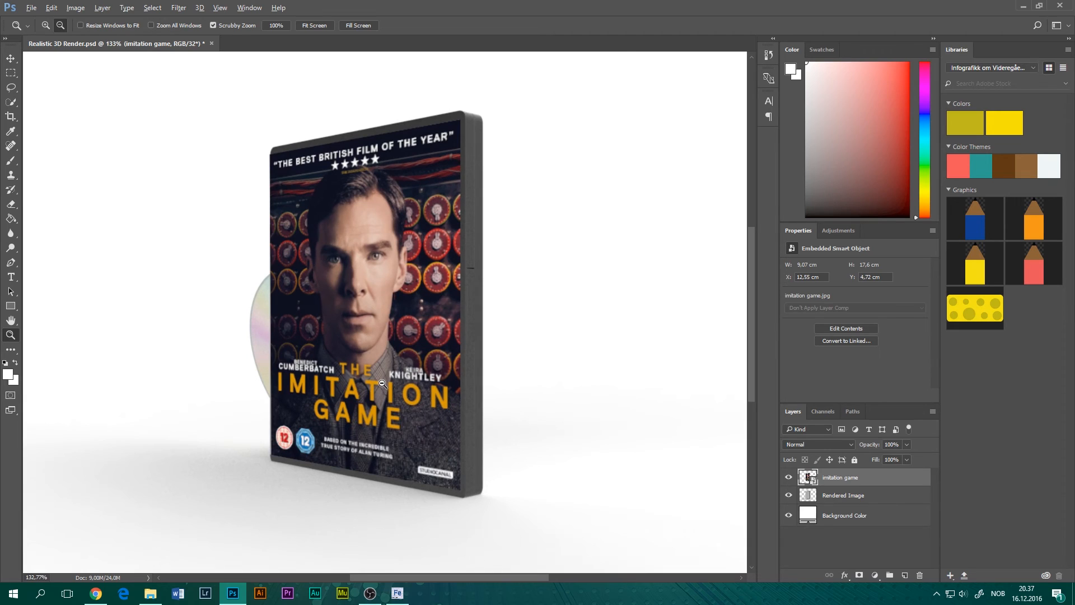
{"action": "mouse_move", "coordinate": [391, 287]}
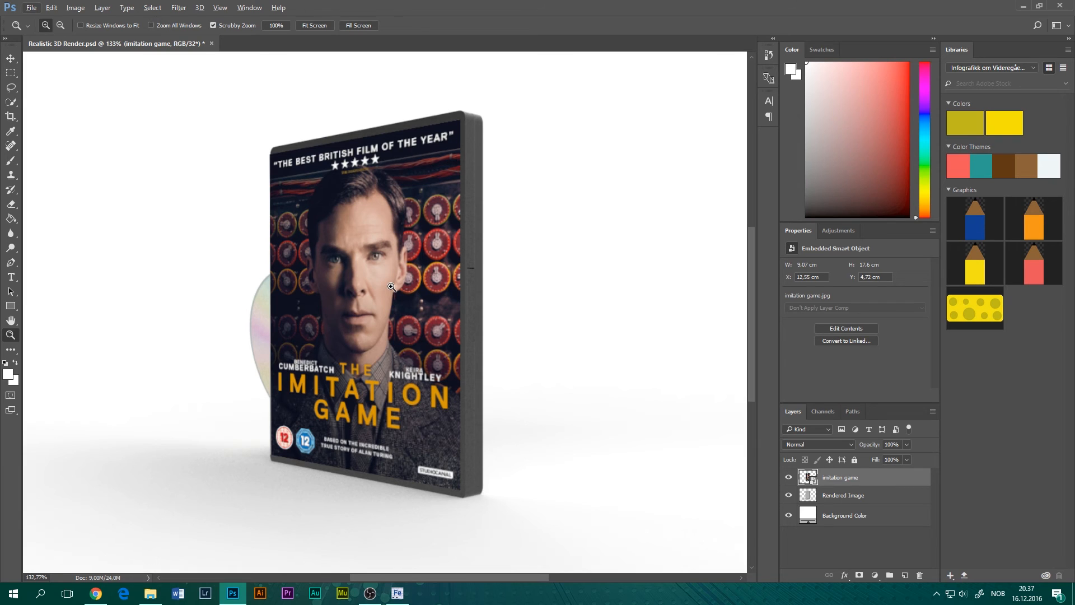
{"action": "mouse_move", "coordinate": [413, 254]}
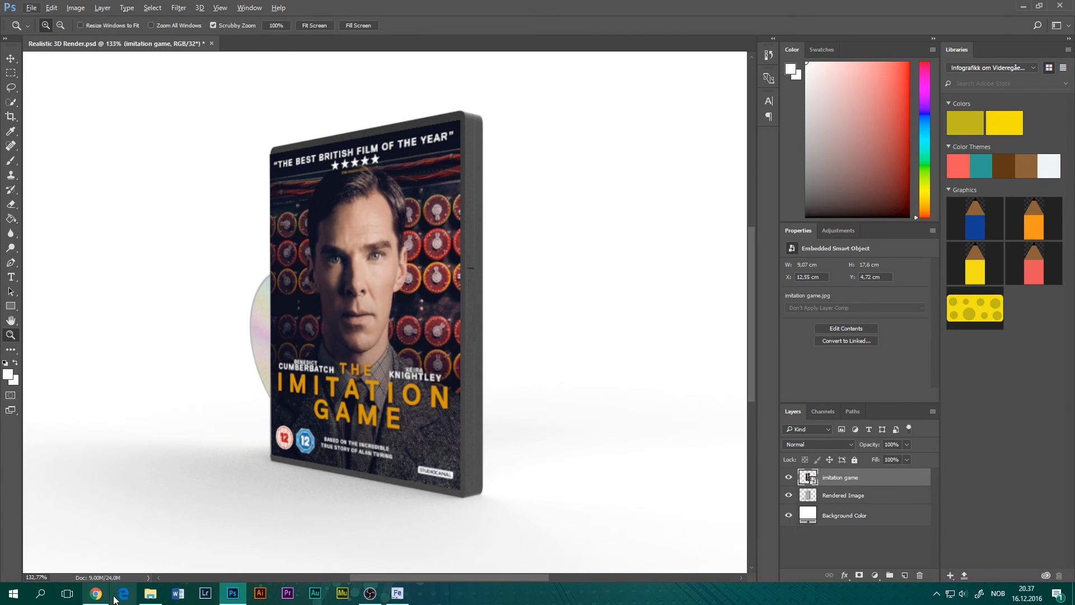
{"action": "left_click", "coordinate": [95, 593]}
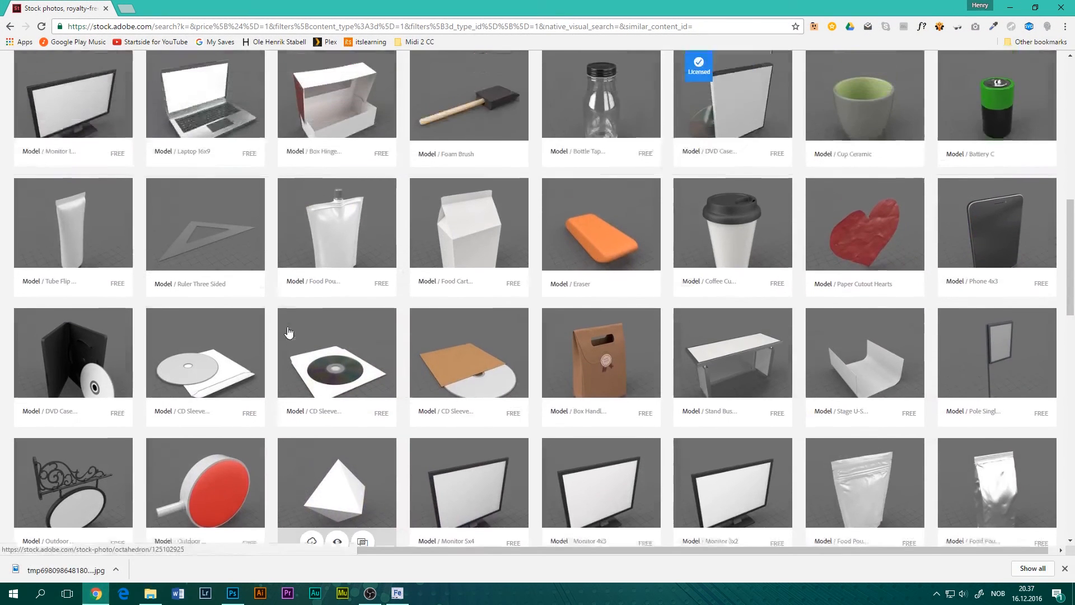
Step: Scroll through the free 3D model results and go to the second page
{"action": "scroll", "scroll_direction": "down", "scroll_amount": 3}
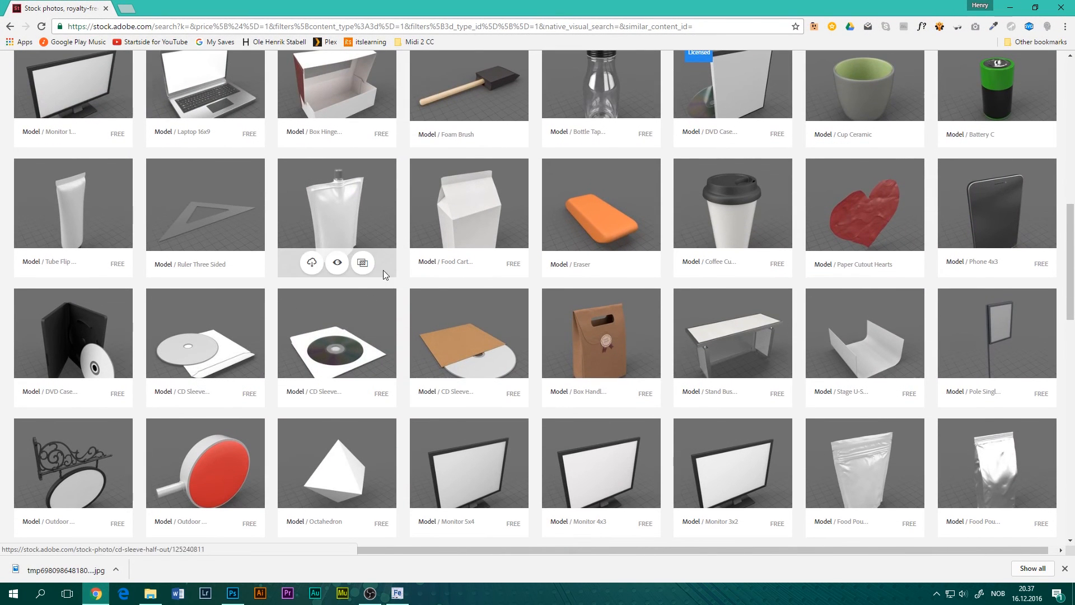
{"action": "mouse_move", "coordinate": [470, 227]}
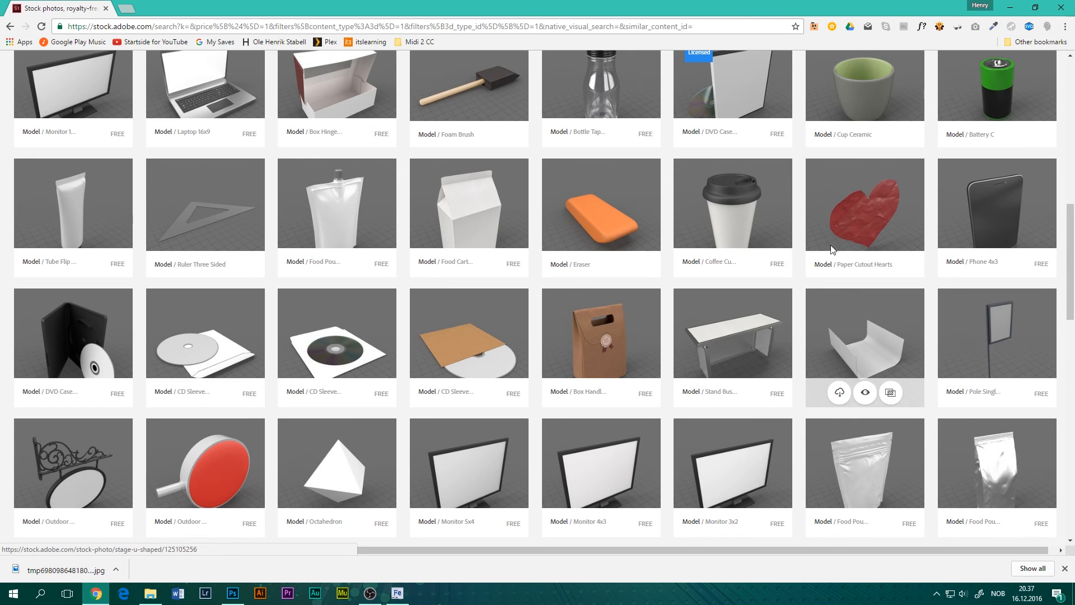
{"action": "scroll", "scroll_direction": "down", "scroll_amount": 3}
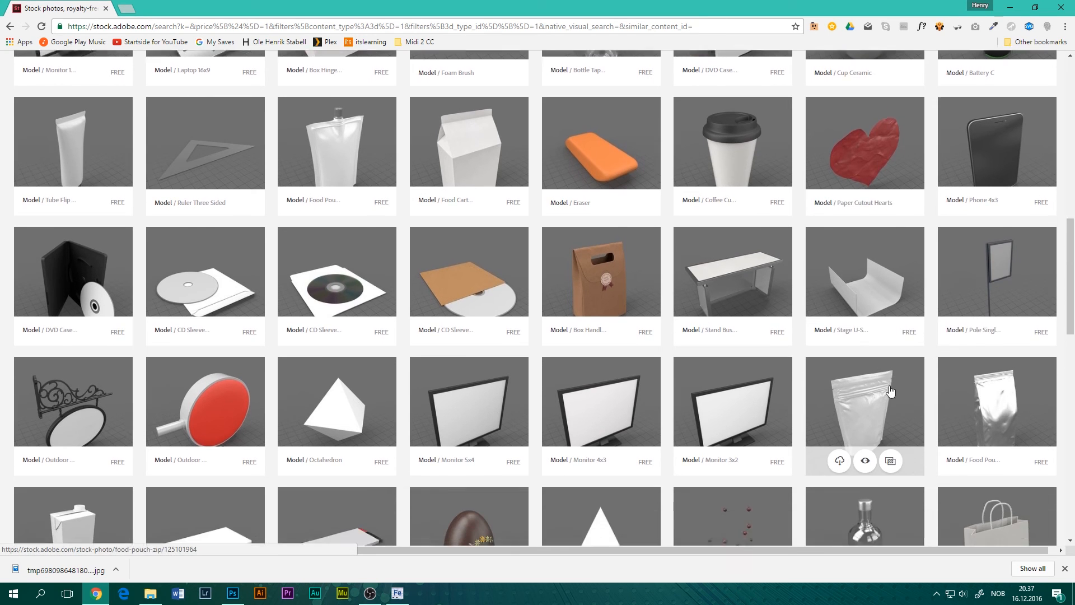
{"action": "scroll", "scroll_direction": "down", "scroll_amount": 3}
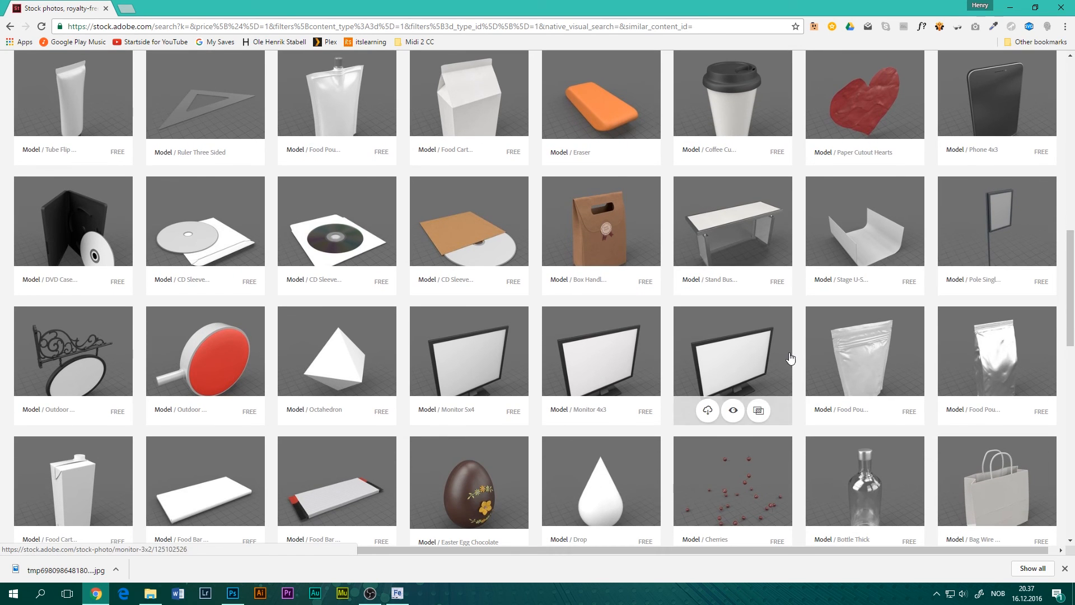
{"action": "mouse_move", "coordinate": [678, 327]}
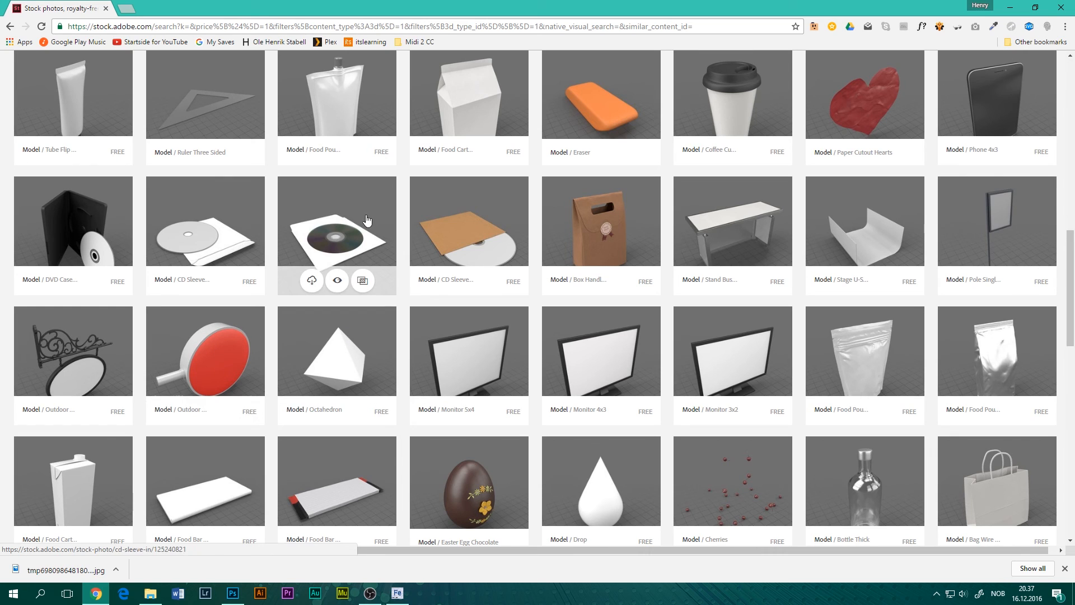
{"action": "scroll", "scroll_direction": "down", "scroll_amount": 3}
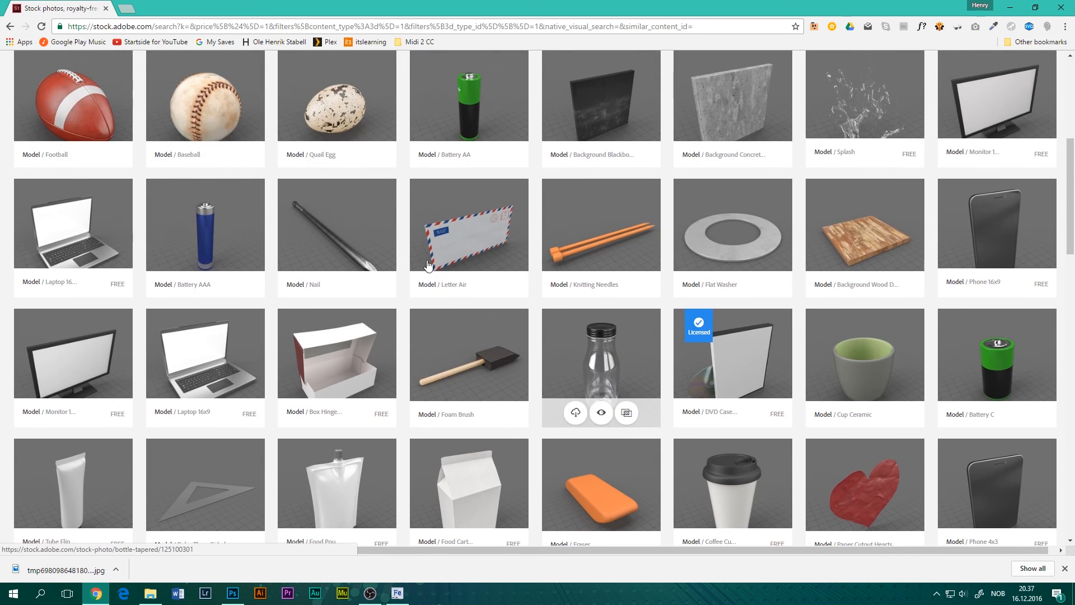
{"action": "mouse_move", "coordinate": [595, 250]}
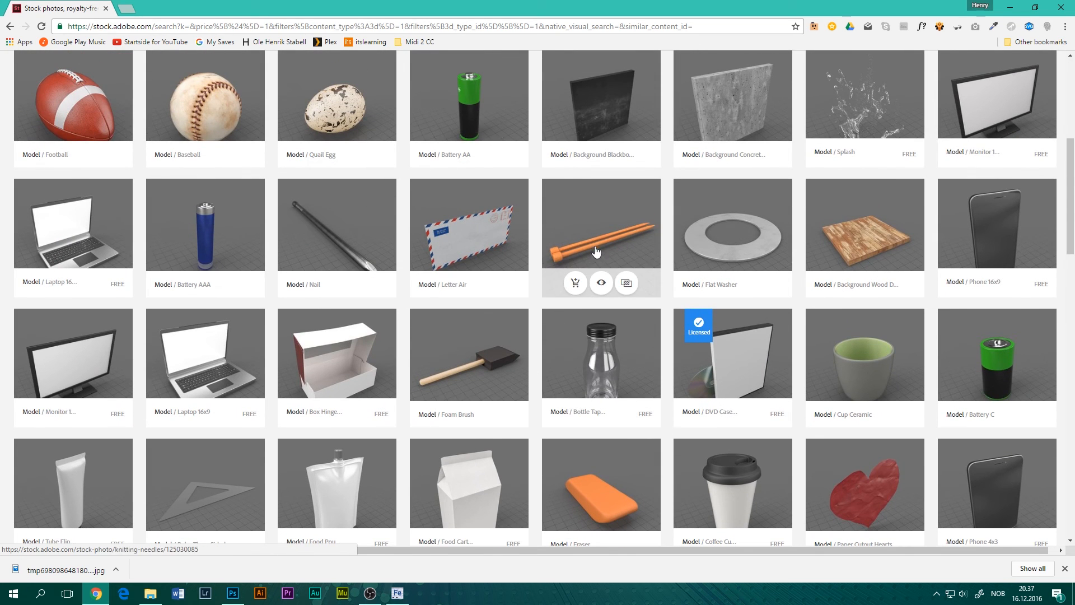
{"action": "scroll", "scroll_direction": "down", "scroll_amount": 3}
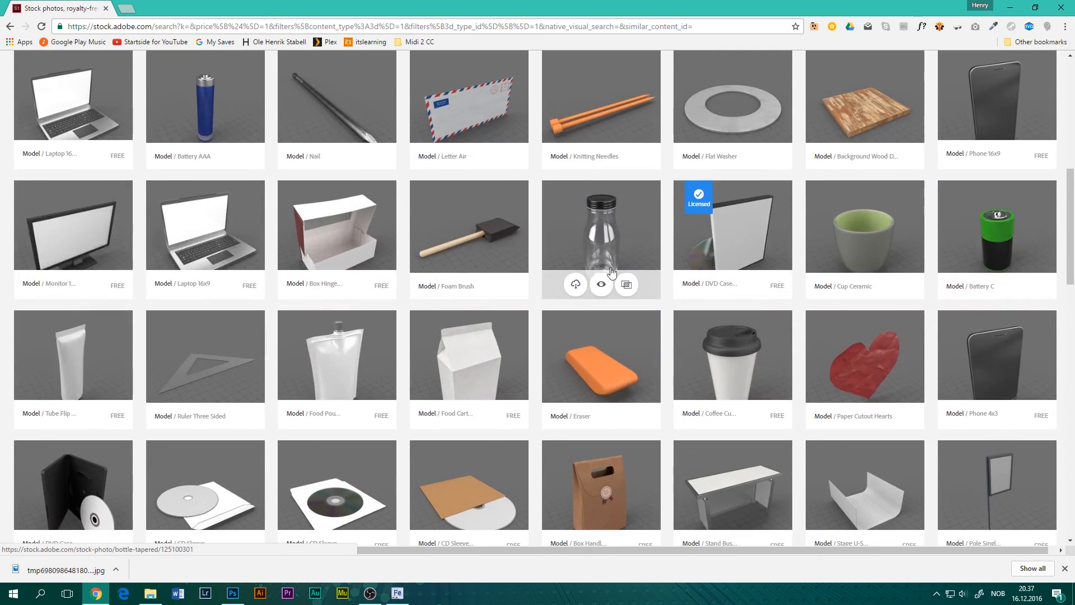
{"action": "scroll", "scroll_direction": "down", "scroll_amount": 3}
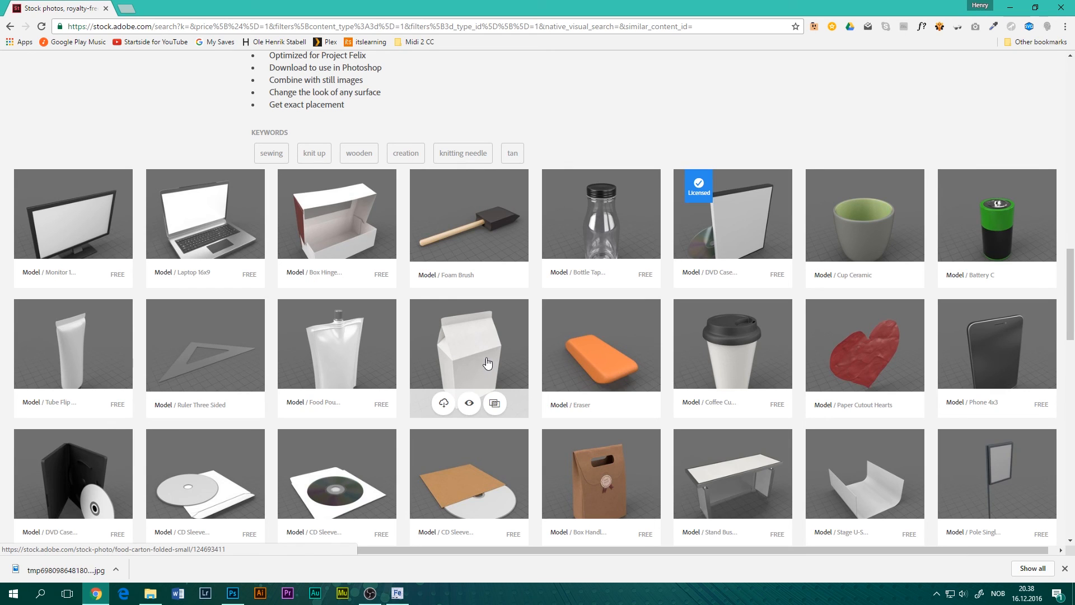
{"action": "scroll", "scroll_direction": "down", "scroll_amount": 3}
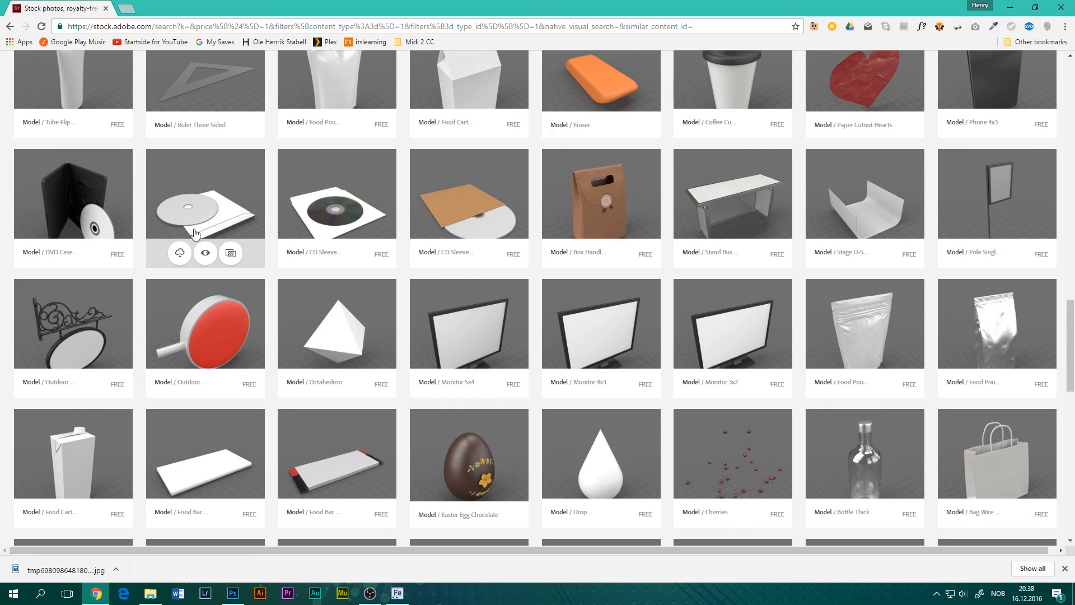
{"action": "scroll", "scroll_direction": "down", "scroll_amount": 3}
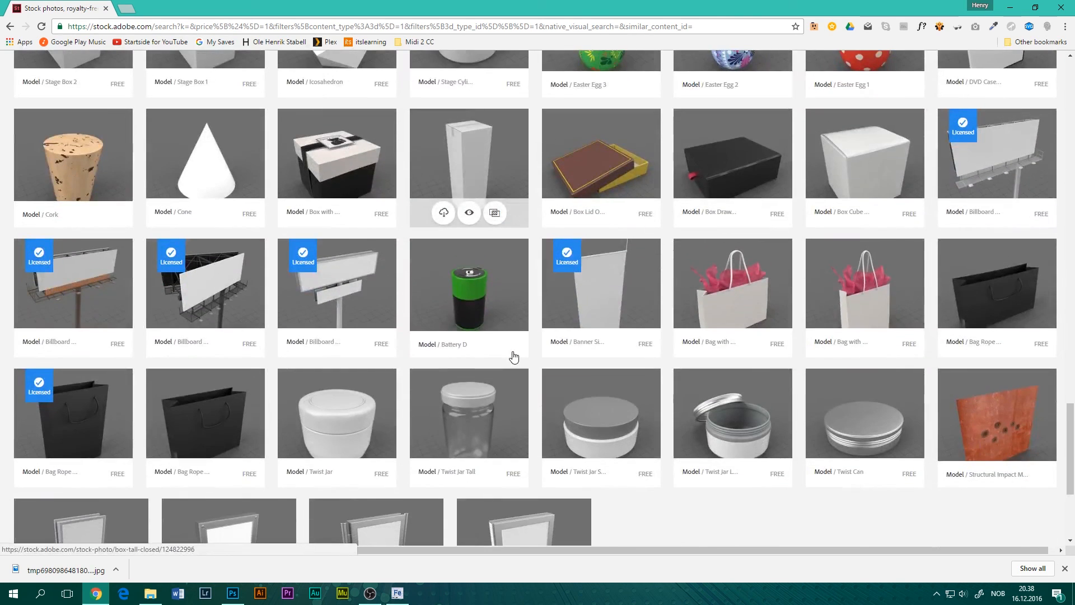
{"action": "scroll", "scroll_direction": "down", "scroll_amount": 3}
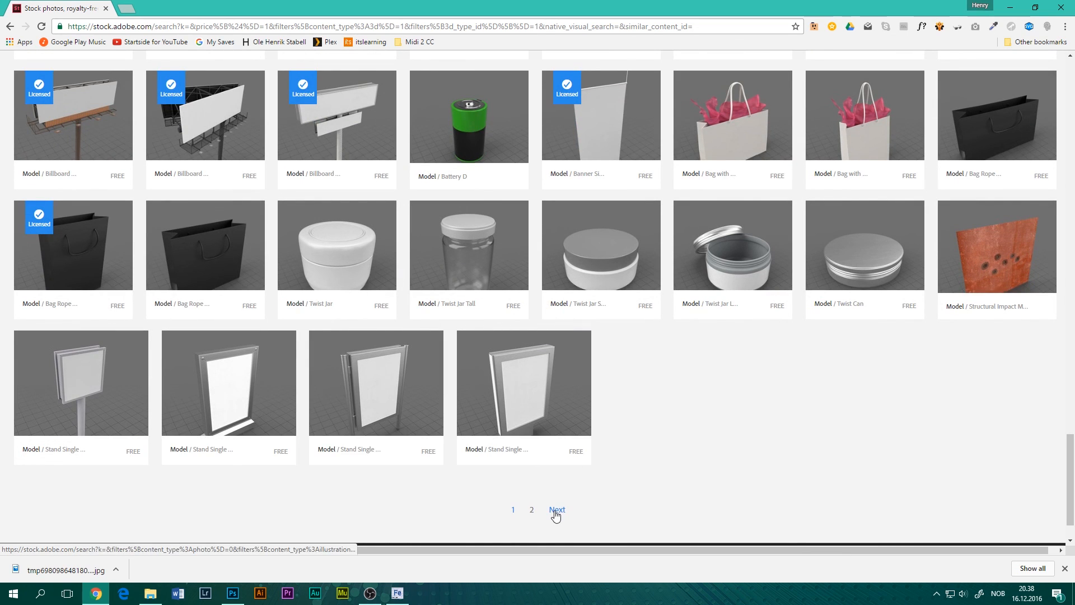
{"action": "left_click", "coordinate": [557, 510]}
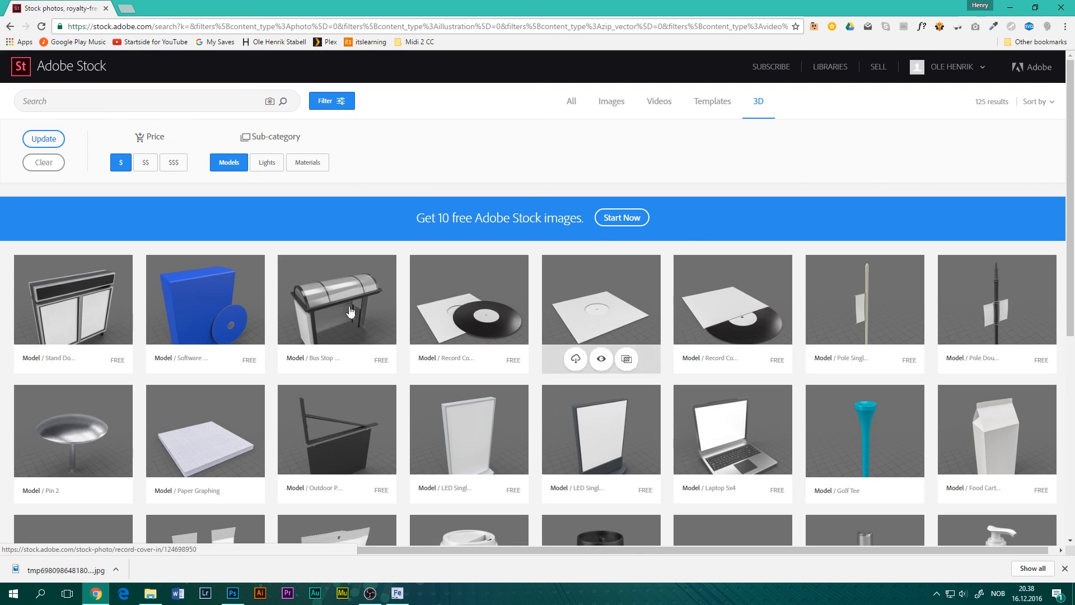
Step: Scroll down through all 588 3D model results to the page numbers
{"action": "scroll", "scroll_direction": "down", "scroll_amount": 3}
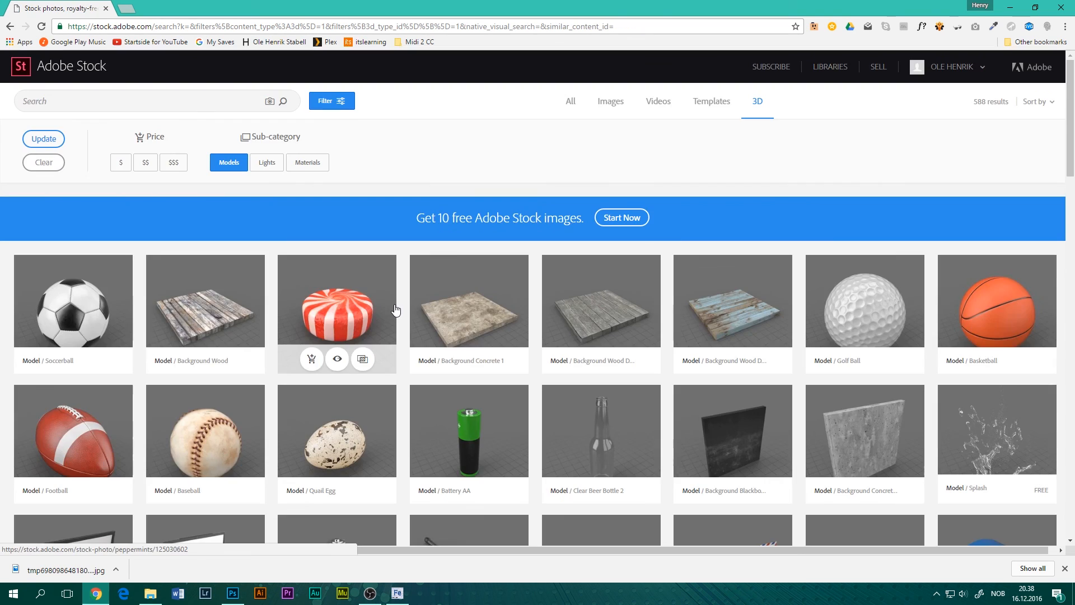
{"action": "scroll", "scroll_direction": "down", "scroll_amount": 3}
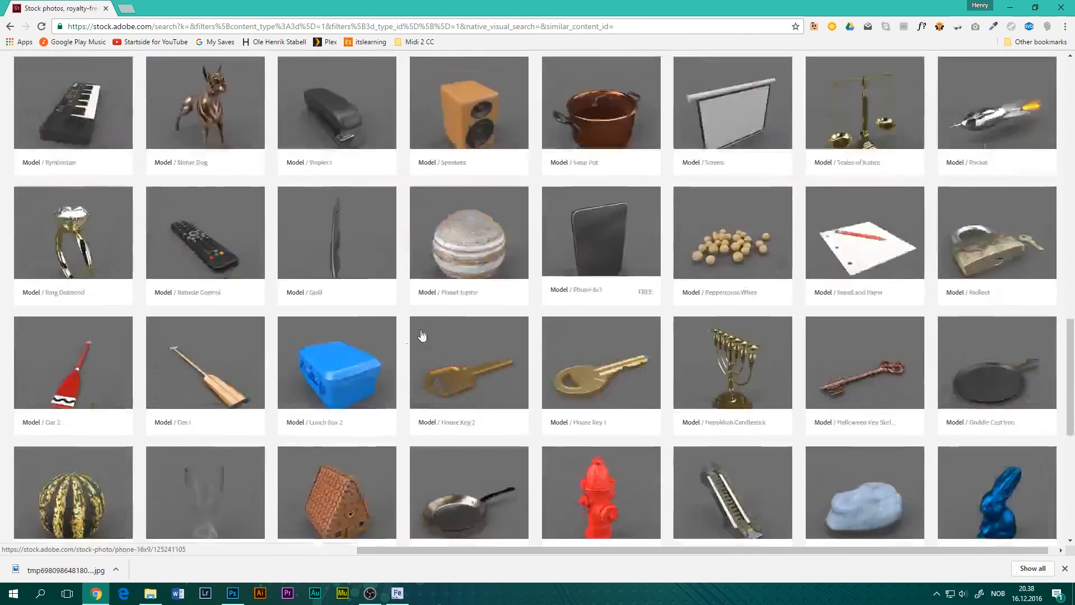
{"action": "scroll", "scroll_direction": "down", "scroll_amount": 3}
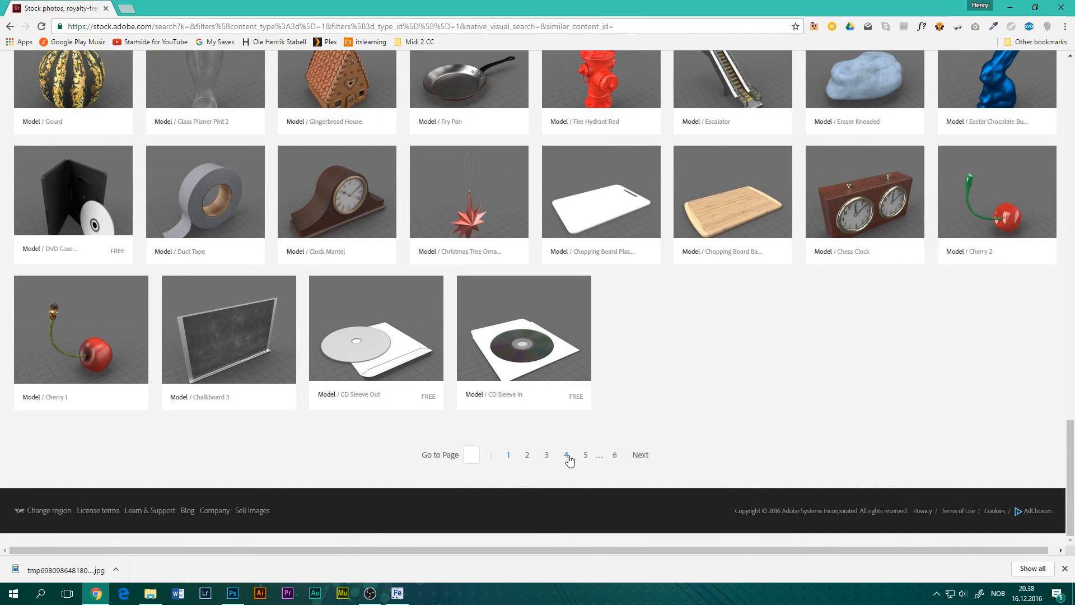